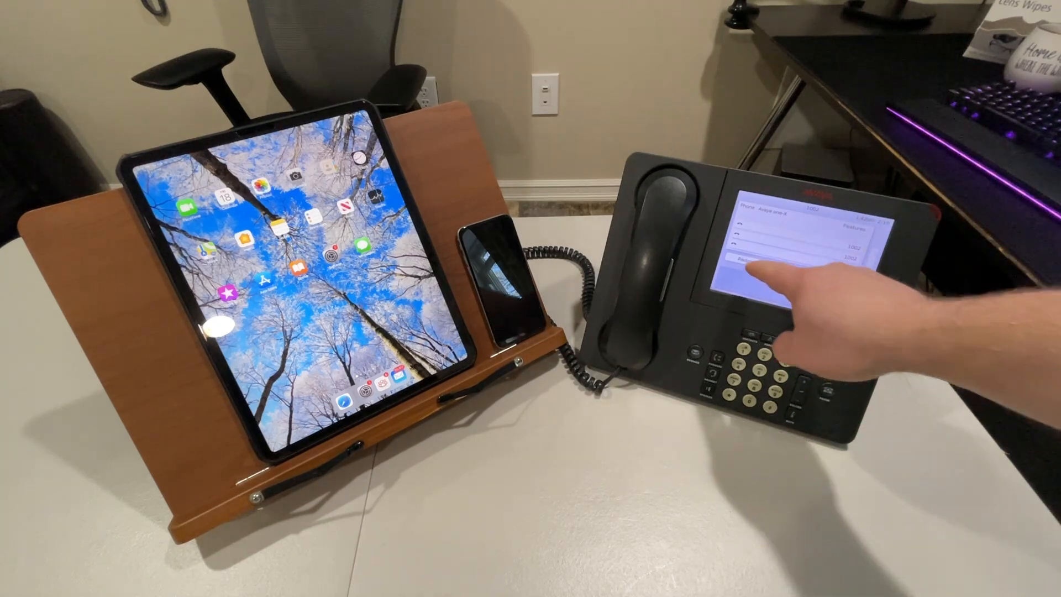
Step: Sign in to Avaya Cloud Account and bring up the GoDaddy products page for bittrainingsystems.com
{"action": "left_click", "coordinate": [742, 264]}
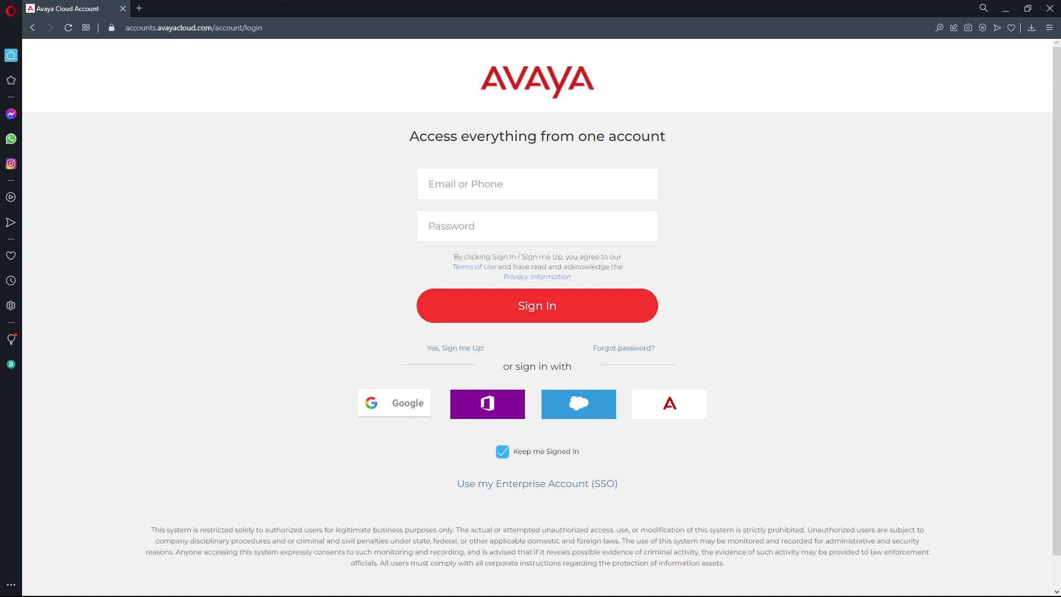
{"action": "mouse_move", "coordinate": [325, 124]}
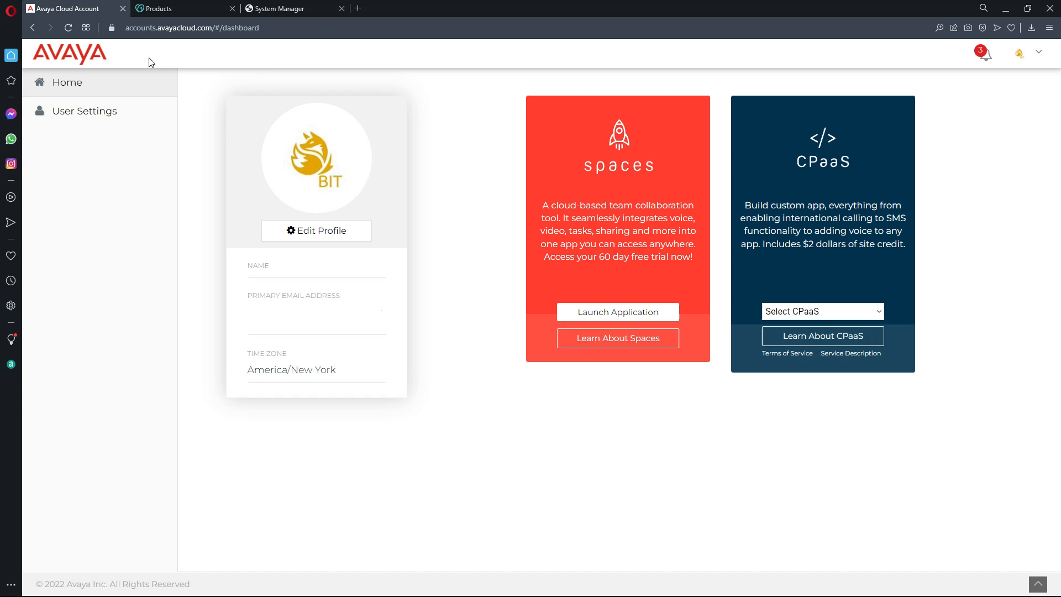
{"action": "left_click", "coordinate": [163, 9]}
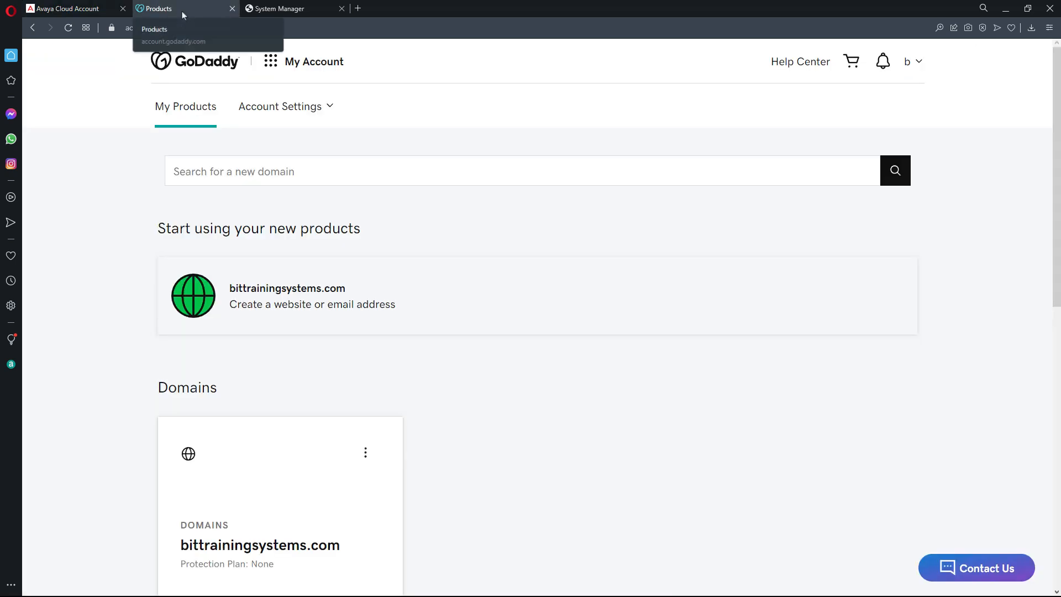
{"action": "mouse_move", "coordinate": [524, 141]}
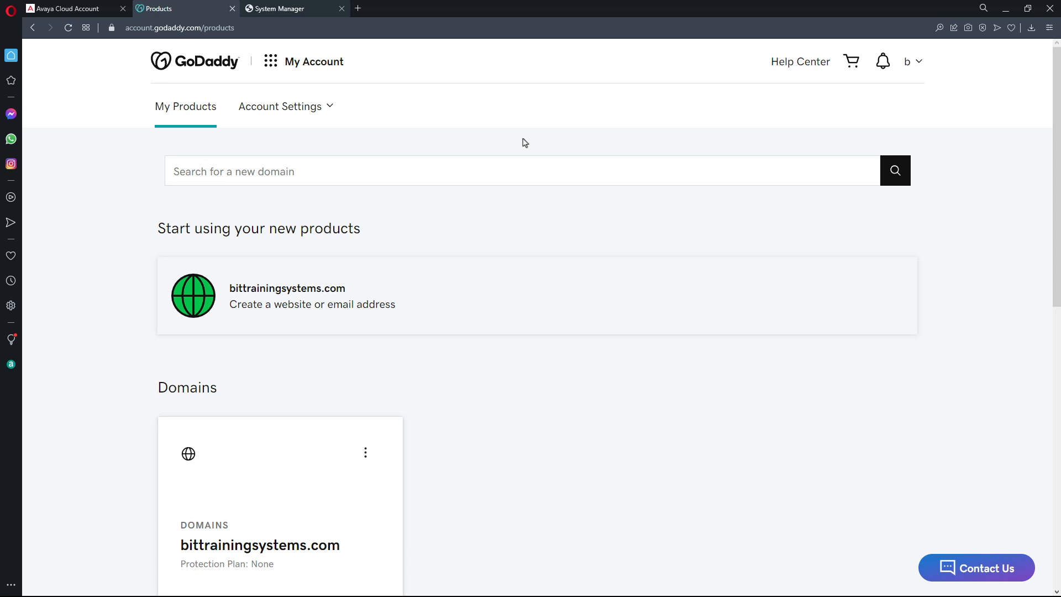
{"action": "mouse_move", "coordinate": [511, 134]}
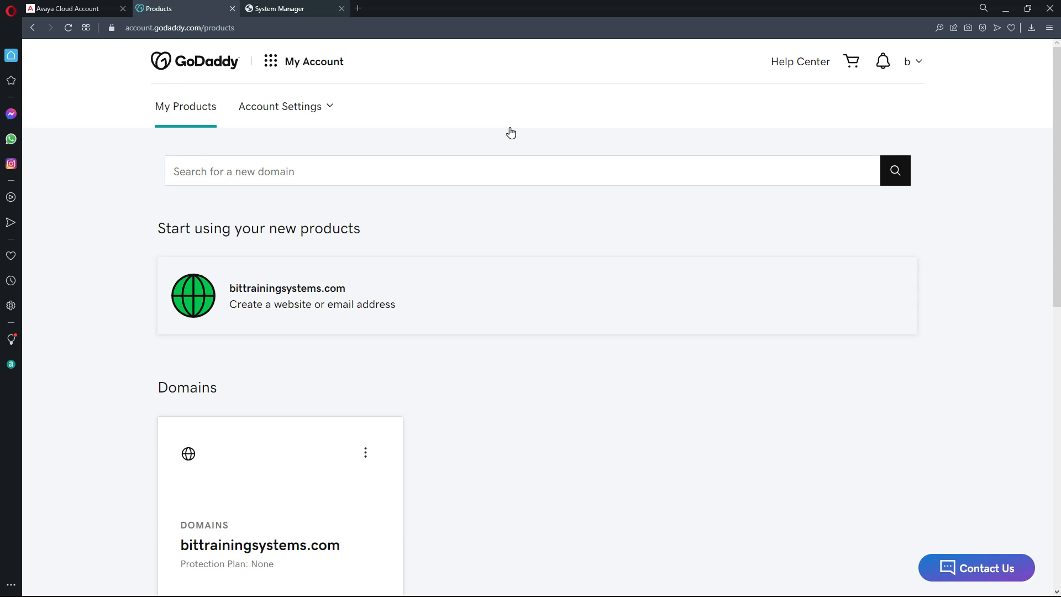
Step: Add company 'BIT Training Systems' with description 'Please Subscribe!!!!' and message 'Thank you!'
{"action": "left_click", "coordinate": [66, 9]}
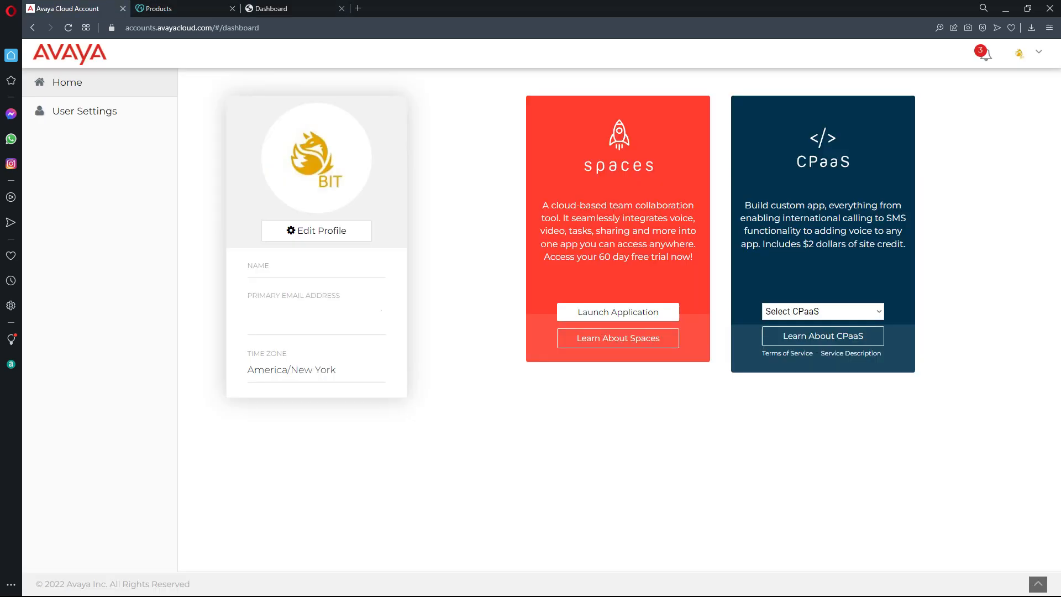
{"action": "mouse_move", "coordinate": [1009, 131]}
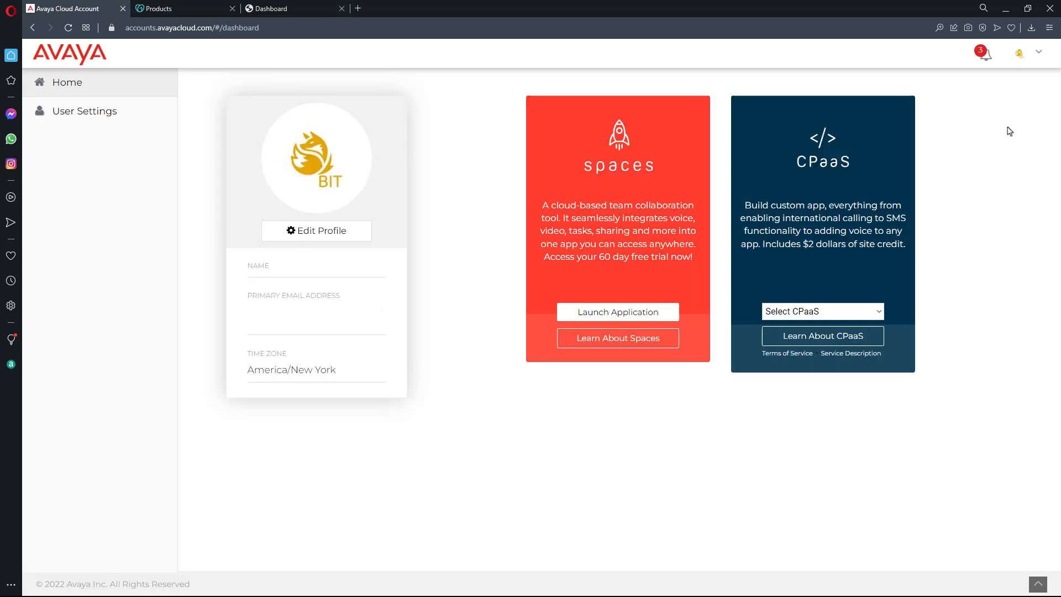
{"action": "left_click", "coordinate": [1039, 53]}
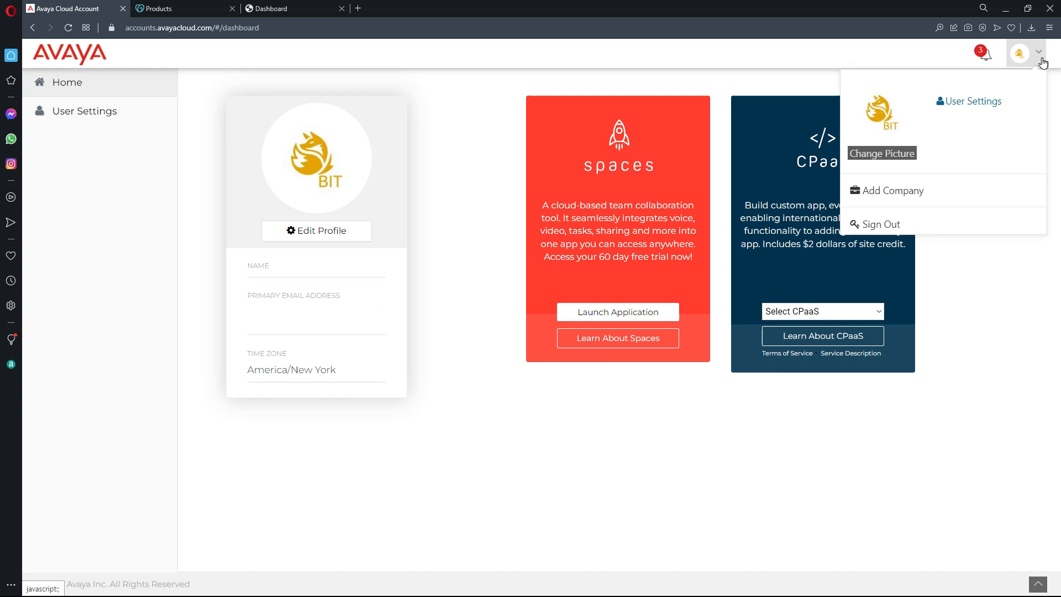
{"action": "mouse_move", "coordinate": [964, 170]}
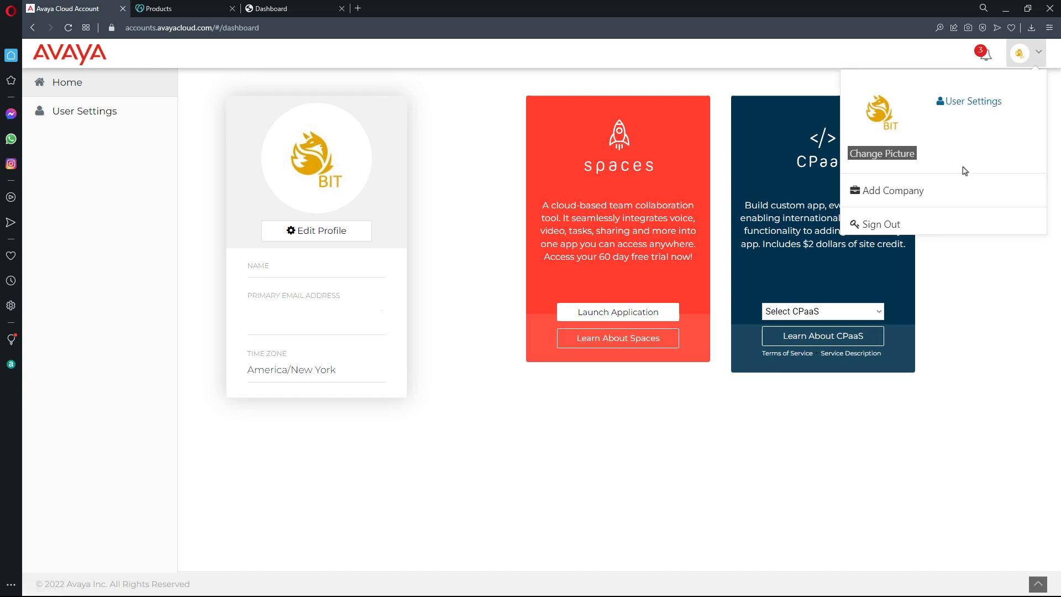
{"action": "left_click", "coordinate": [893, 190]}
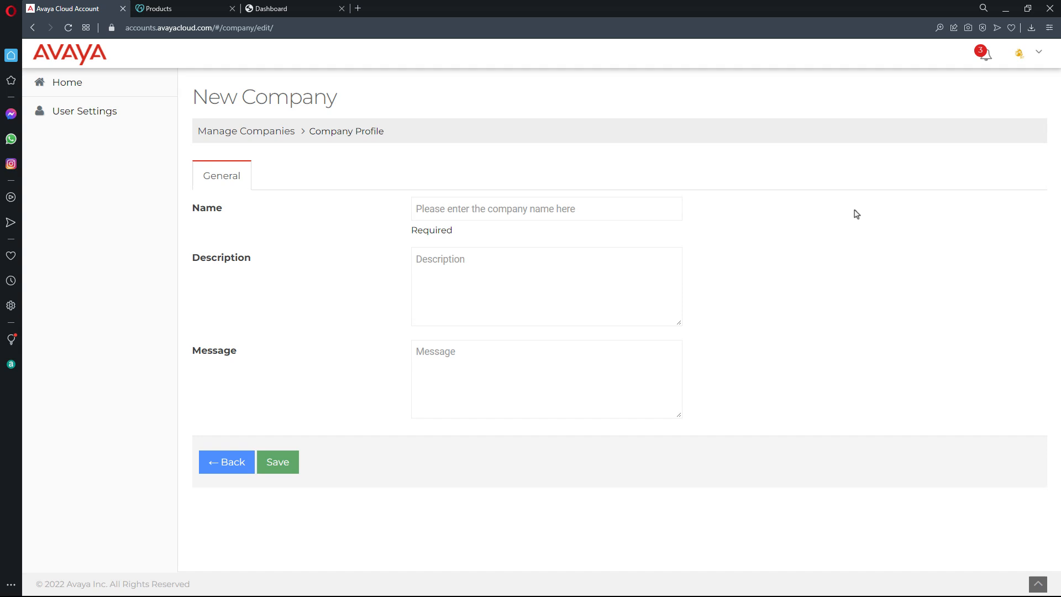
{"action": "type", "text": "BIT Training Systems"}
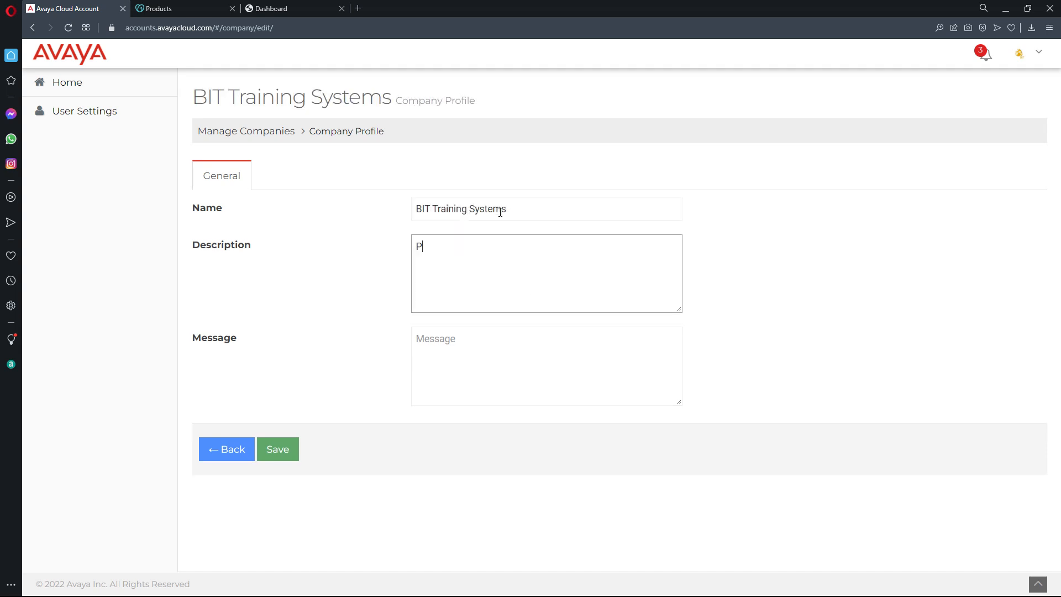
{"action": "type", "text": "lease Subscribe!!!"}
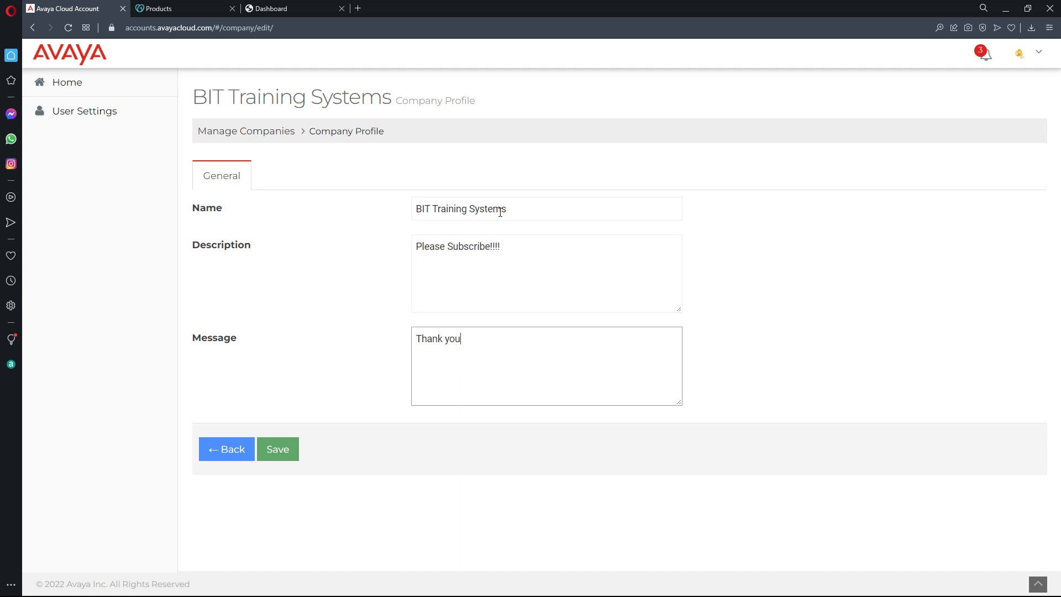
{"action": "type", "text": "!"}
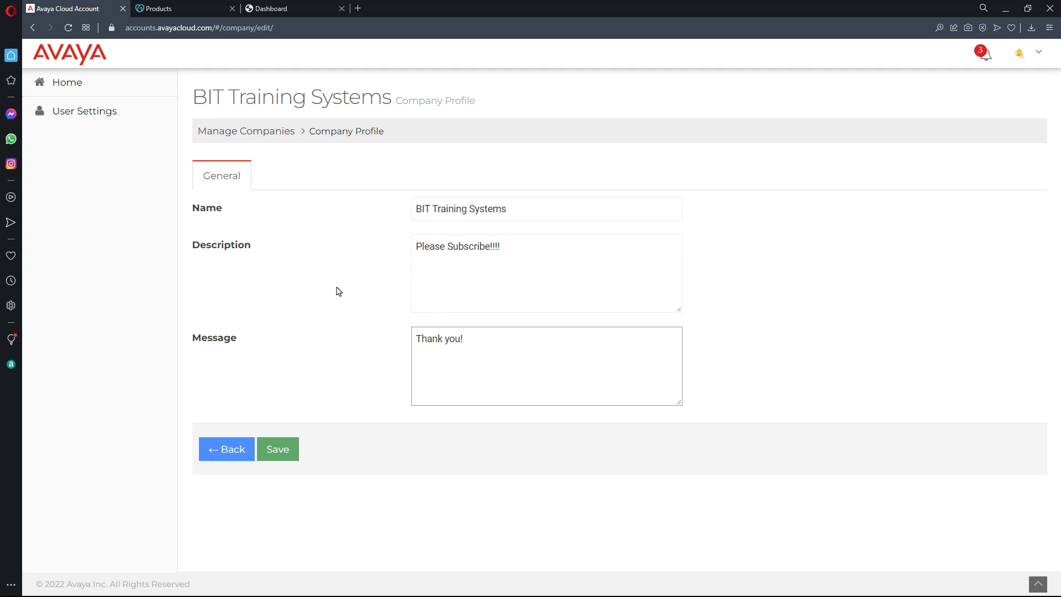
{"action": "left_click", "coordinate": [278, 449]}
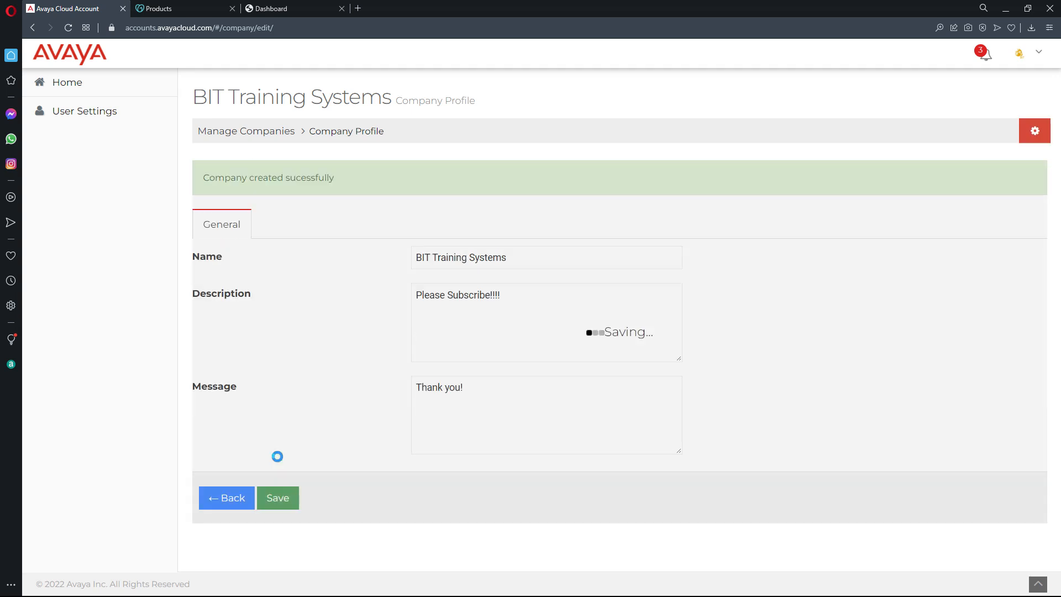
{"action": "left_click", "coordinate": [278, 498]}
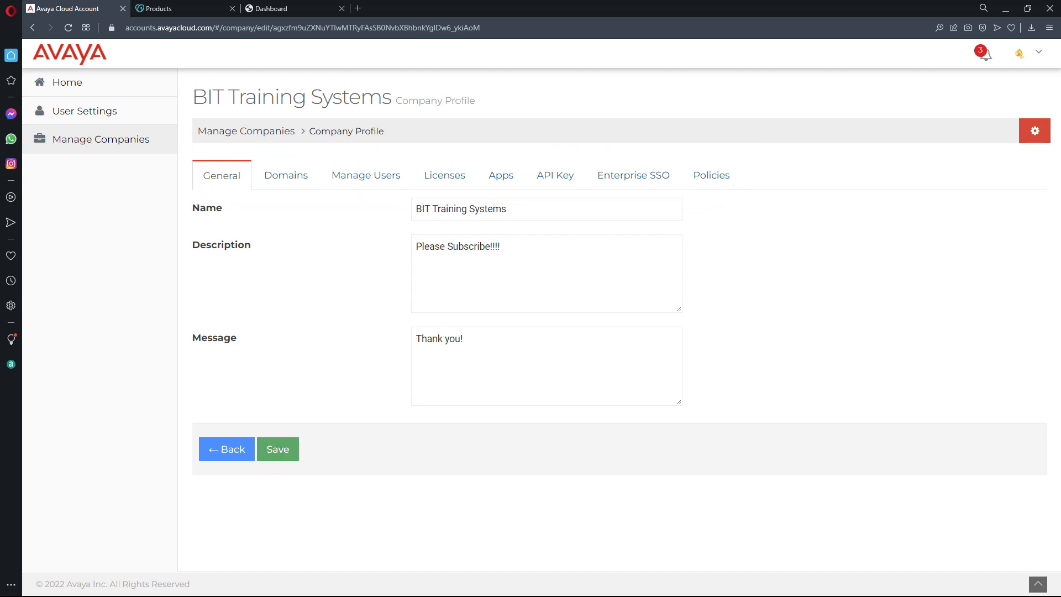
{"action": "mouse_move", "coordinate": [102, 176]}
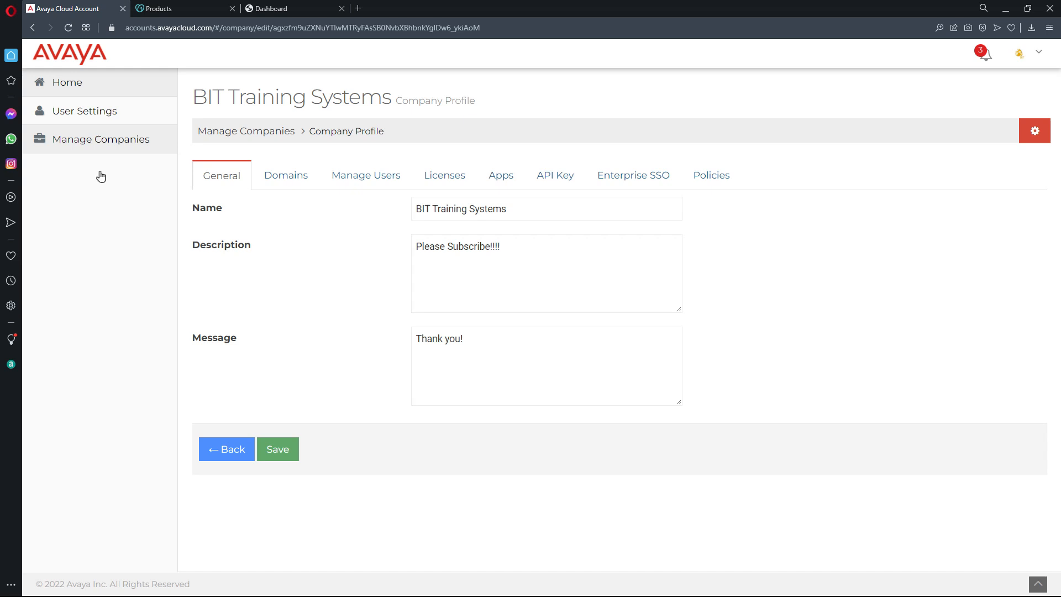
Step: Add domain bittrainingsystems.com and select its TXT verification code for copying
{"action": "left_click", "coordinate": [285, 175]}
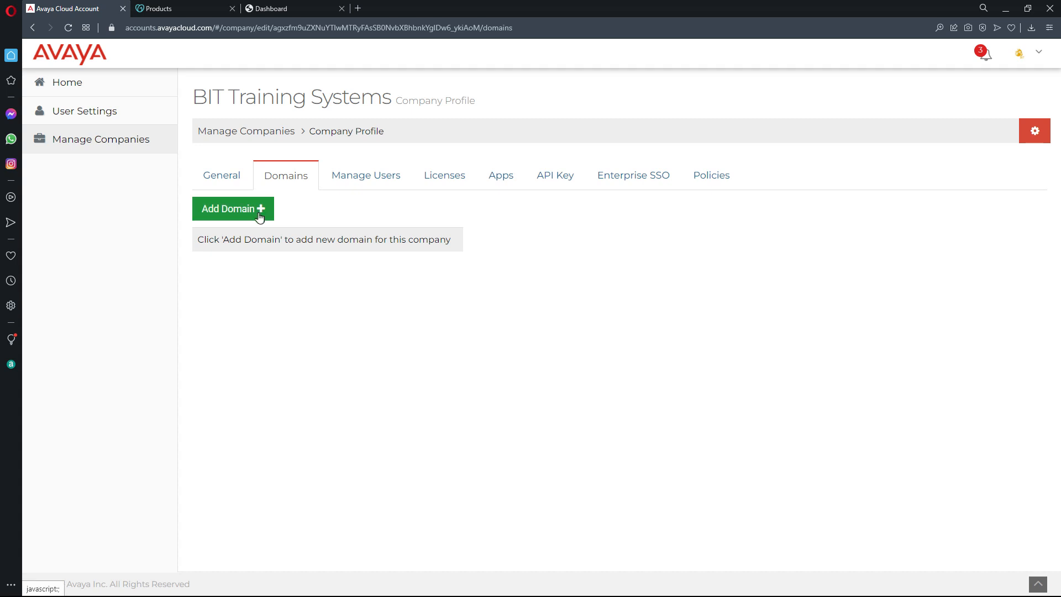
{"action": "left_click", "coordinate": [232, 209]}
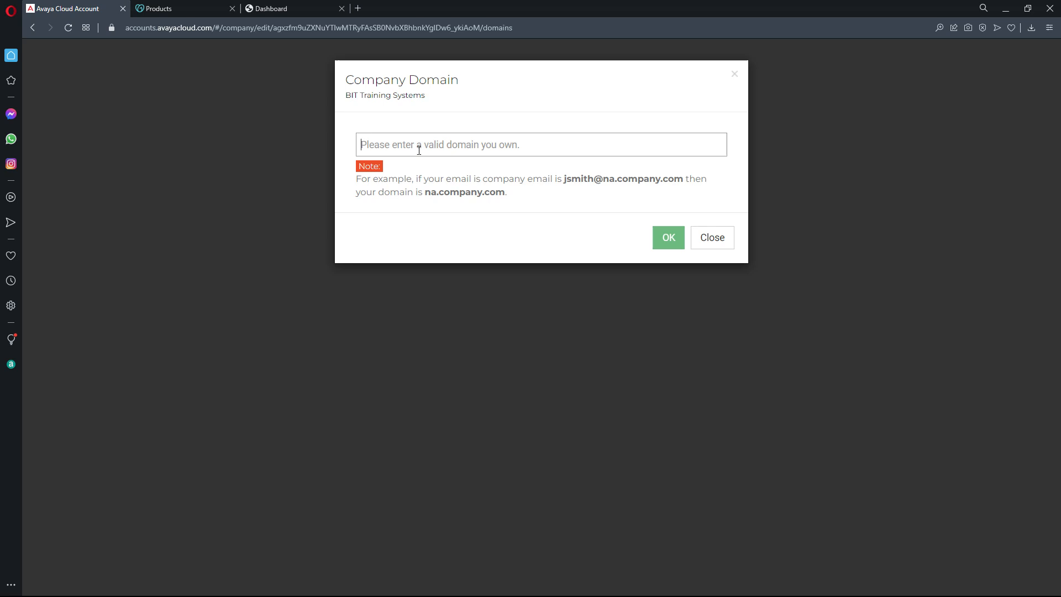
{"action": "type", "text": "bittrainingsystems.com"}
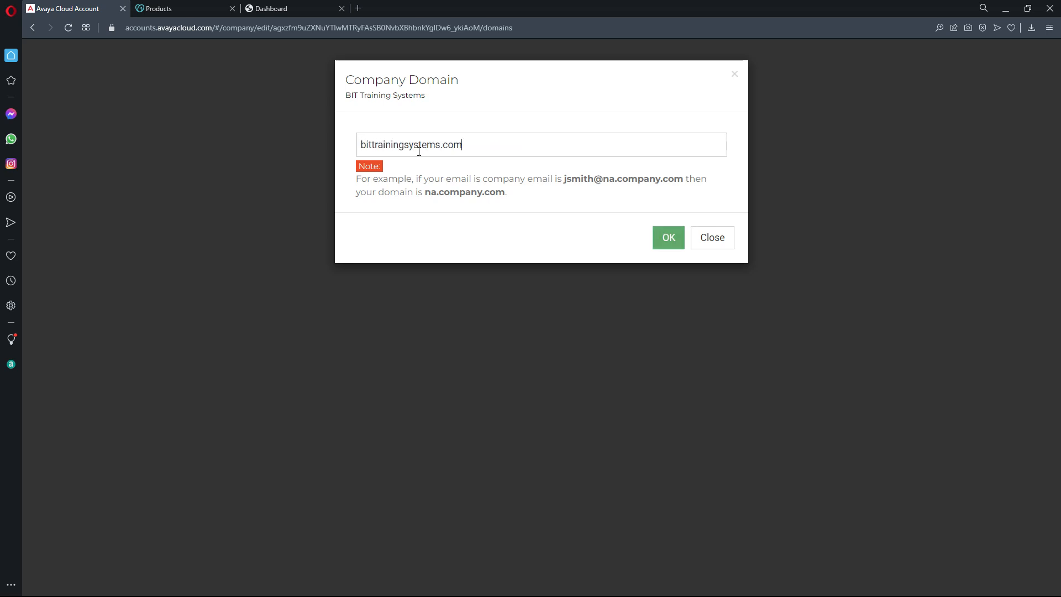
{"action": "mouse_move", "coordinate": [618, 249]}
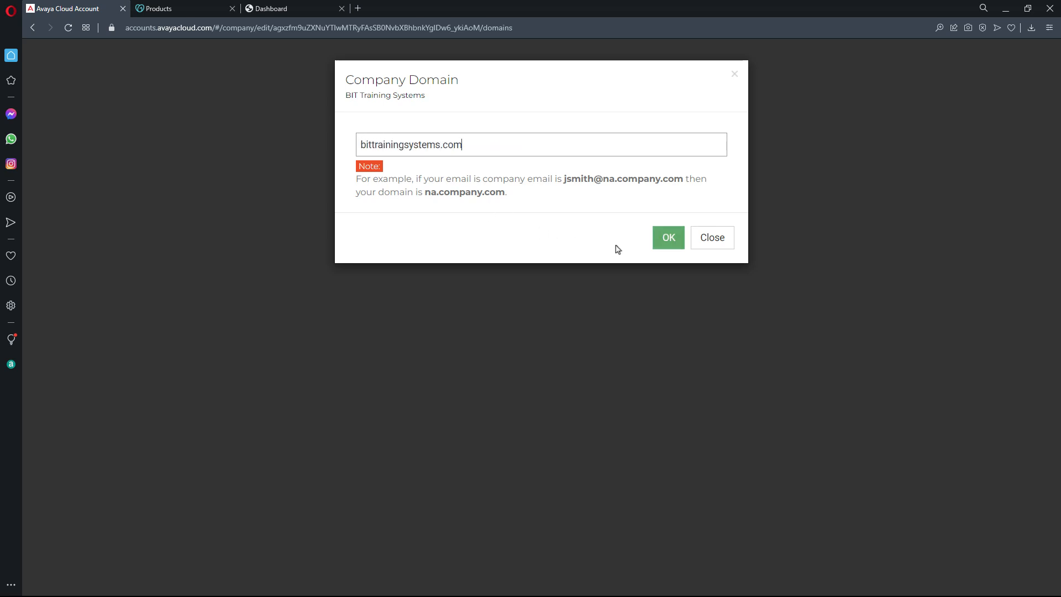
{"action": "left_click", "coordinate": [669, 237]}
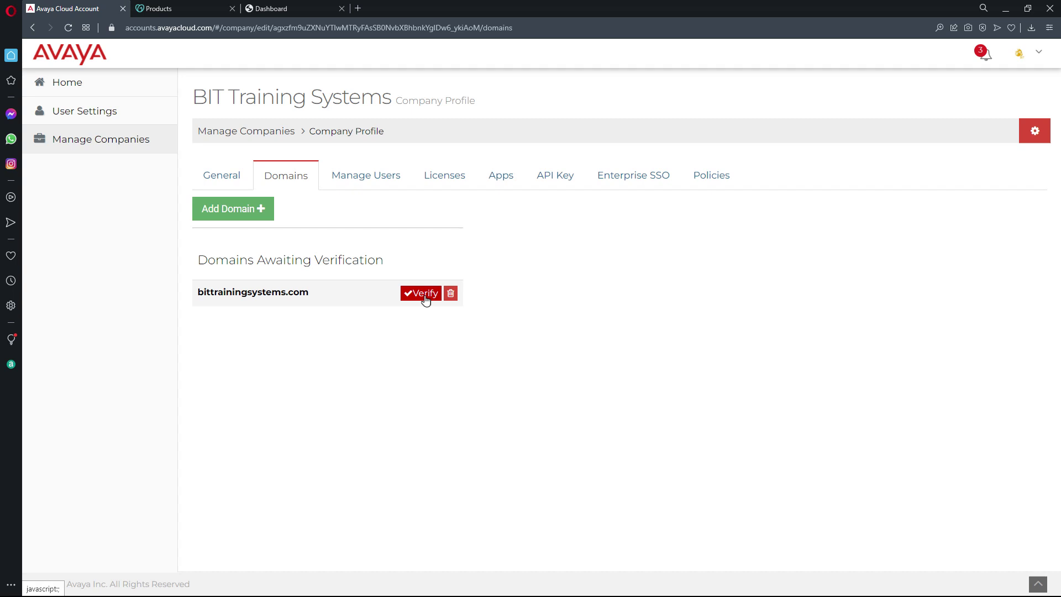
{"action": "left_click", "coordinate": [422, 293]}
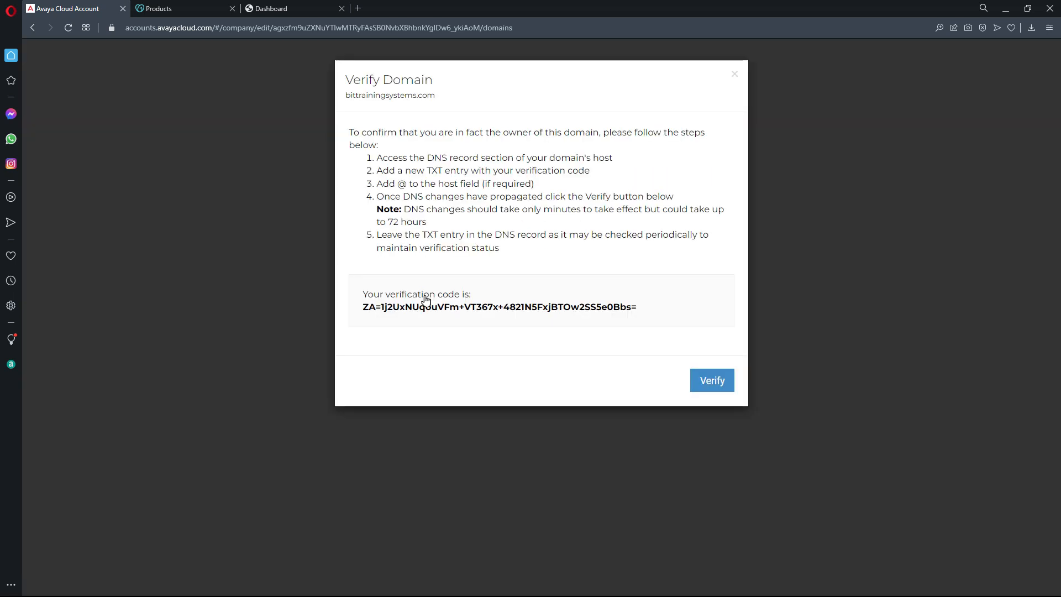
{"action": "mouse_move", "coordinate": [432, 298]}
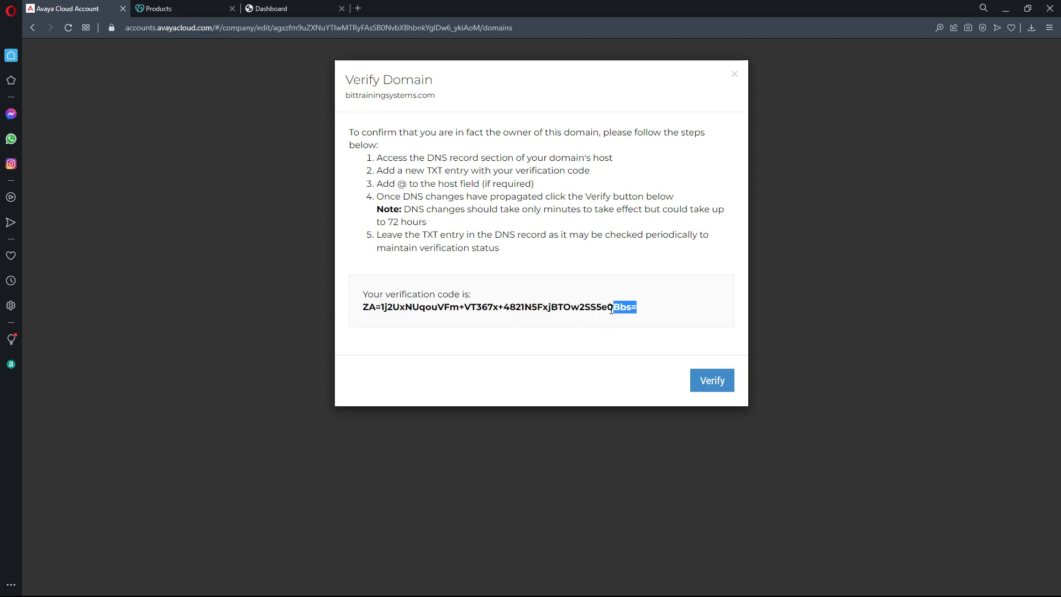
{"action": "triple_click", "coordinate": [499, 307]}
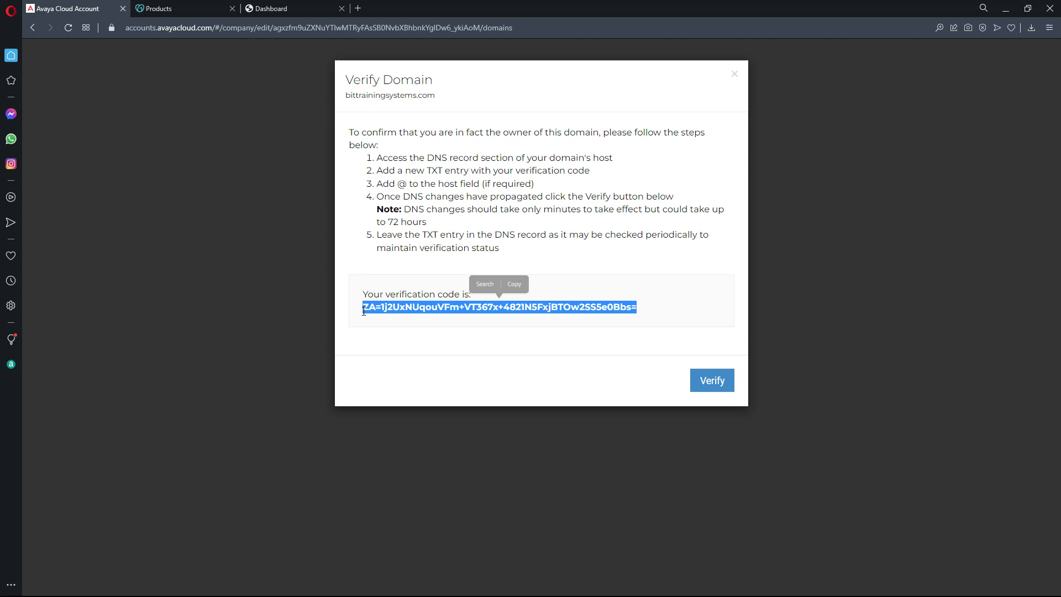
Step: Copy the verification code and open GoDaddy DNS management for bittrainingsystems.com
{"action": "left_click", "coordinate": [160, 9]}
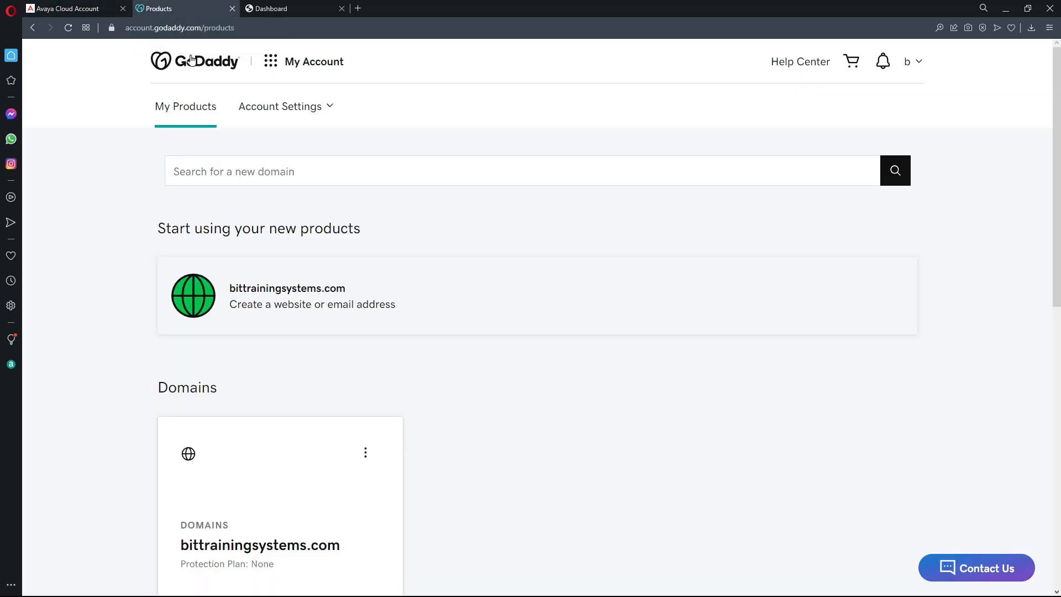
{"action": "scroll", "scroll_direction": "down", "scroll_amount": 3}
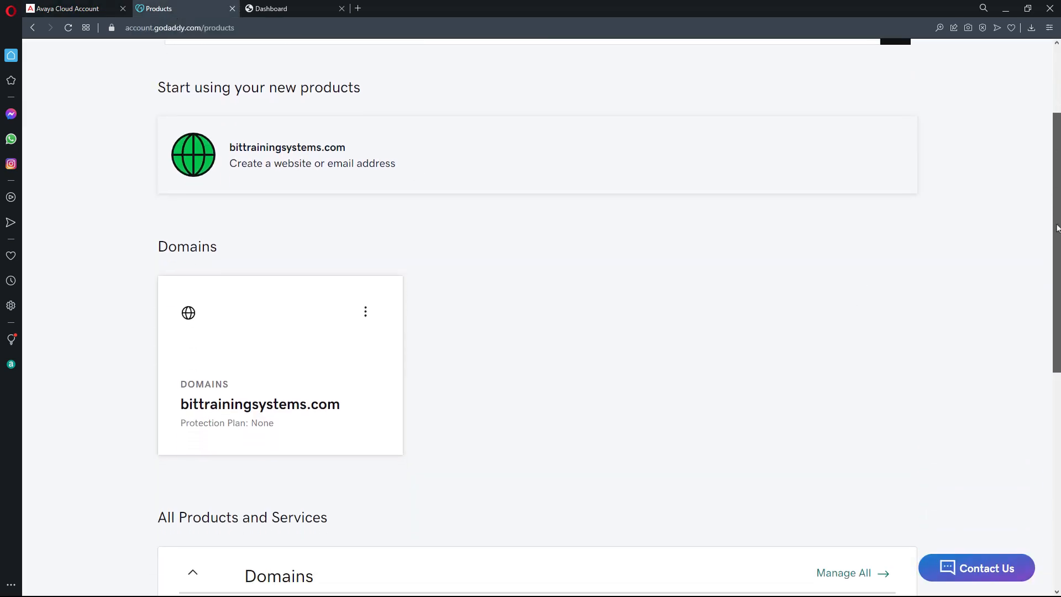
{"action": "left_click", "coordinate": [365, 312]}
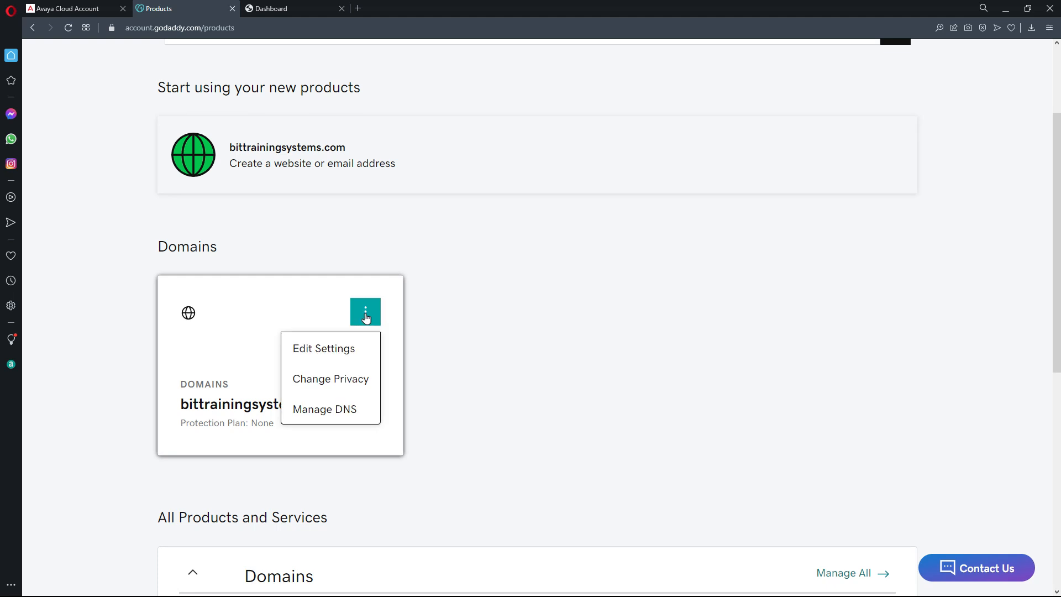
{"action": "mouse_move", "coordinate": [344, 419]}
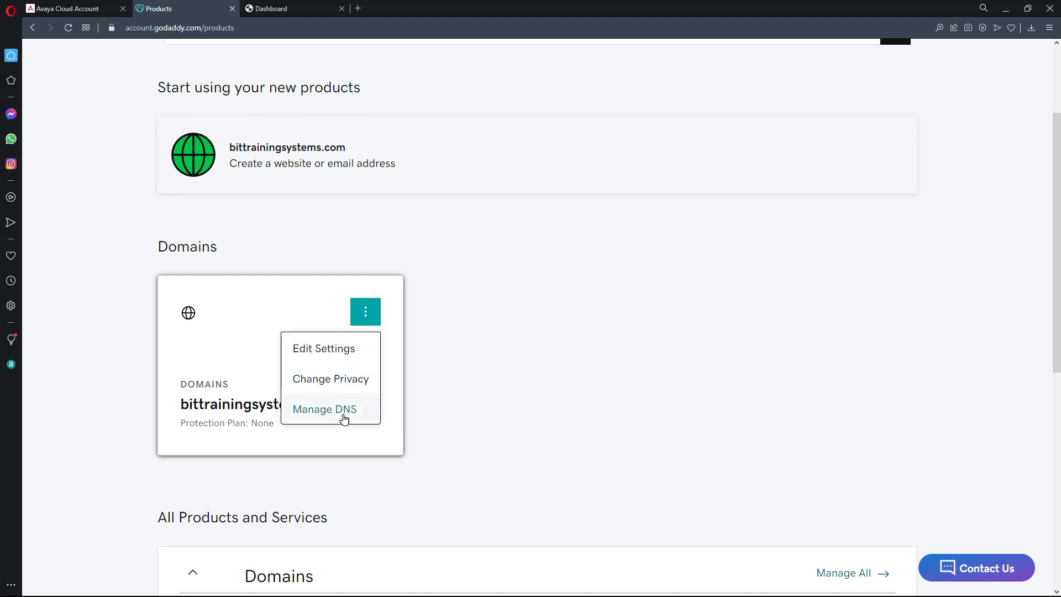
{"action": "left_click", "coordinate": [325, 409]}
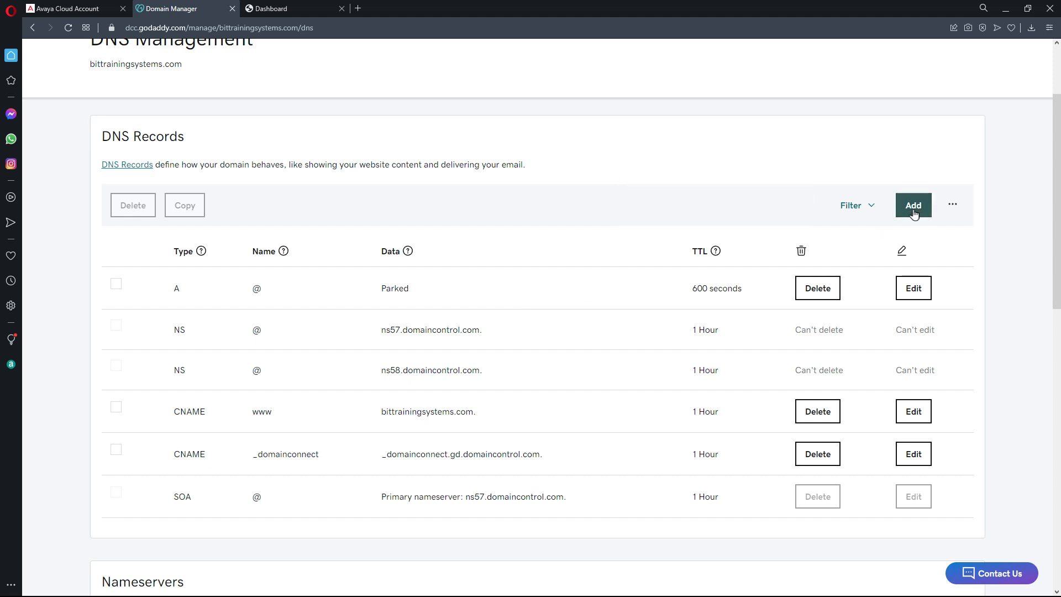
Step: Add a TXT record for @ holding the verification code with a 1 Hour TTL
{"action": "left_click", "coordinate": [913, 205]}
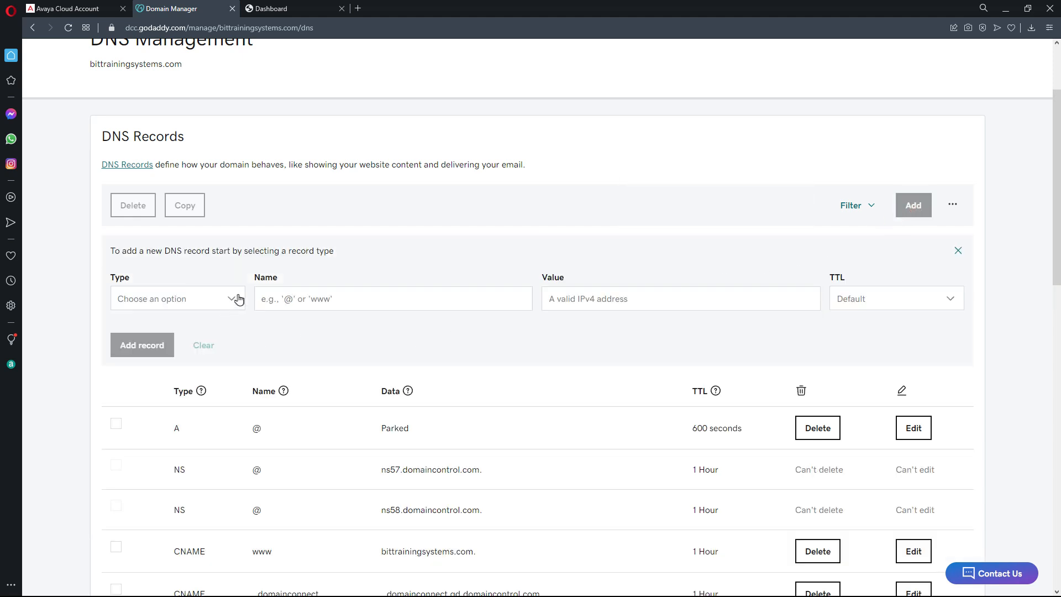
{"action": "left_click", "coordinate": [176, 299]}
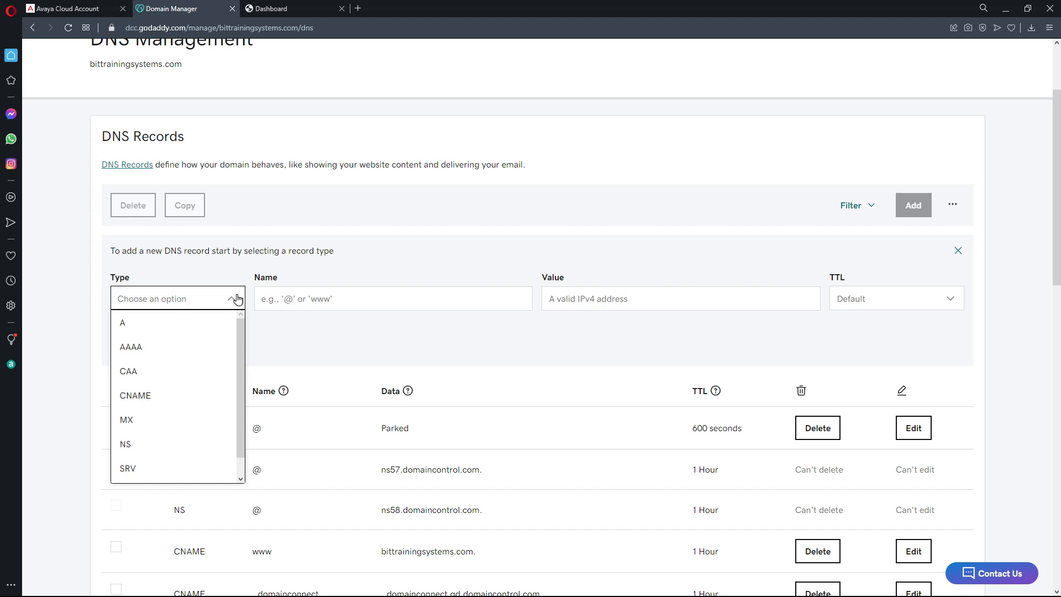
{"action": "scroll", "scroll_direction": "down", "scroll_amount": 3}
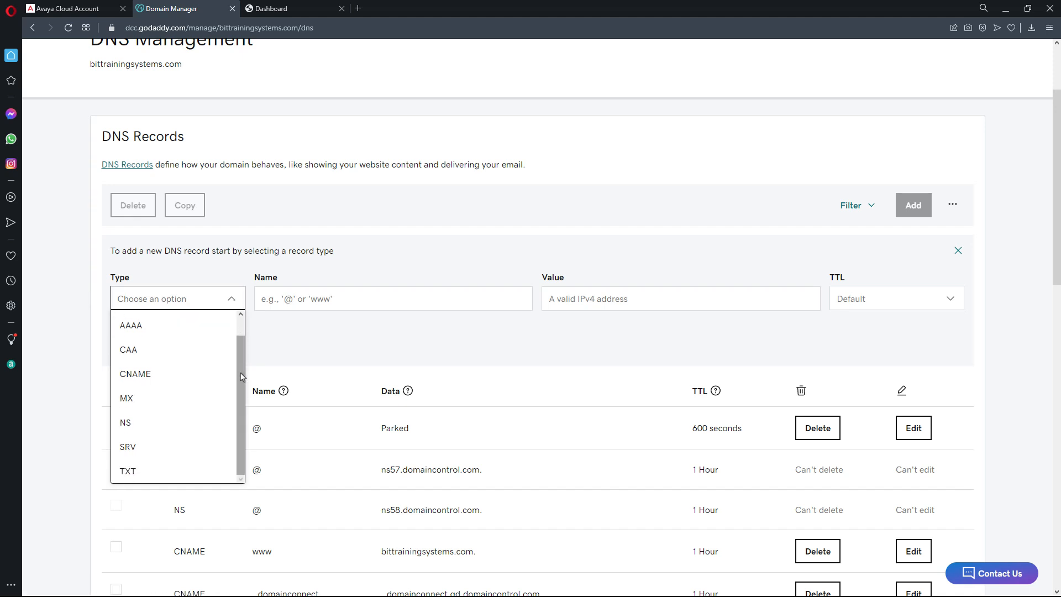
{"action": "left_click", "coordinate": [127, 472]}
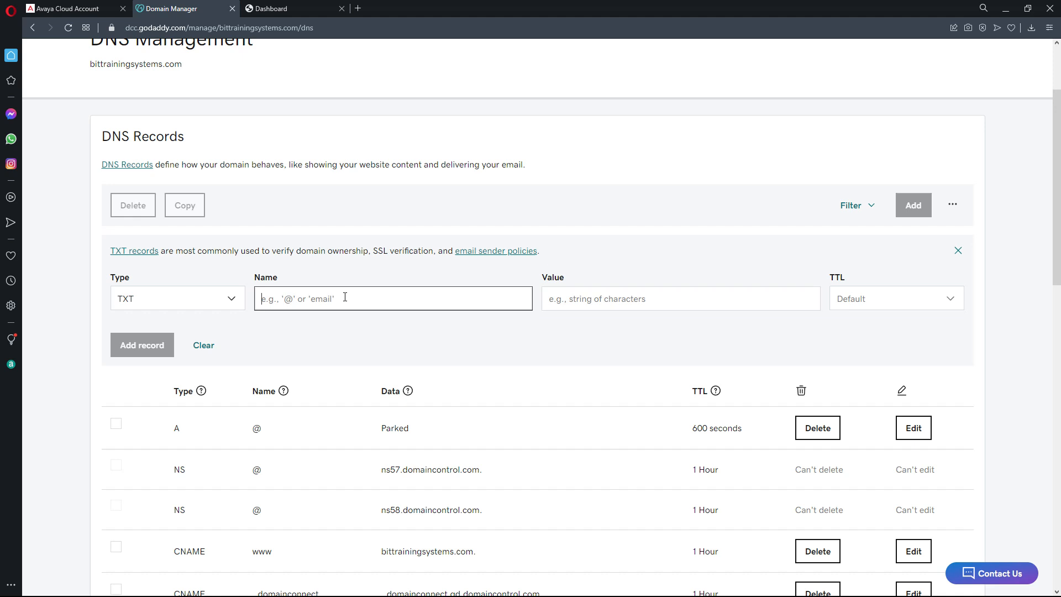
{"action": "type", "text": "@"}
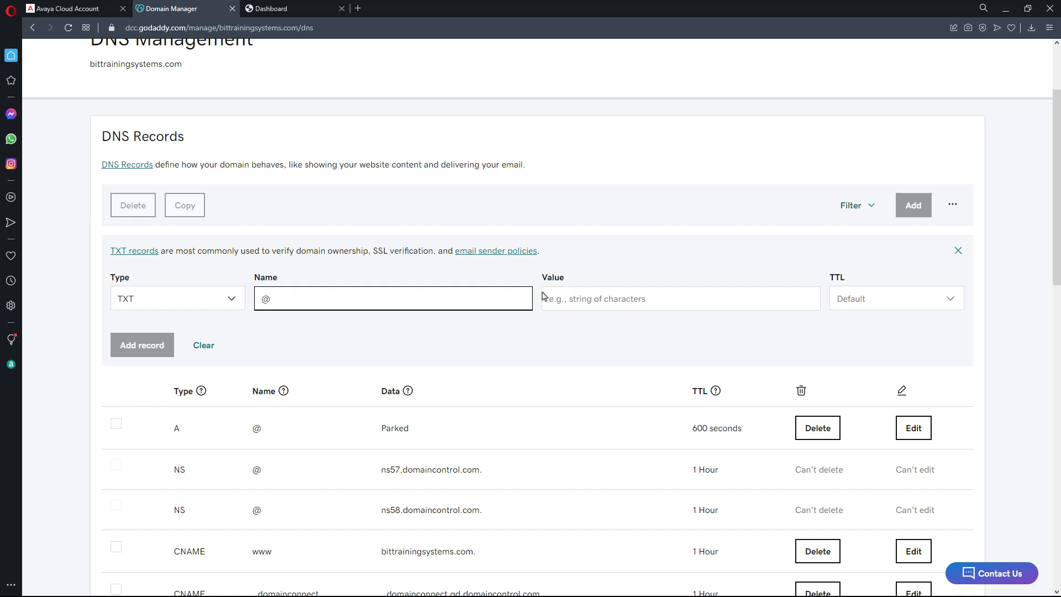
{"action": "left_click", "coordinate": [681, 298]}
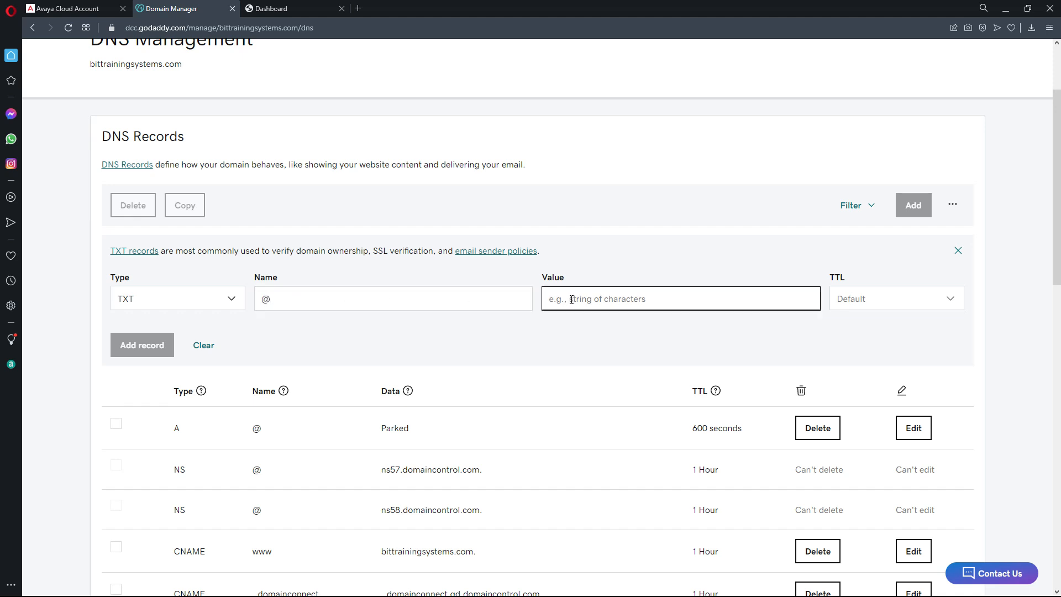
{"action": "left_click", "coordinate": [897, 298]}
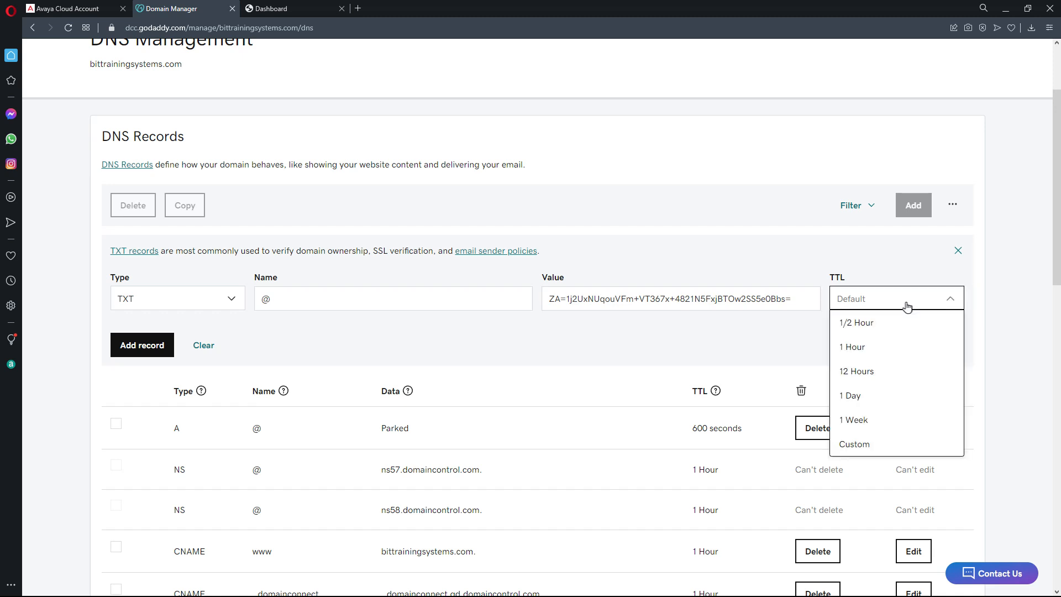
{"action": "left_click", "coordinate": [851, 347]}
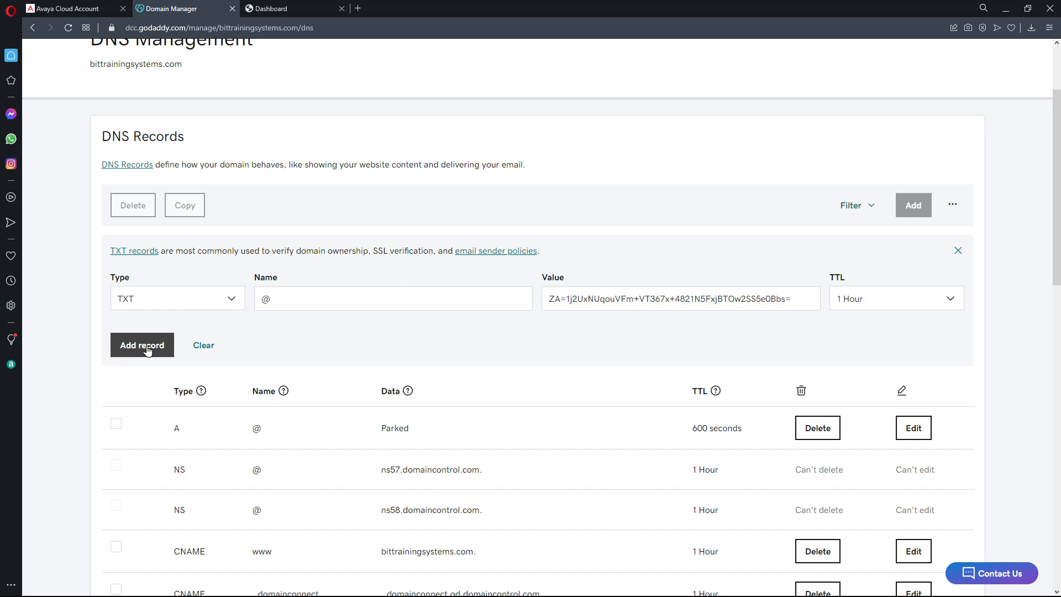
{"action": "left_click", "coordinate": [142, 345]}
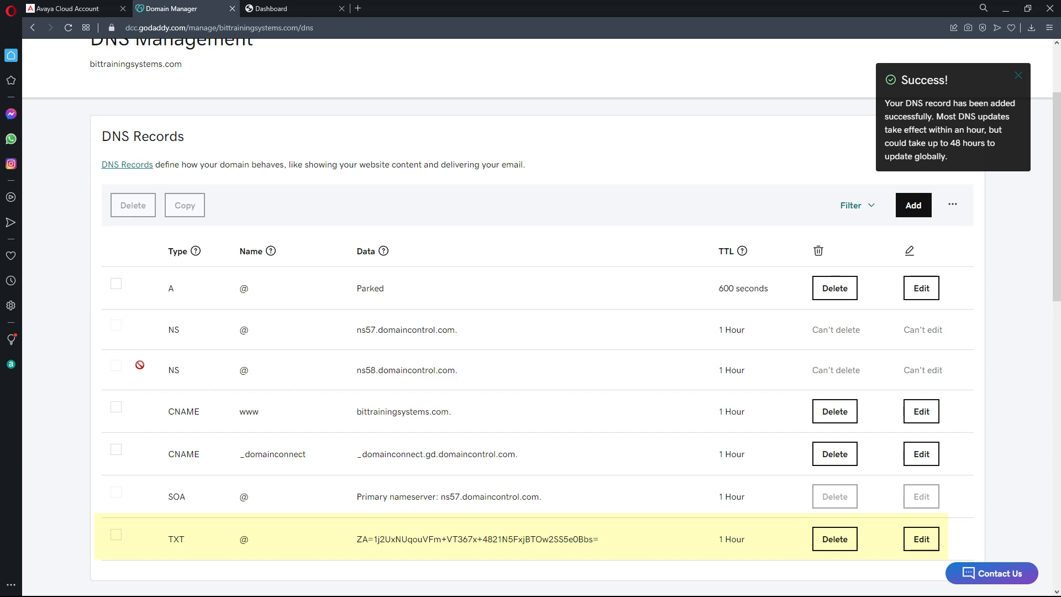
{"action": "left_click", "coordinate": [67, 8]}
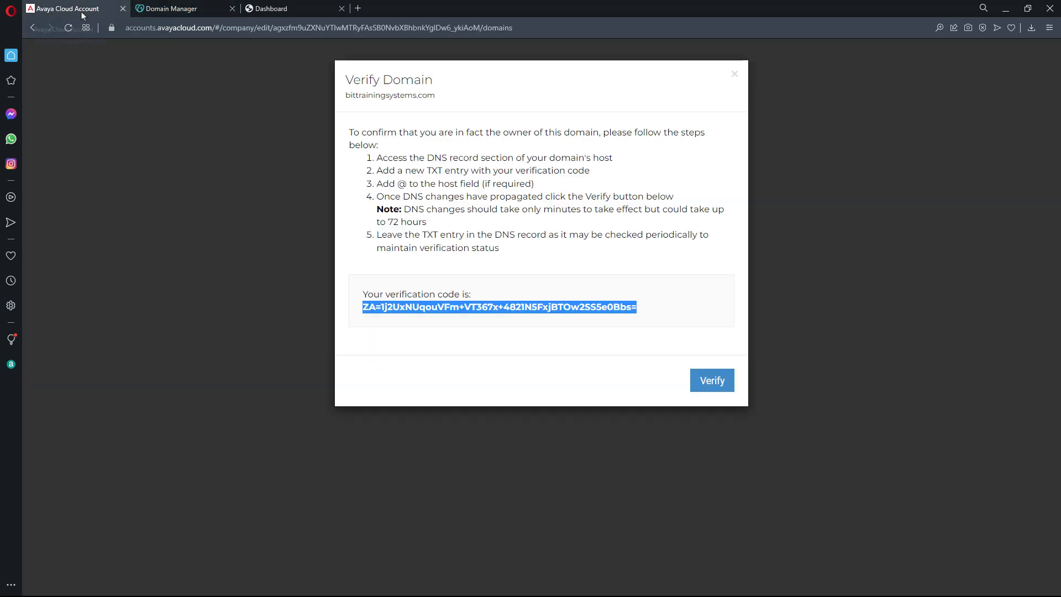
{"action": "mouse_move", "coordinate": [723, 386]}
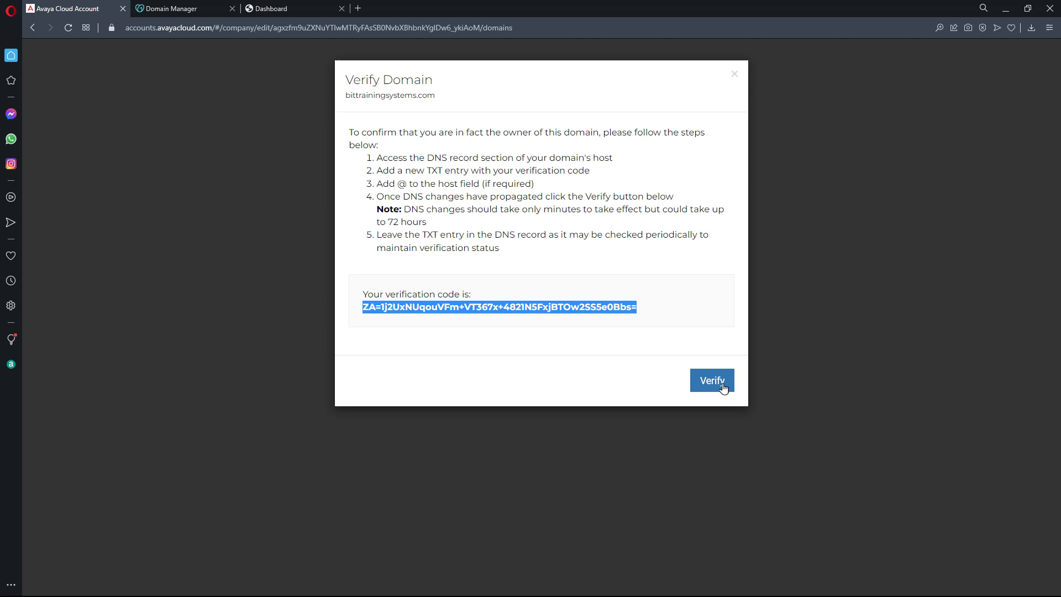
Step: Verify bittrainingsystems.com until auto domain verification reports success
{"action": "left_click", "coordinate": [712, 380]}
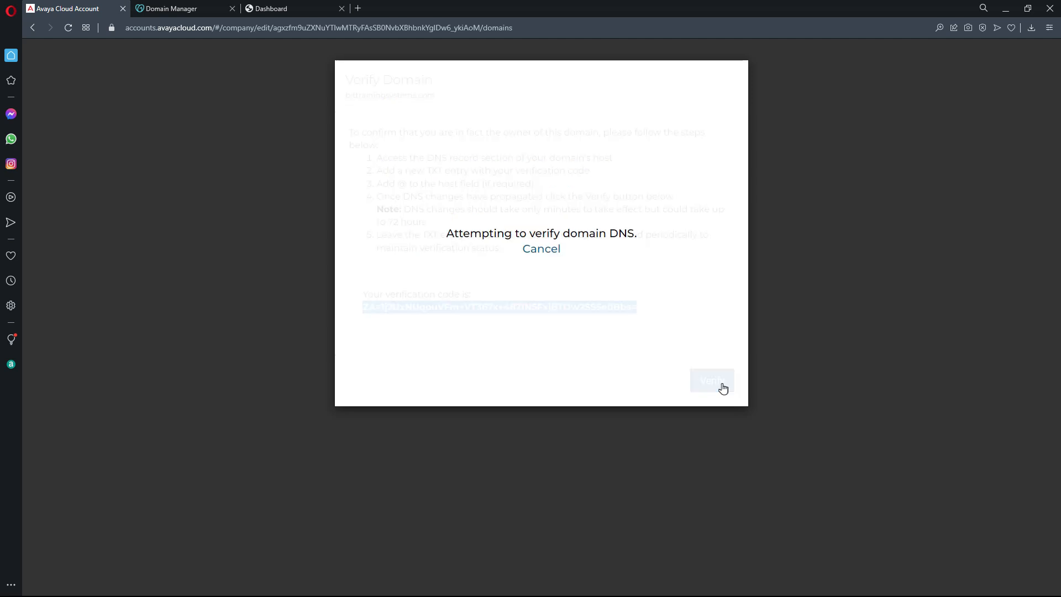
{"action": "left_click", "coordinate": [712, 380]}
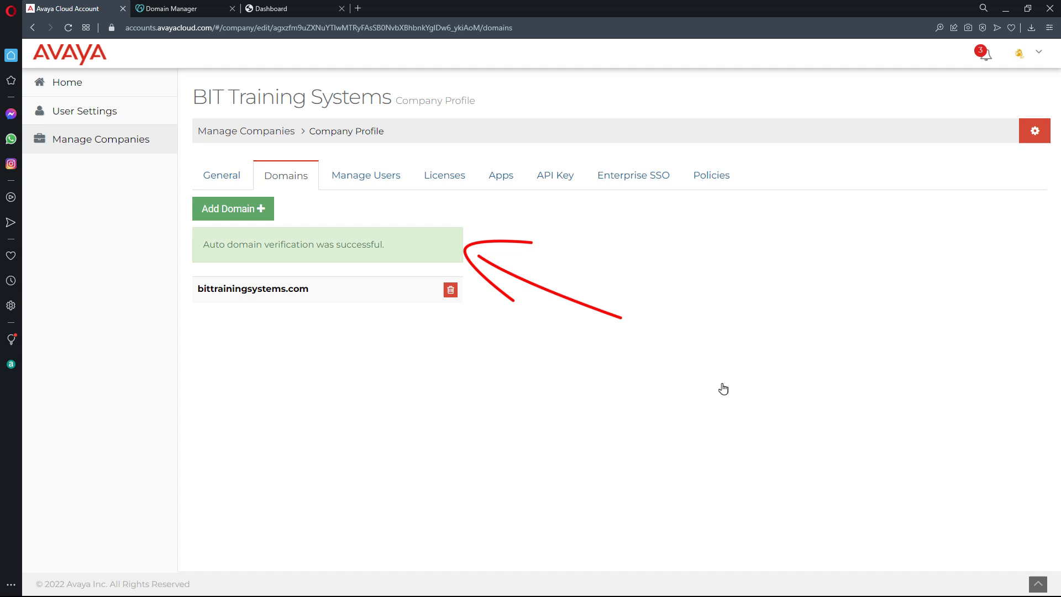
{"action": "mouse_move", "coordinate": [661, 351]}
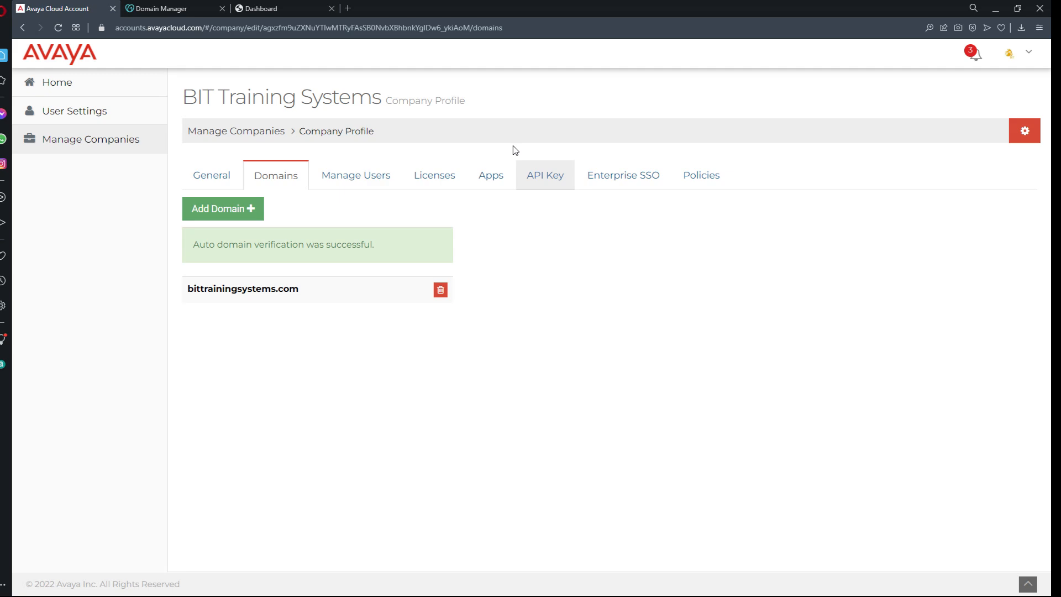
Step: Switch to System Manager and show the Elements menu's Session Manager options
{"action": "left_click", "coordinate": [261, 8]}
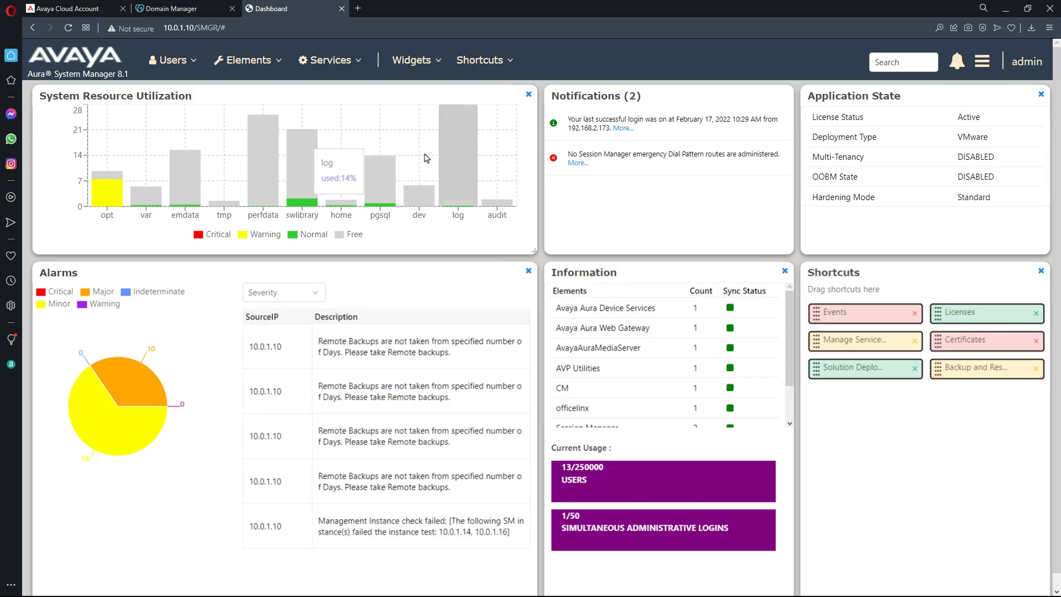
{"action": "left_click", "coordinate": [248, 61]}
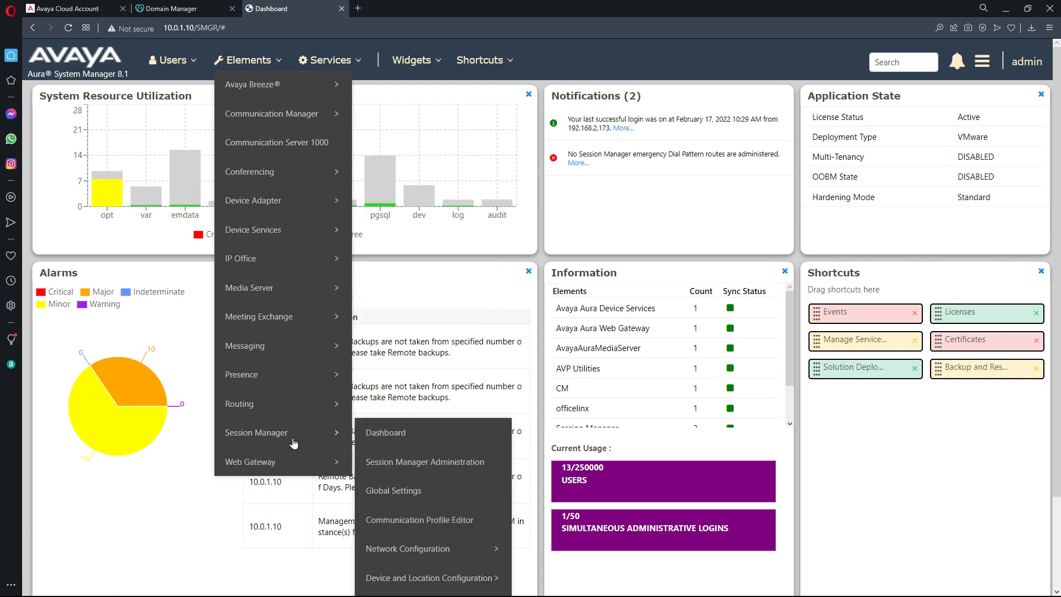
{"action": "mouse_move", "coordinate": [399, 496]}
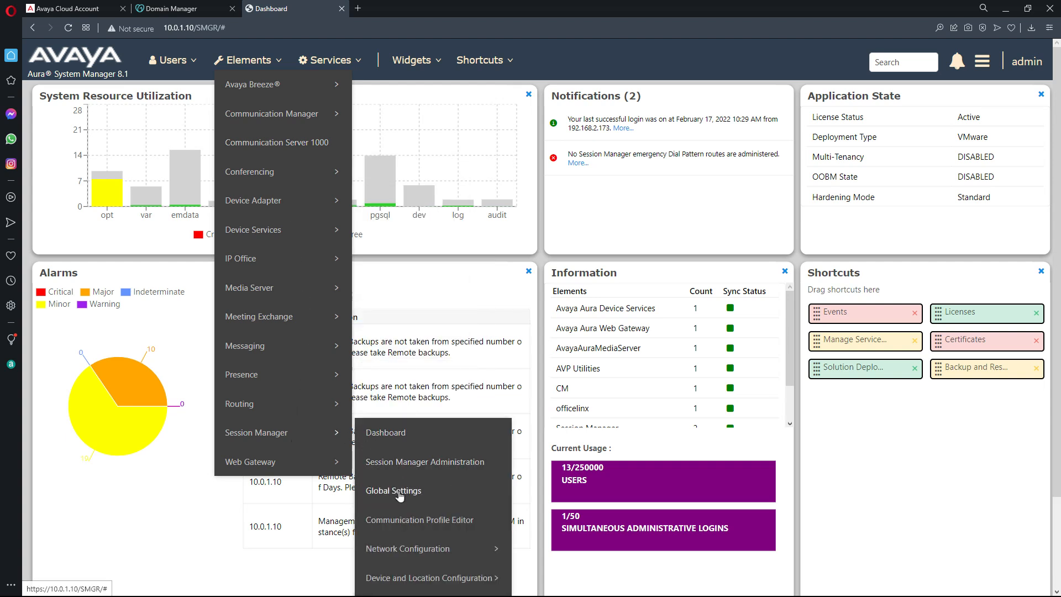
{"action": "mouse_move", "coordinate": [393, 491]}
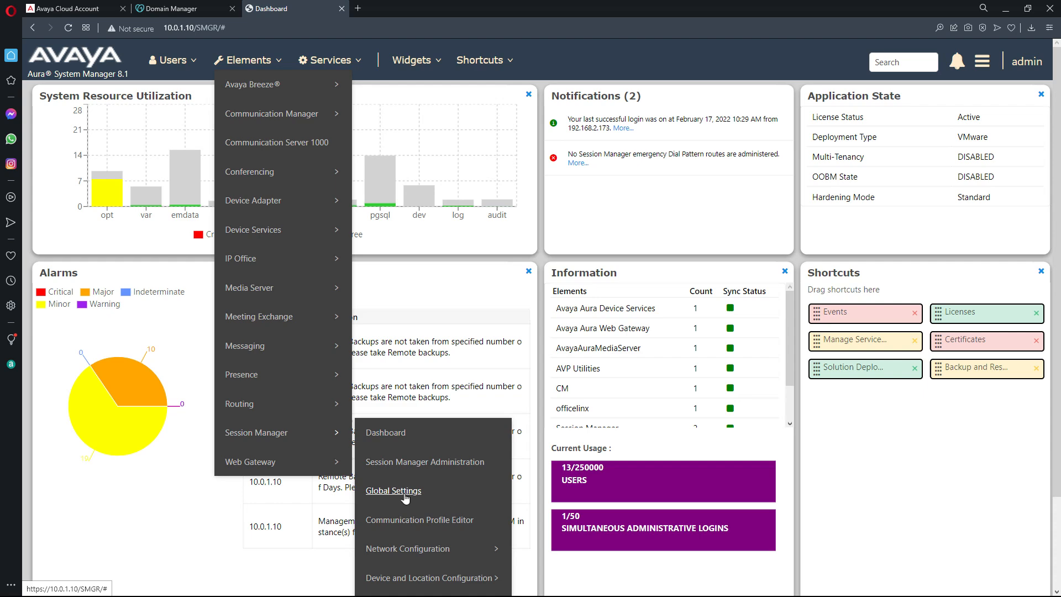
Step: Enable Mobile Push Notification in Session Manager Global Settings and commit, with 4-second EC500 delay
{"action": "left_click", "coordinate": [392, 491]}
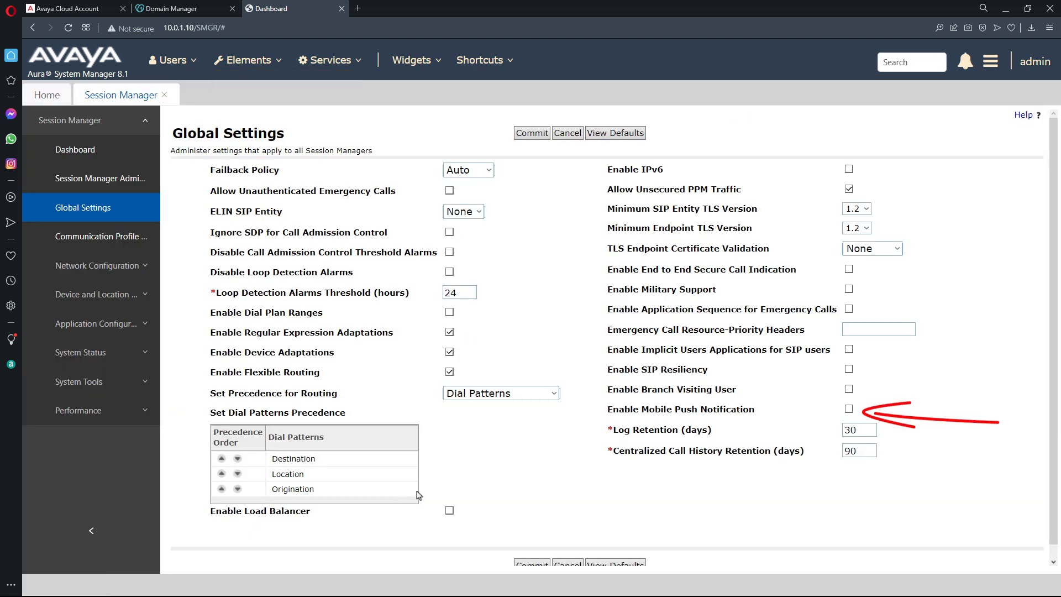
{"action": "mouse_move", "coordinate": [587, 486]}
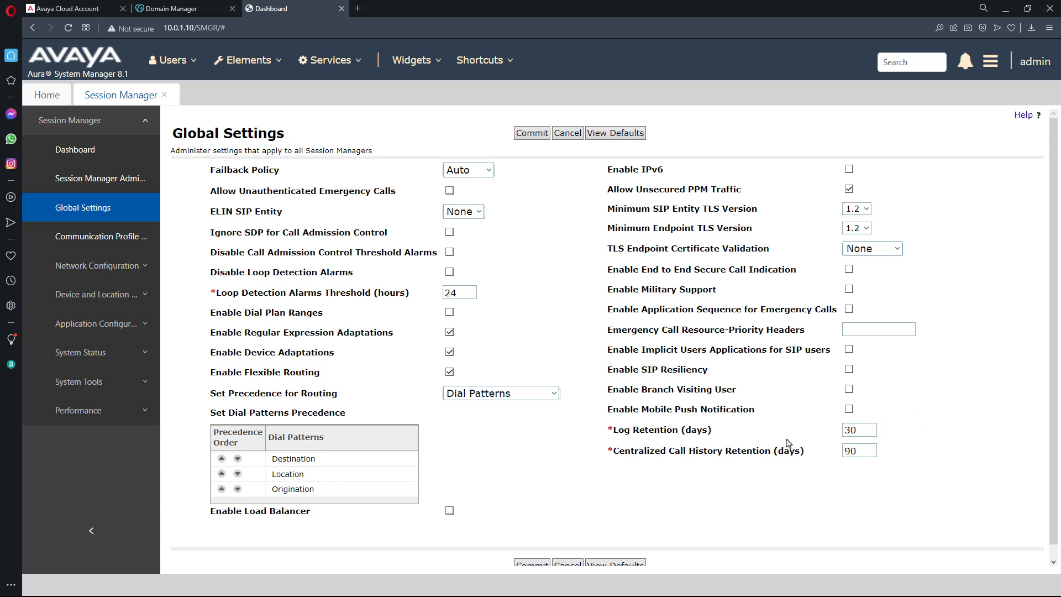
{"action": "mouse_move", "coordinate": [848, 409]}
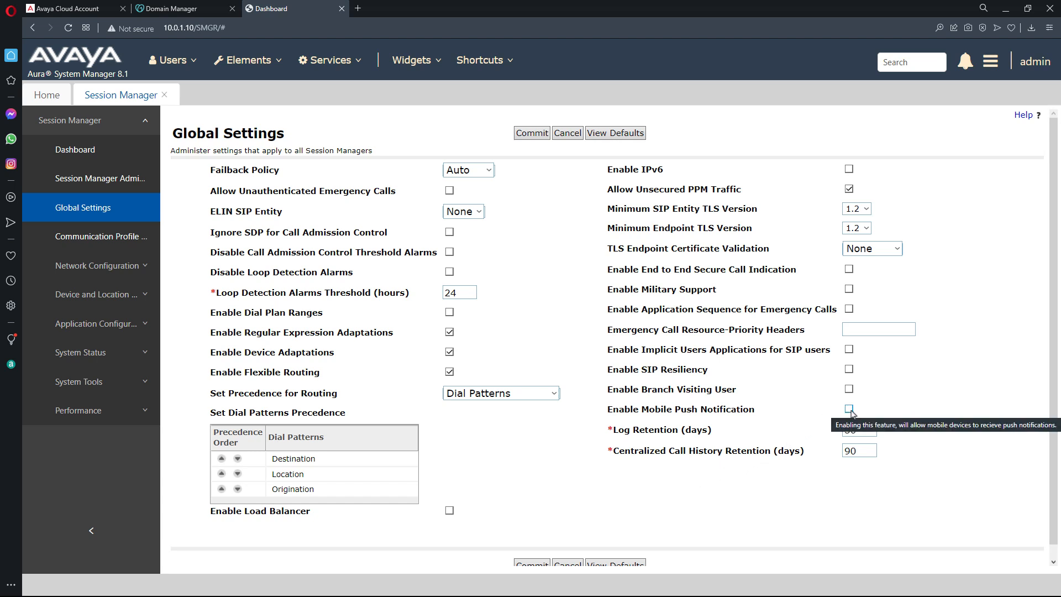
{"action": "left_click", "coordinate": [849, 409]}
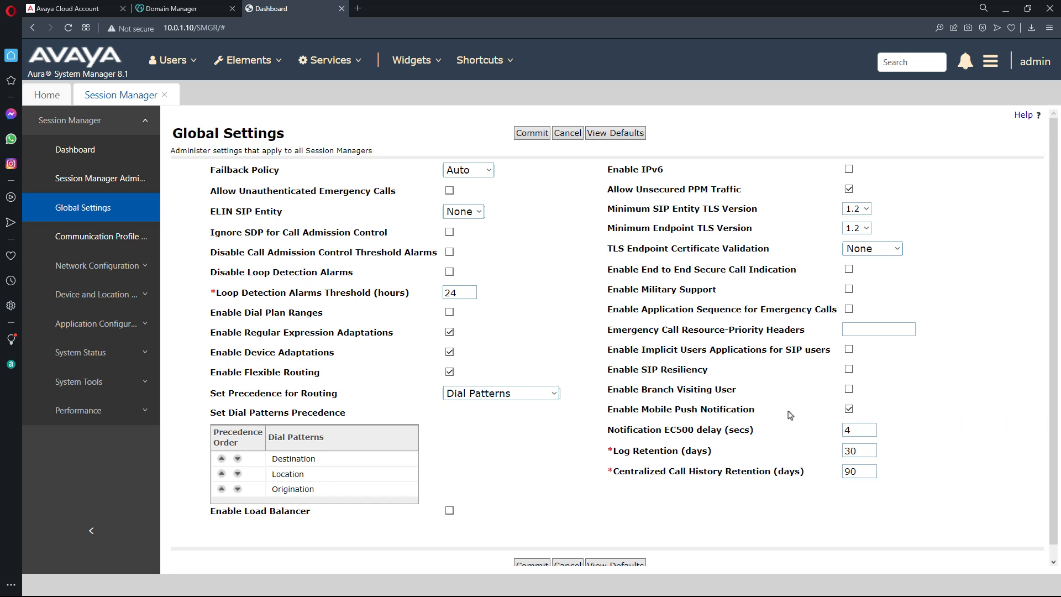
{"action": "scroll", "scroll_direction": "down", "scroll_amount": 3}
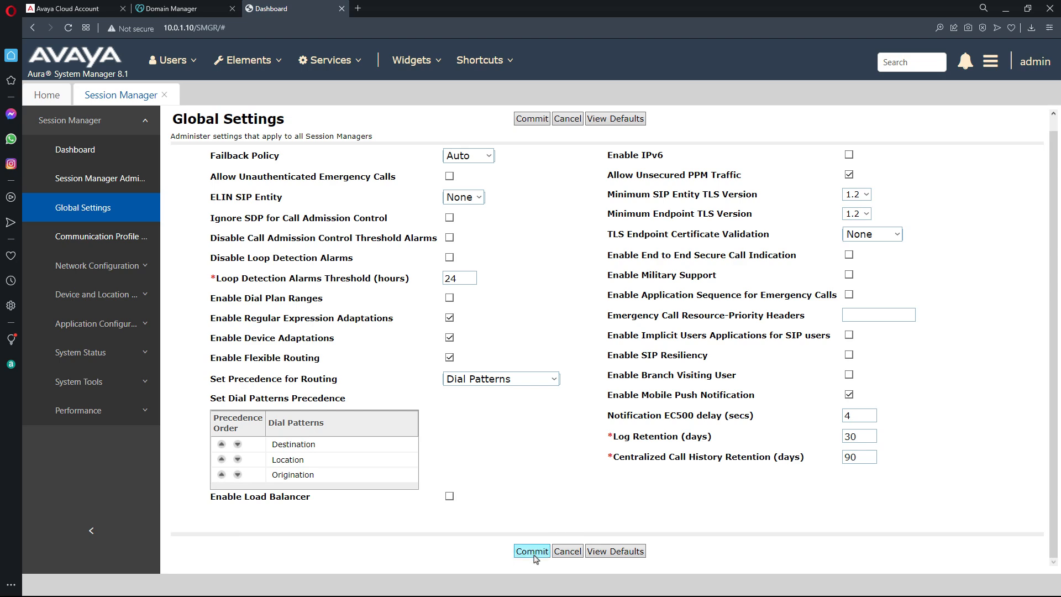
{"action": "left_click", "coordinate": [531, 551]}
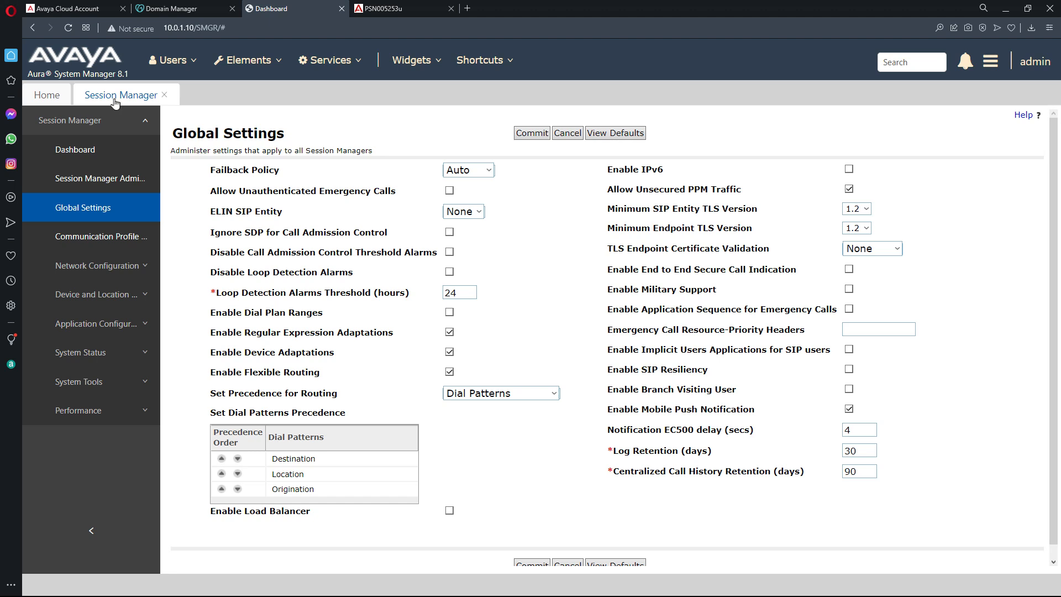
{"action": "mouse_move", "coordinate": [244, 92]}
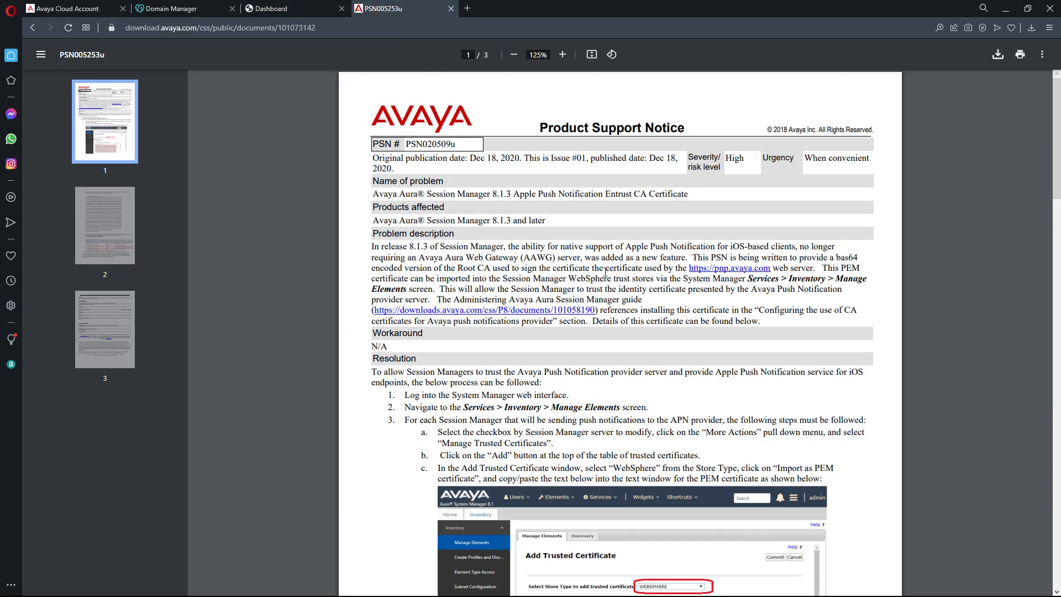
Step: Select the Entrust Base64 root certificate on page 2 of PSN020509u, then return to System Manager
{"action": "double_click", "coordinate": [430, 144]}
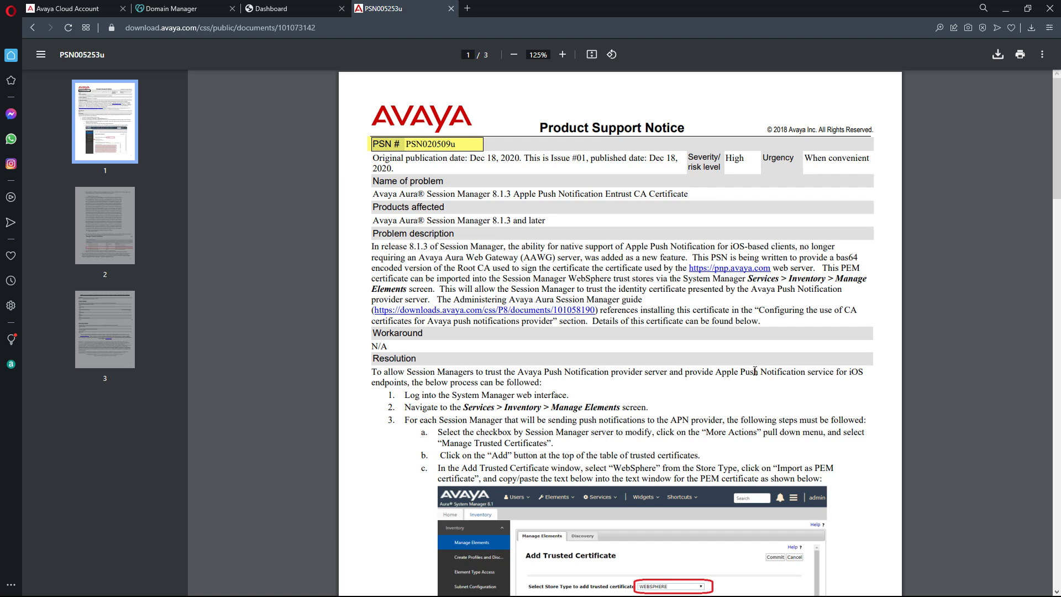
{"action": "scroll", "scroll_direction": "down", "scroll_amount": 3}
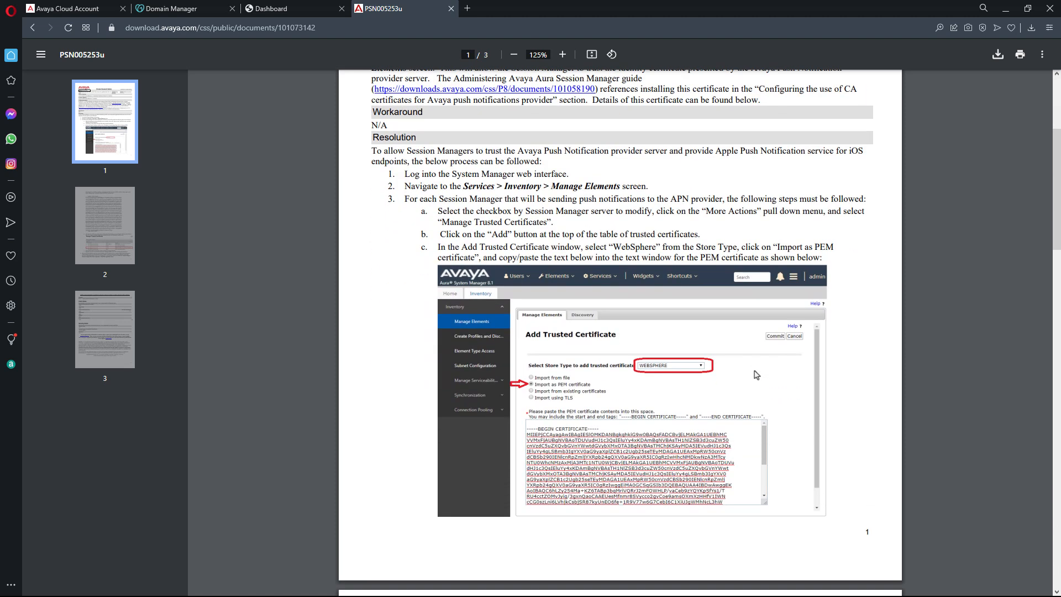
{"action": "scroll", "scroll_direction": "down", "scroll_amount": 3}
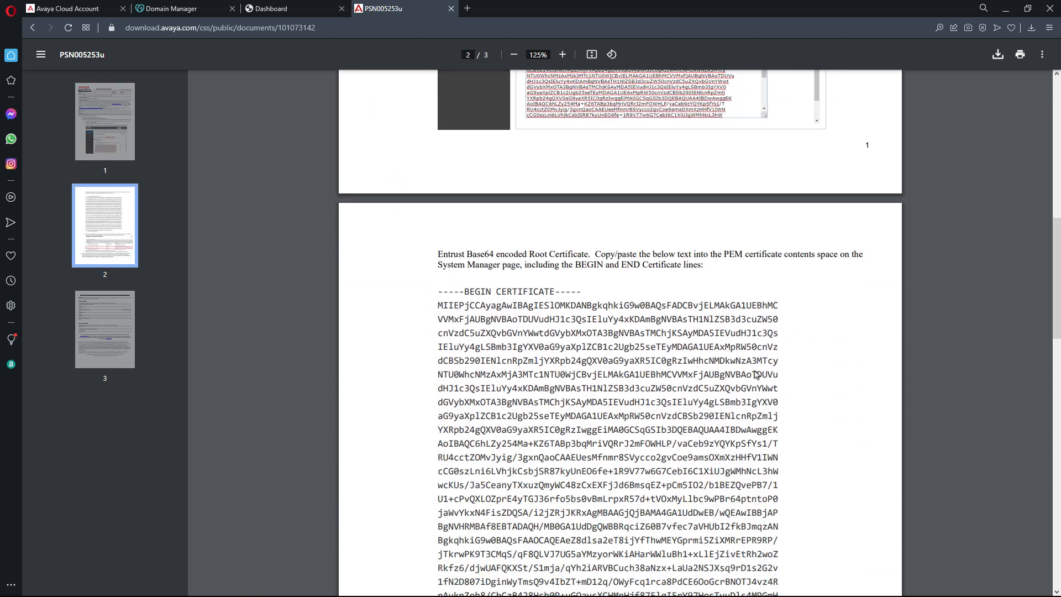
{"action": "scroll", "scroll_direction": "down", "scroll_amount": 3}
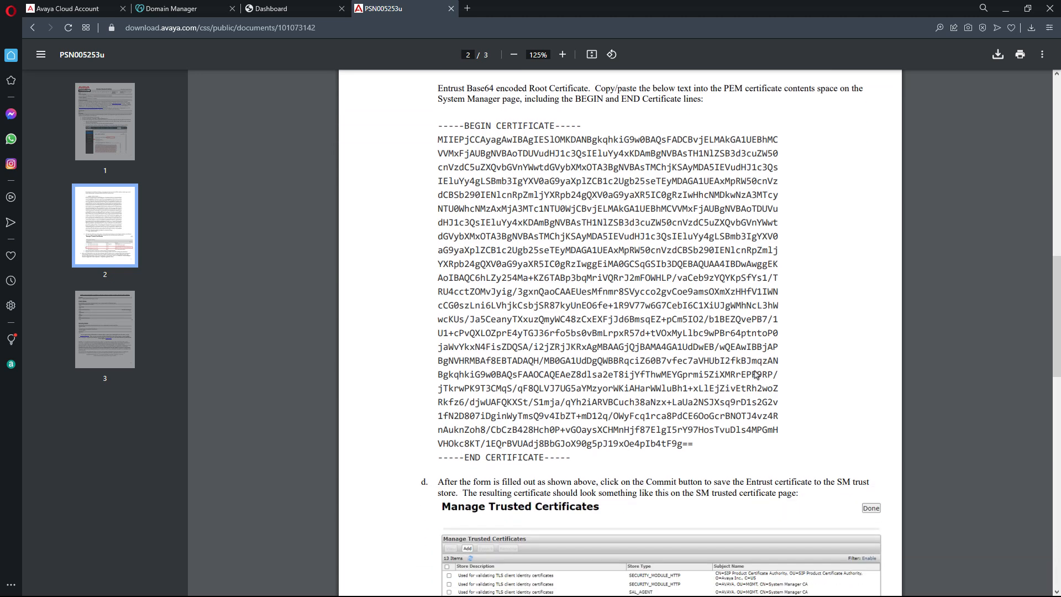
{"action": "left_click_drag", "start_coordinate": [440, 126], "coordinate": [694, 447]}
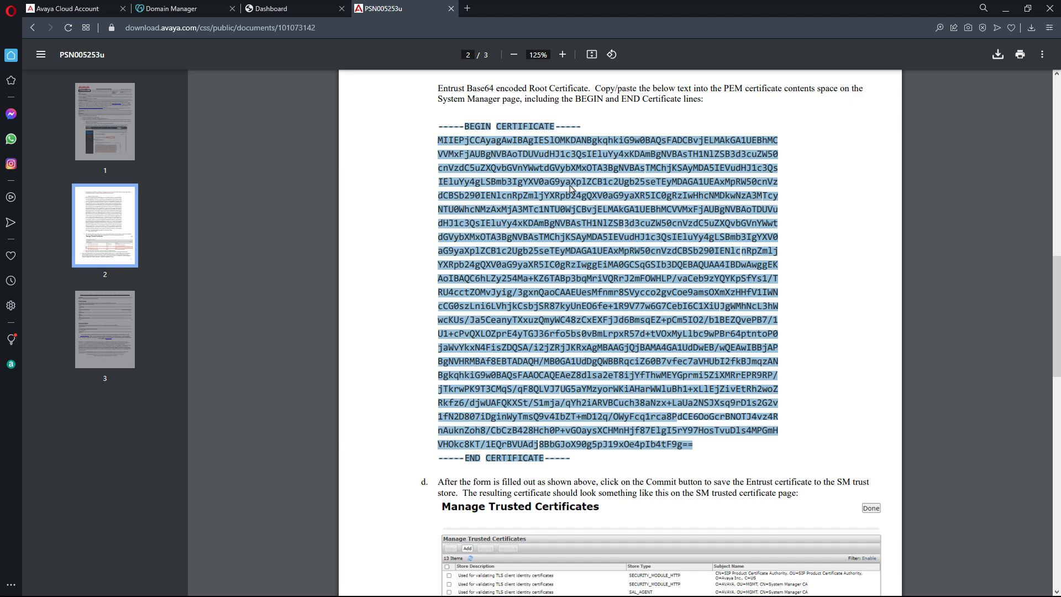
{"action": "left_click", "coordinate": [267, 9]}
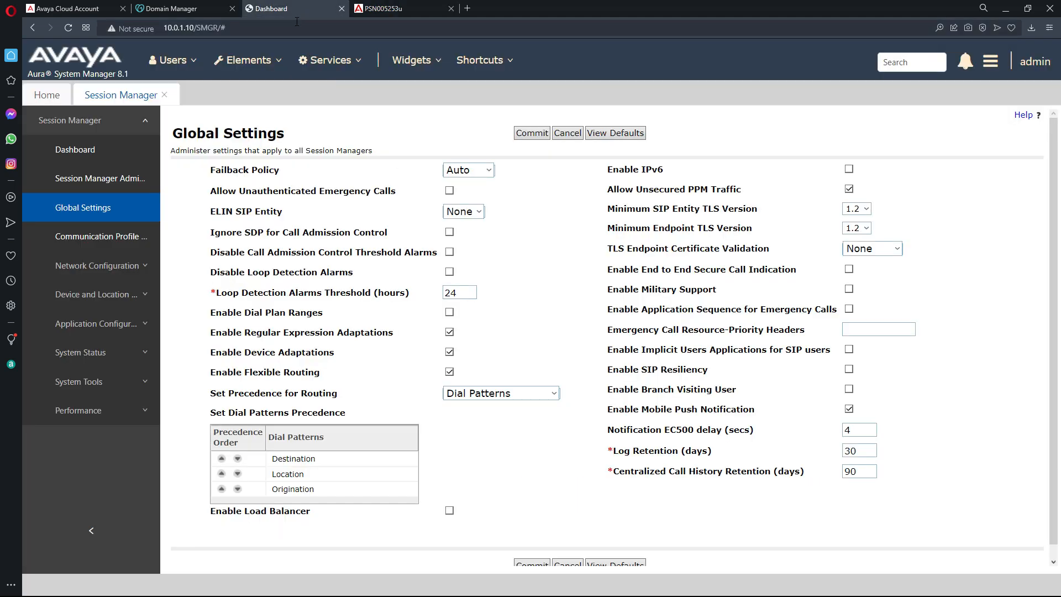
Step: Open Manage Trusted Certificates for Session Manager SM1 from Inventory's Manage Elements
{"action": "left_click", "coordinate": [329, 60]}
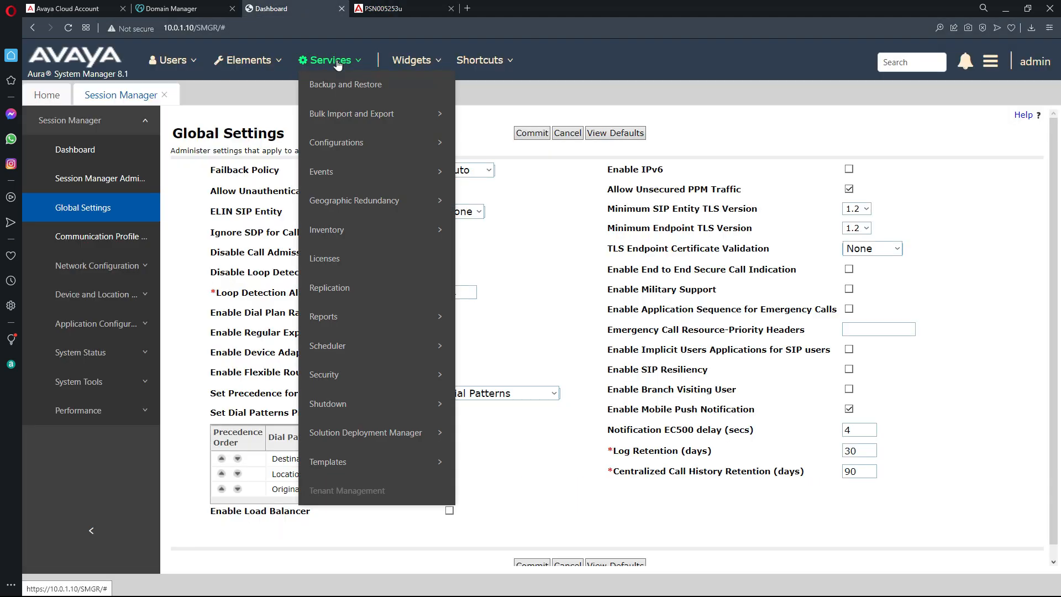
{"action": "mouse_move", "coordinate": [335, 237]}
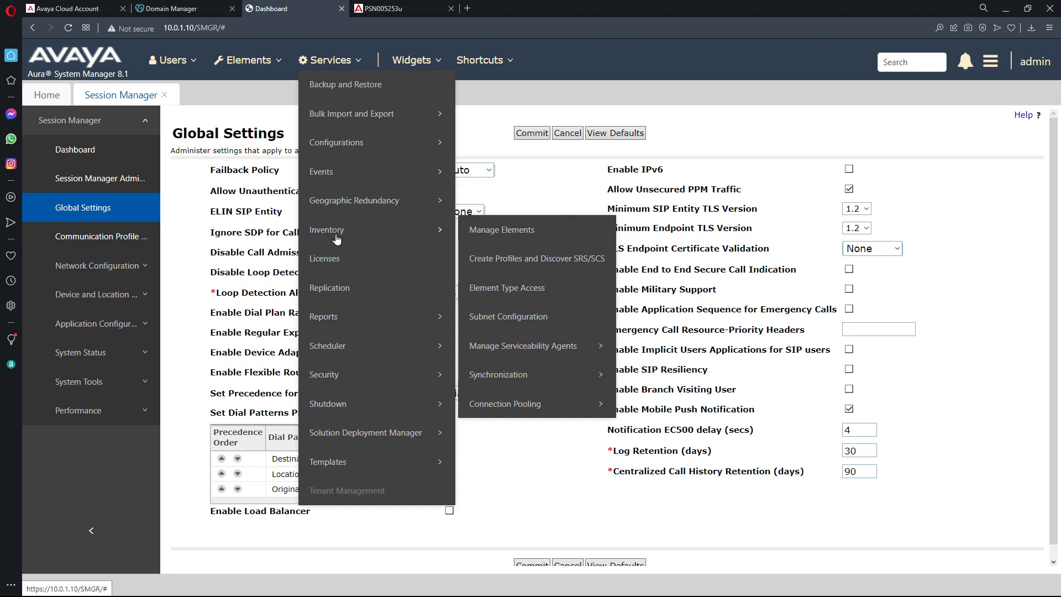
{"action": "left_click", "coordinate": [501, 230]}
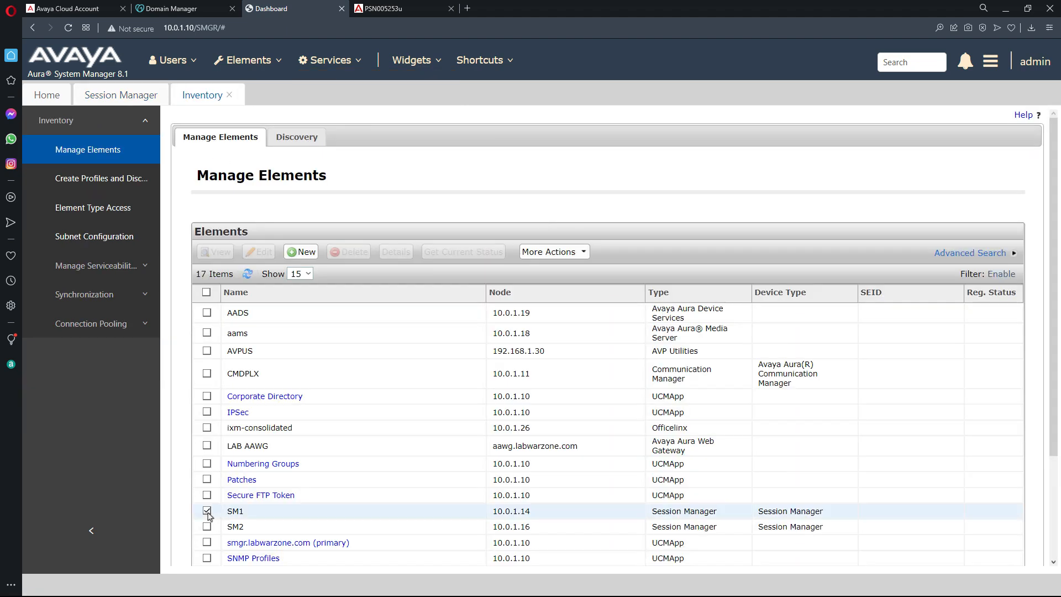
{"action": "left_click", "coordinate": [206, 510]}
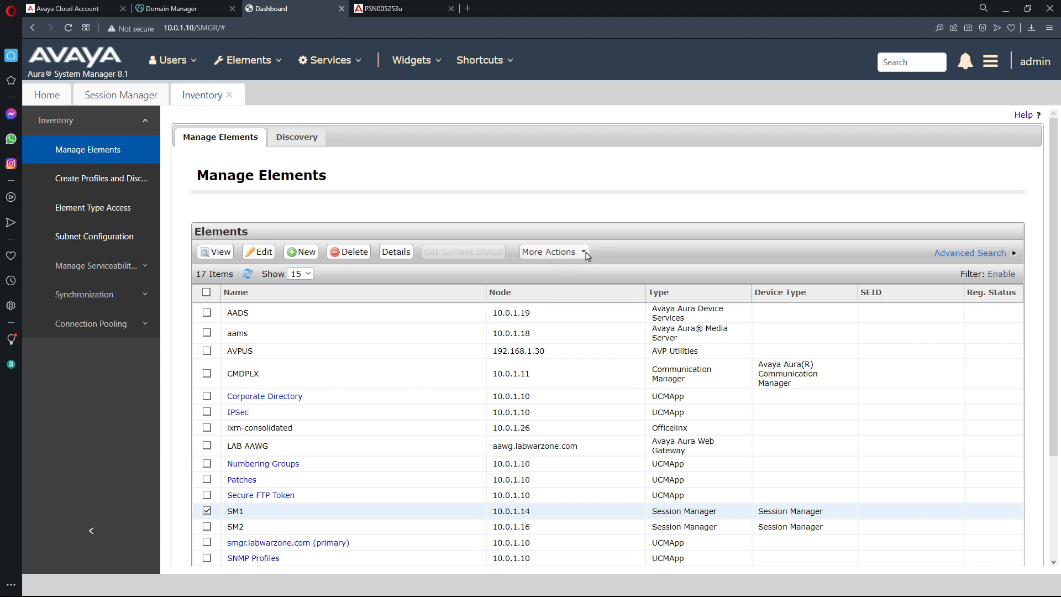
{"action": "left_click", "coordinate": [584, 252]}
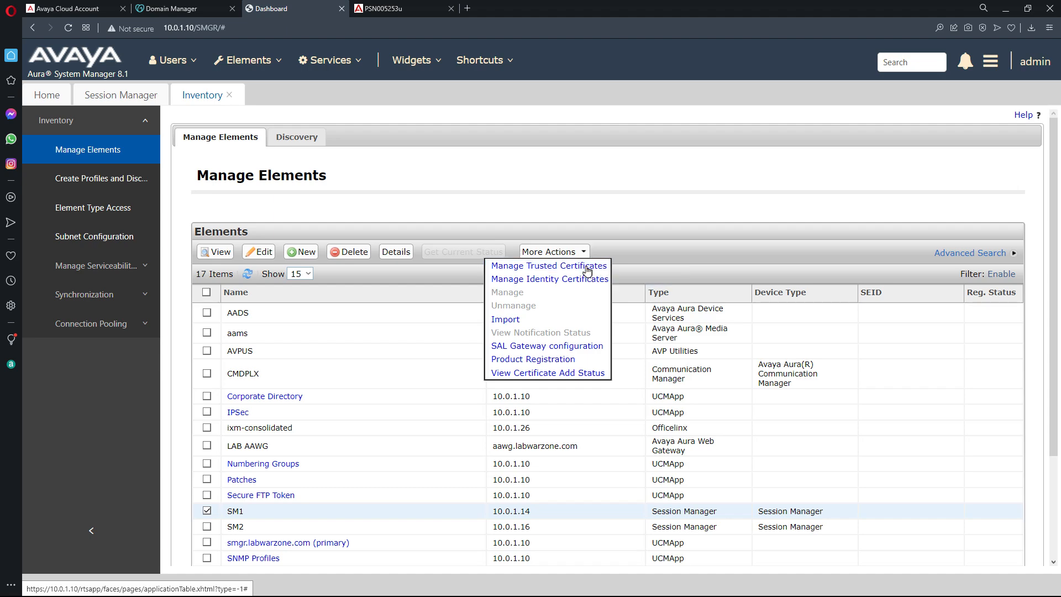
{"action": "left_click", "coordinate": [549, 266]}
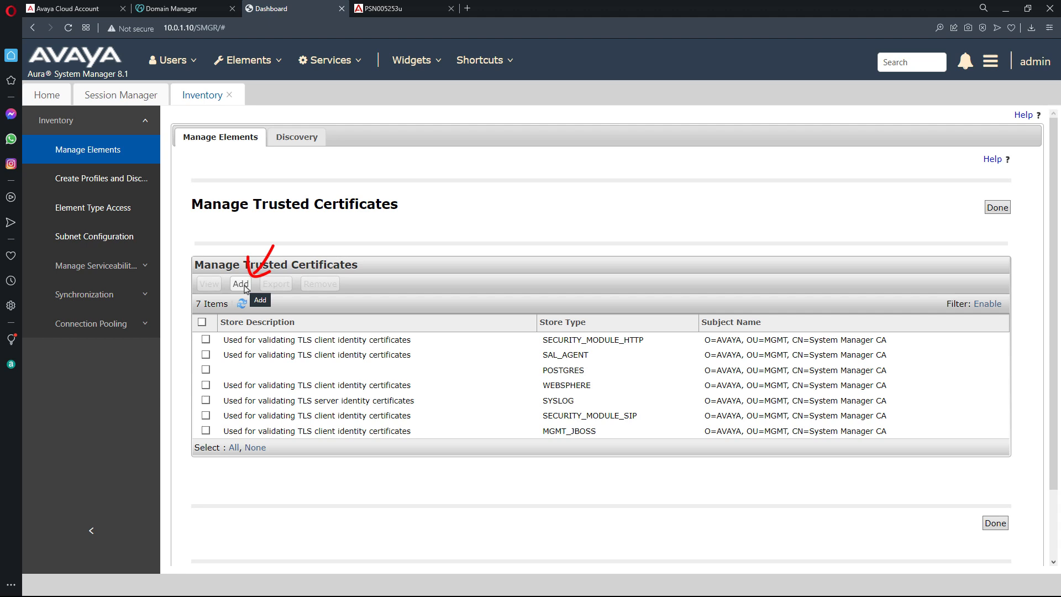
Step: Import the Entrust Root CA G2 certificate as PEM into SM1's WEBSPHERE store and commit
{"action": "left_click", "coordinate": [240, 283]}
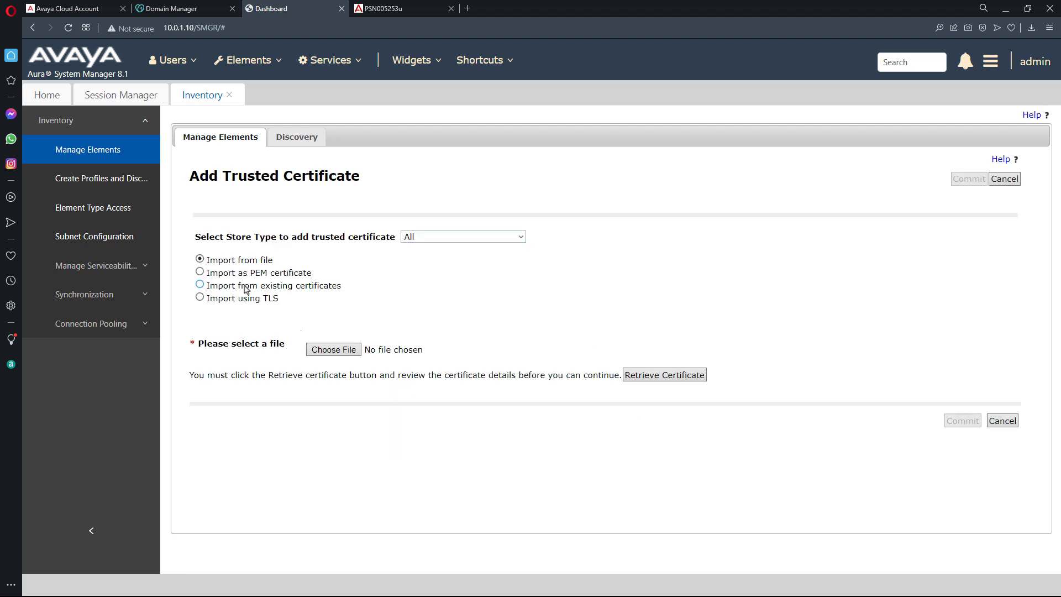
{"action": "mouse_move", "coordinate": [223, 289]}
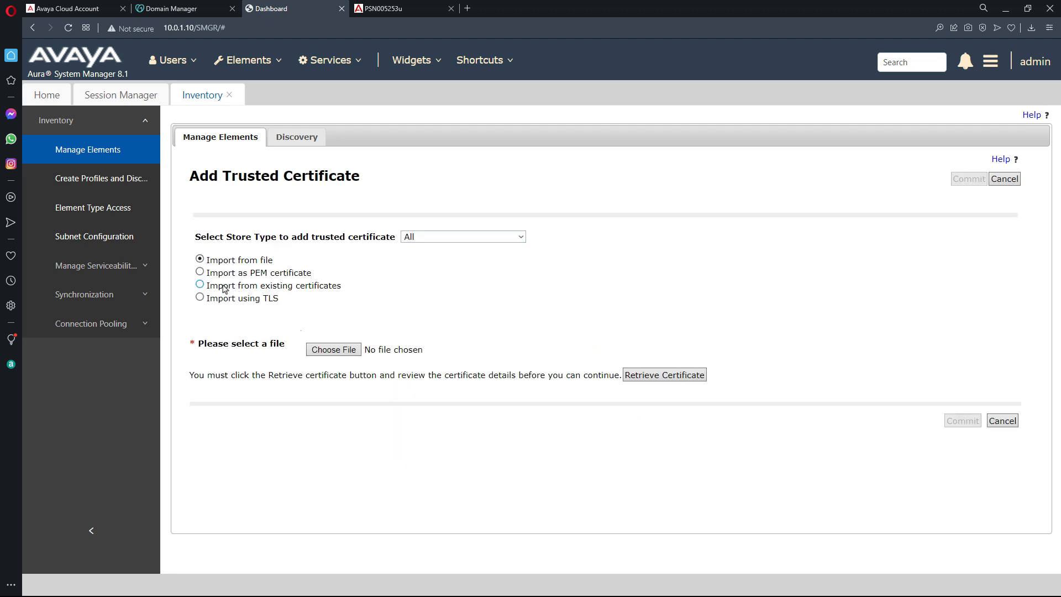
{"action": "left_click", "coordinate": [200, 272]}
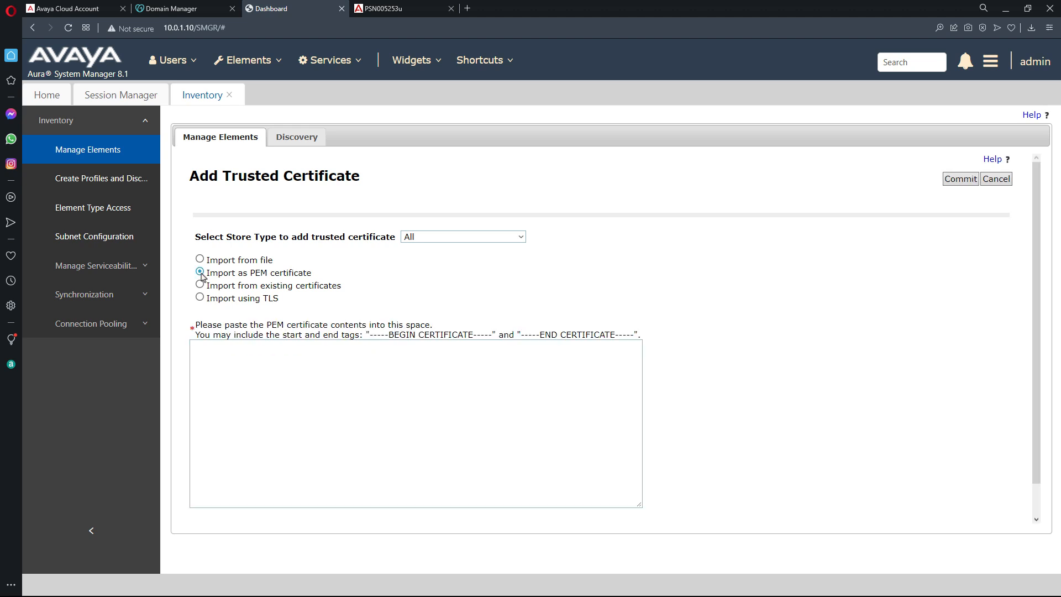
{"action": "left_click", "coordinate": [462, 237]}
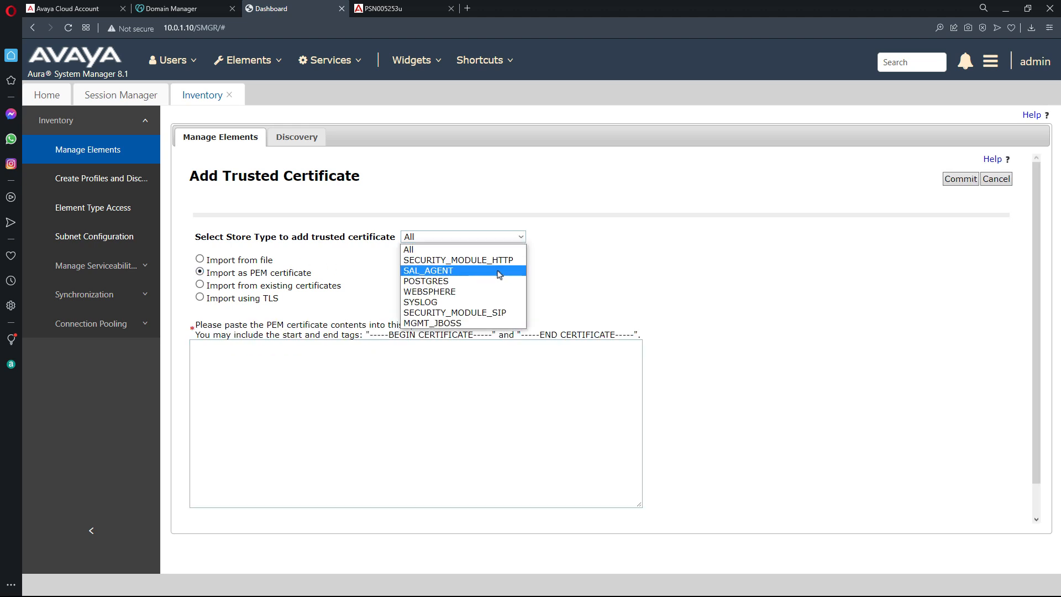
{"action": "left_click", "coordinate": [430, 291]}
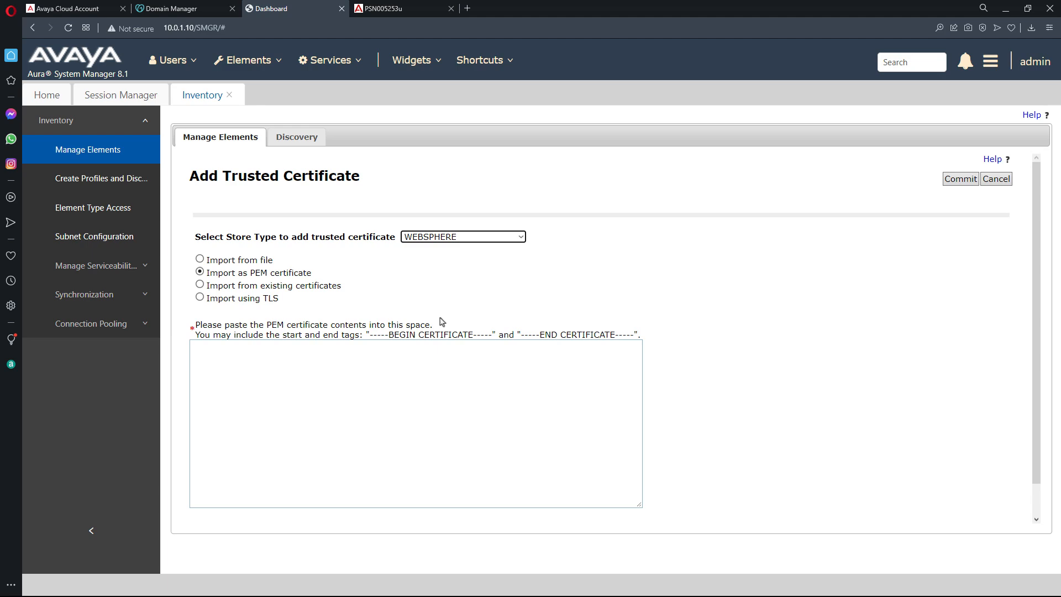
{"action": "left_click", "coordinate": [369, 363]}
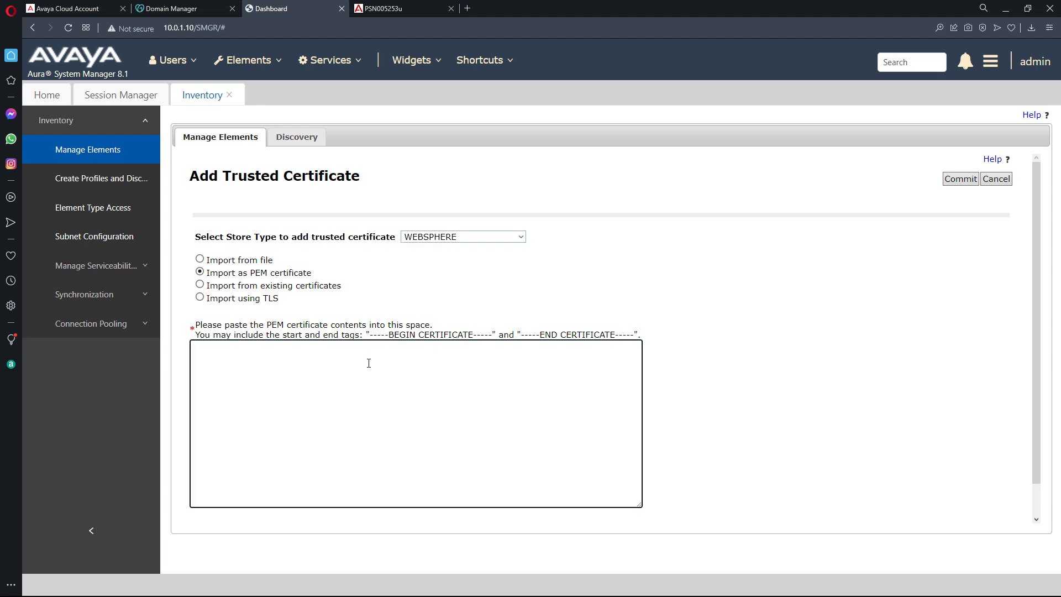
{"action": "type", "text": "-----BEGIN CERTIFICATE-----...-----END CERTIFICATE-----"}
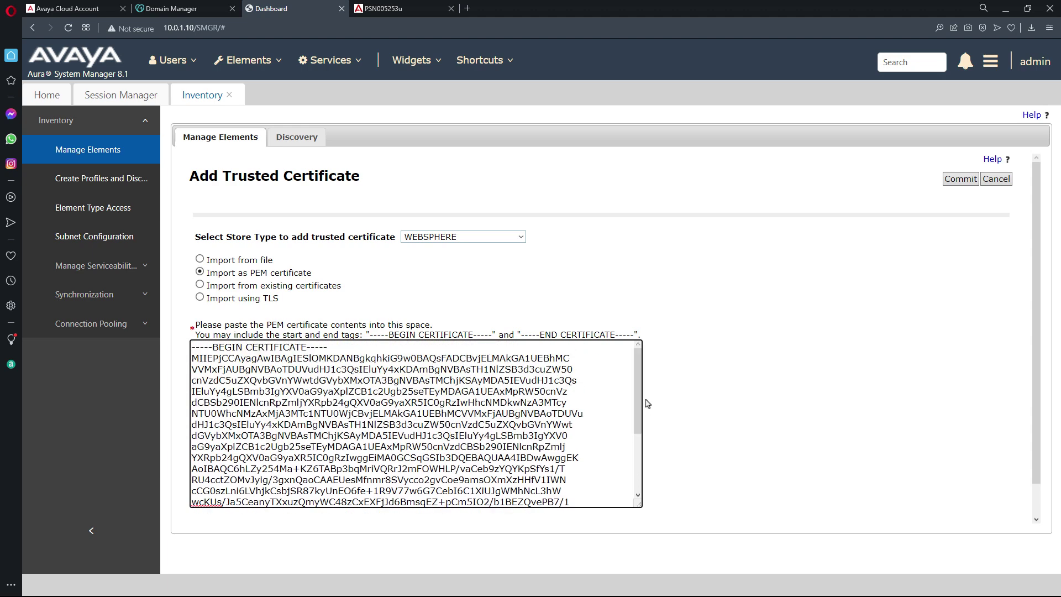
{"action": "left_click", "coordinate": [960, 178]}
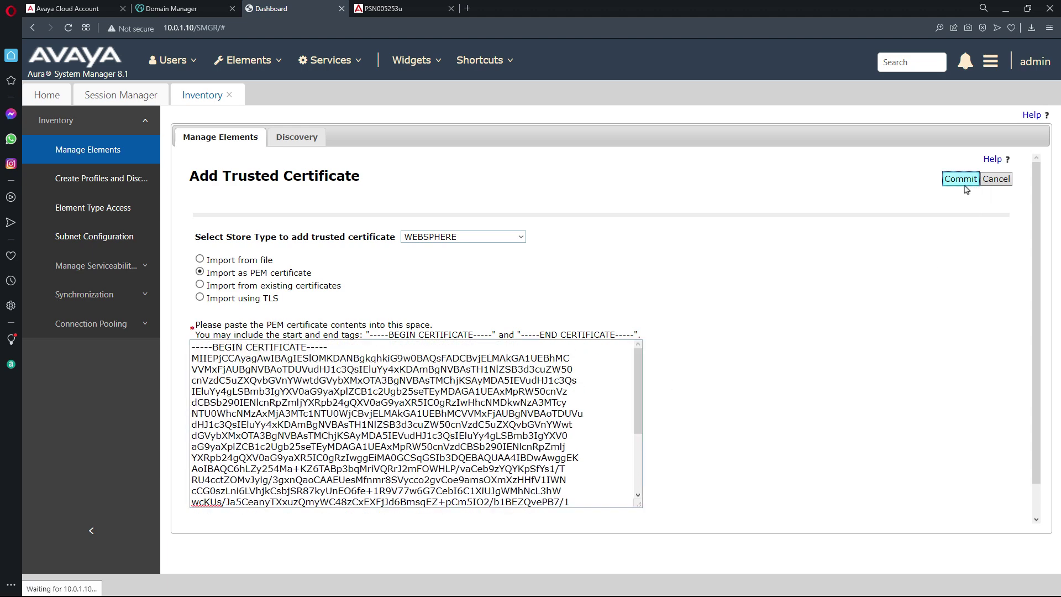
{"action": "left_click", "coordinate": [961, 179]}
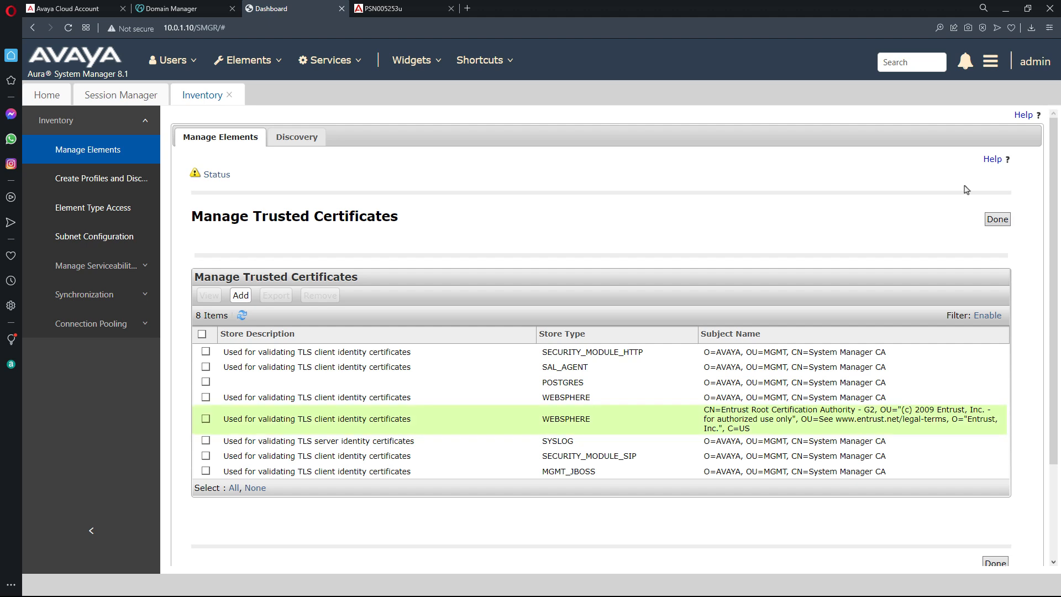
{"action": "mouse_move", "coordinate": [91, 157]}
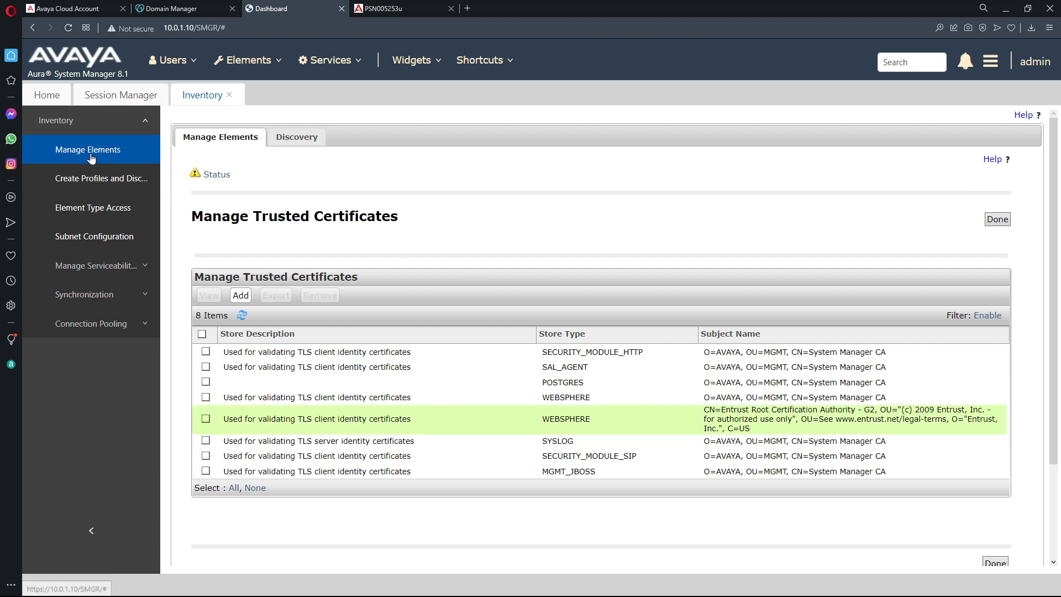
{"action": "left_click", "coordinate": [87, 149]}
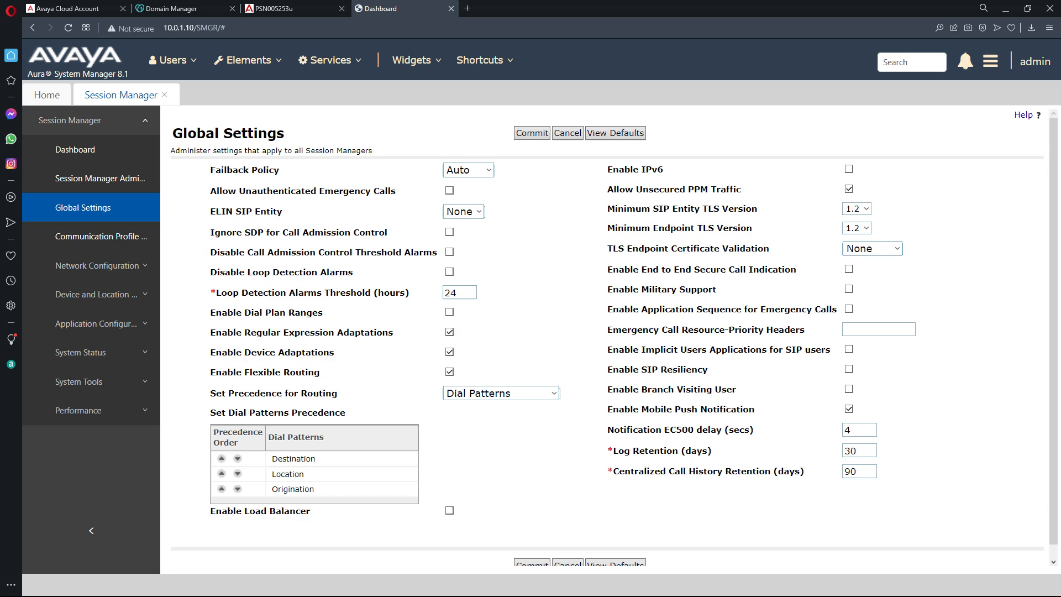
Step: Start a new notification provider under the Push Notification settings
{"action": "left_click", "coordinate": [97, 266]}
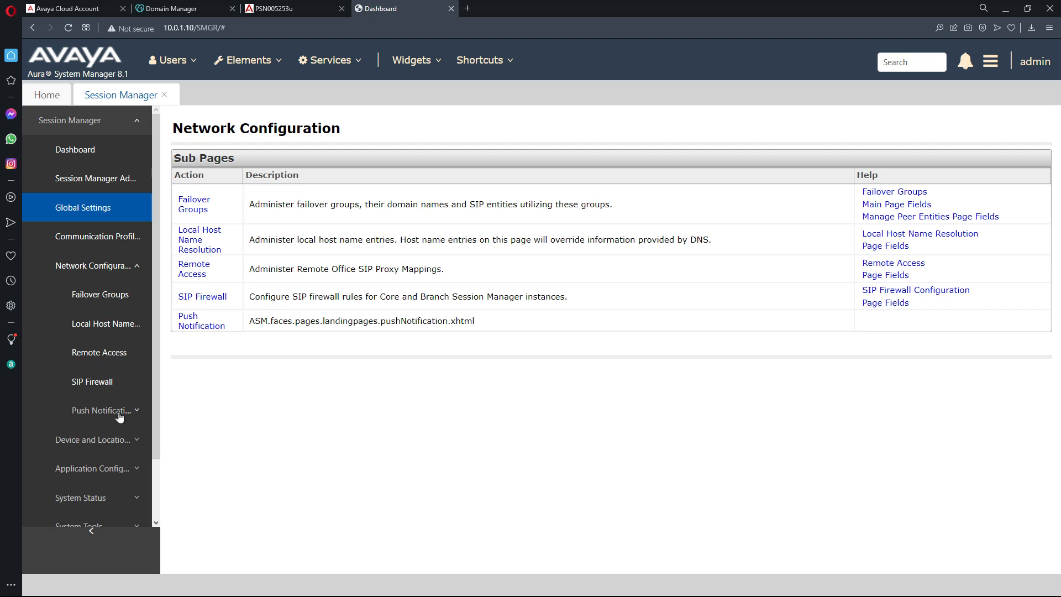
{"action": "left_click", "coordinate": [101, 411]}
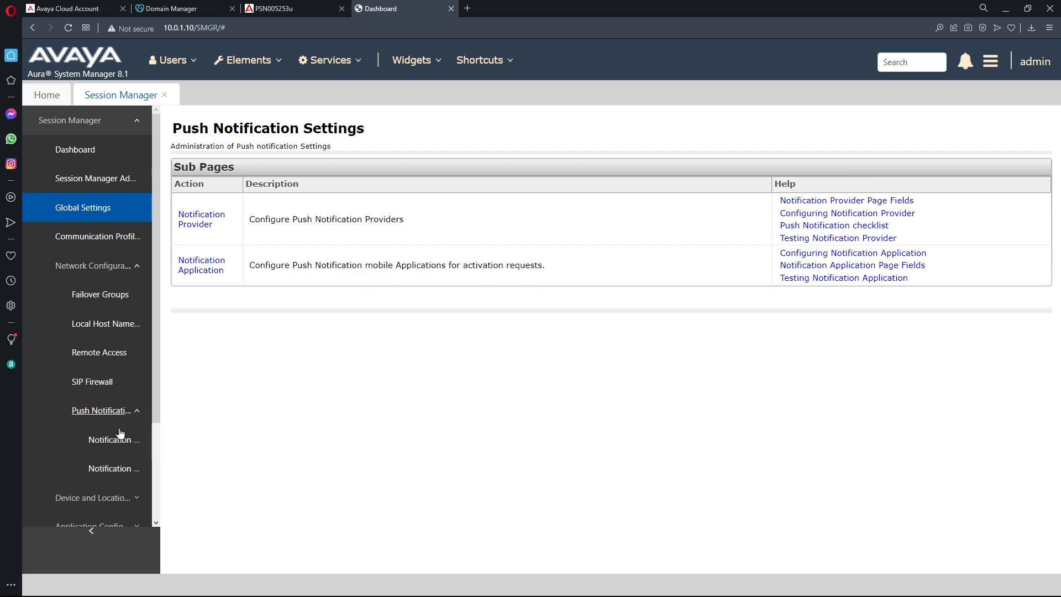
{"action": "left_click", "coordinate": [114, 440]}
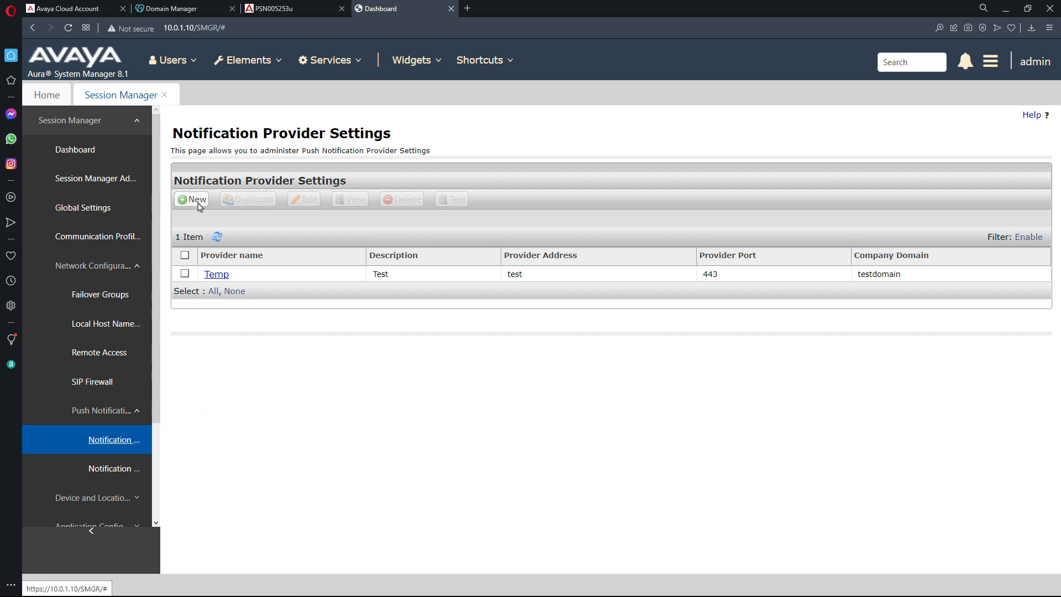
{"action": "left_click", "coordinate": [191, 199]}
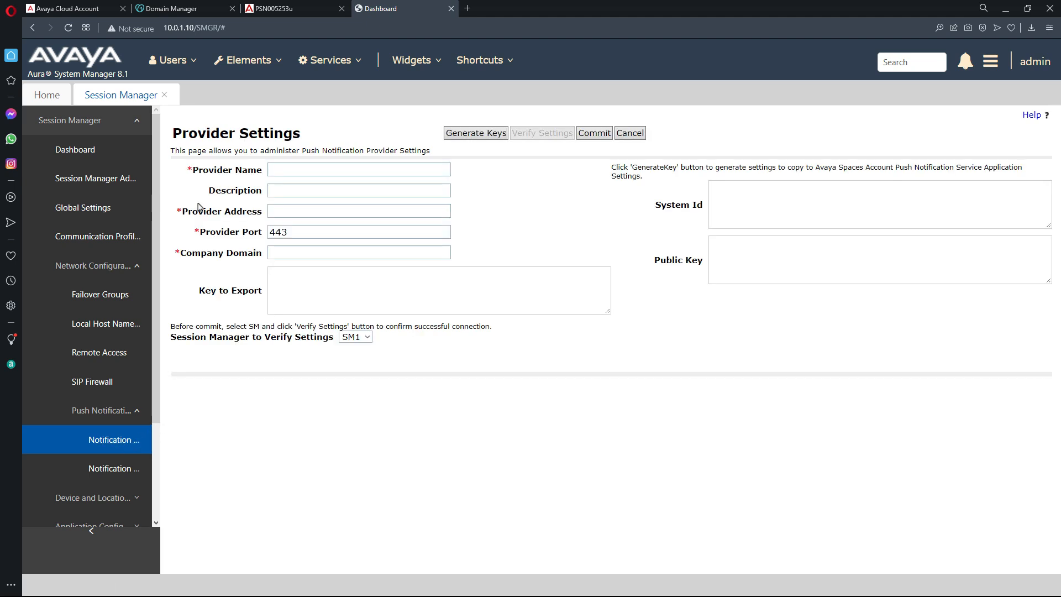
{"action": "mouse_move", "coordinate": [357, 185]}
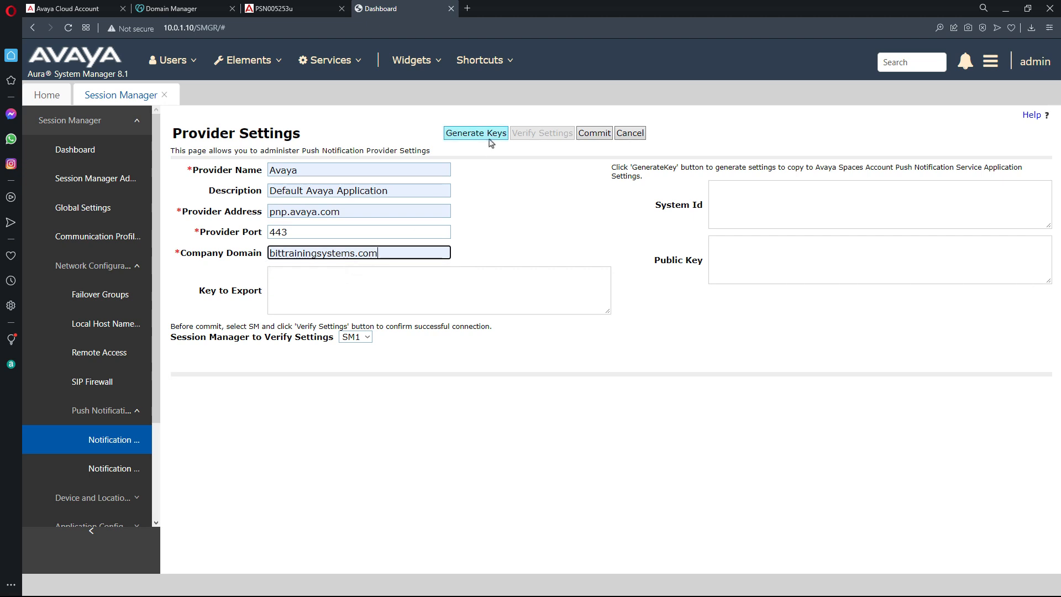
Step: Generate the provider's system ID and public key, and copy the Key to Export
{"action": "left_click", "coordinate": [475, 133]}
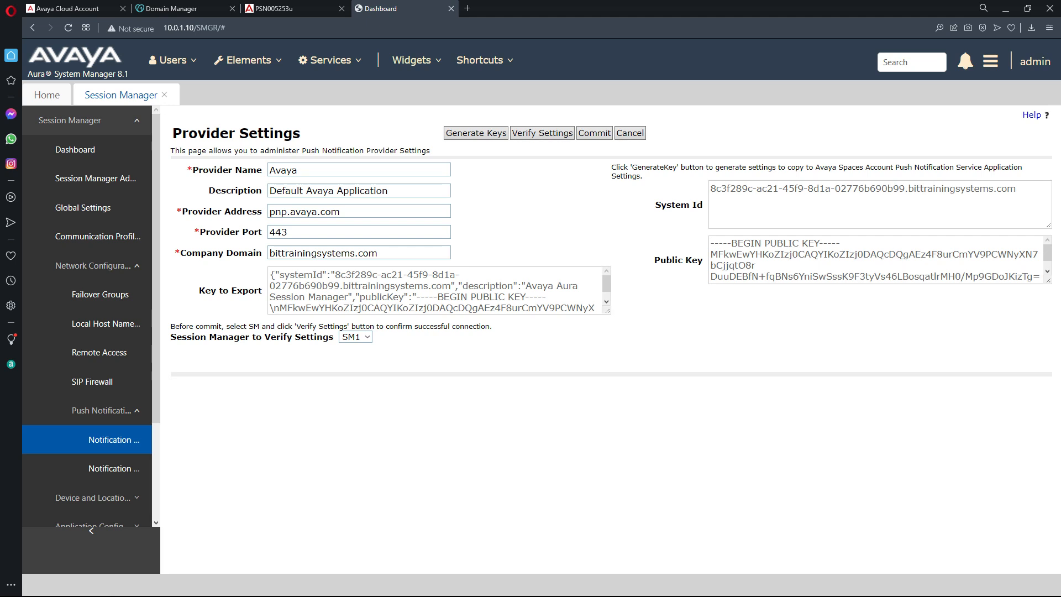
{"action": "triple_click", "coordinate": [432, 296]}
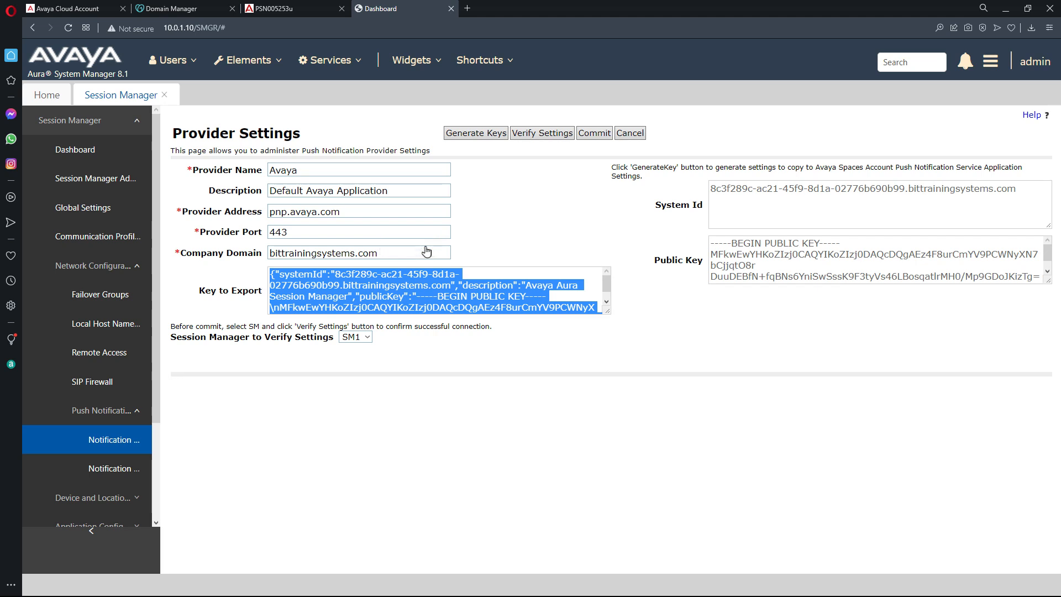
{"action": "mouse_move", "coordinate": [330, 158]}
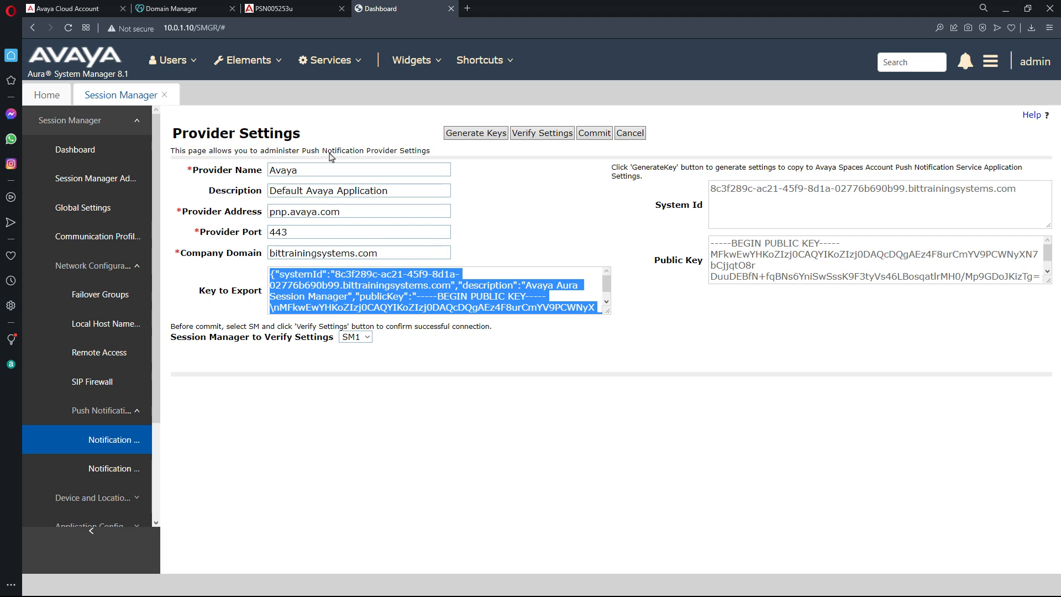
{"action": "left_click", "coordinate": [66, 9]}
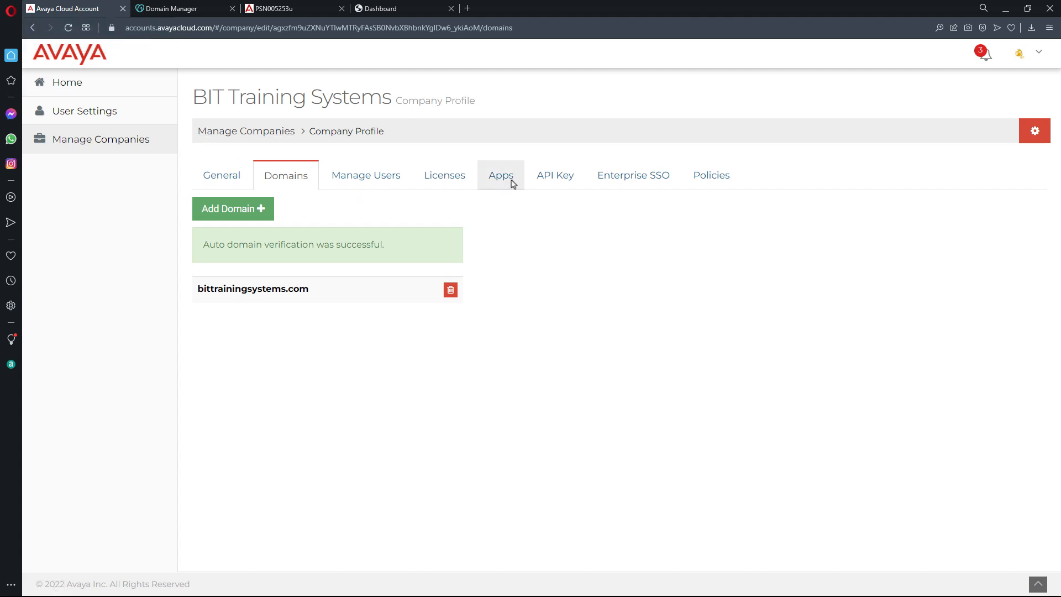
Step: Add an Avaya Mobile Push Notification Service company app with the exported key, confirming the overwrite
{"action": "left_click", "coordinate": [501, 175]}
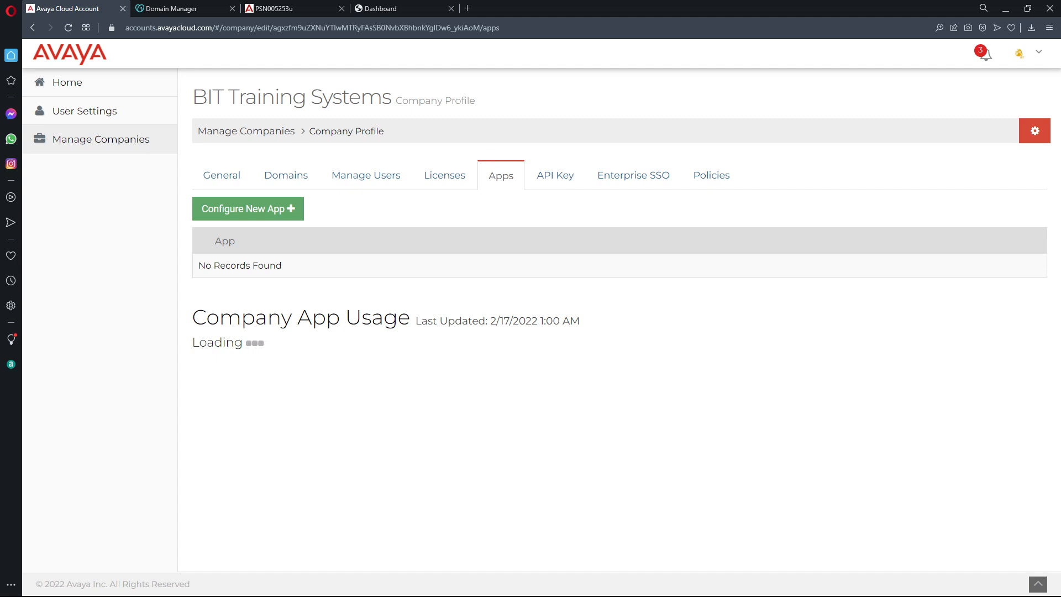
{"action": "left_click", "coordinate": [247, 208]}
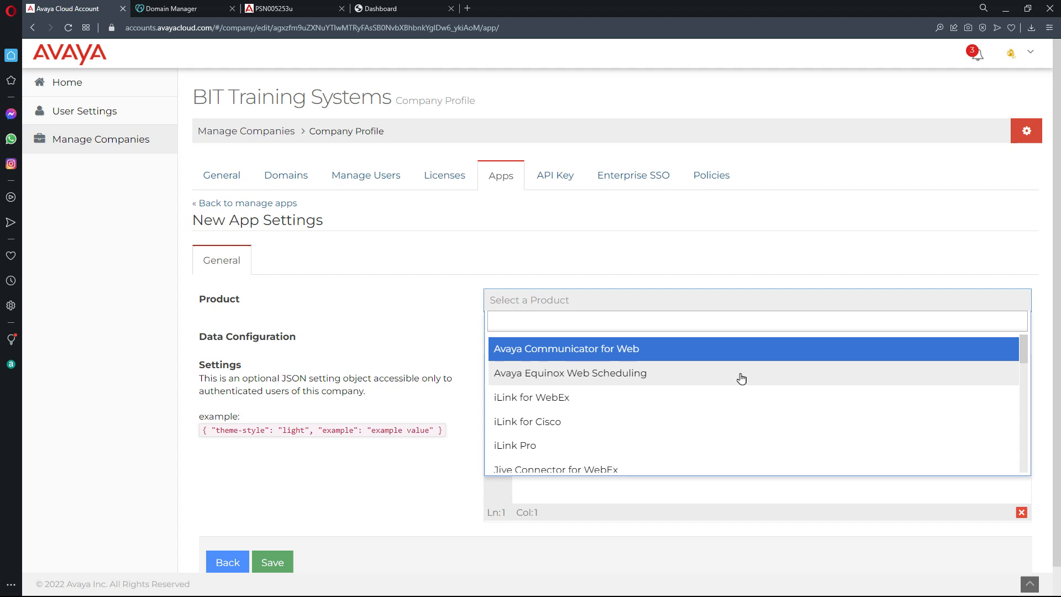
{"action": "scroll", "scroll_direction": "down", "scroll_amount": 3}
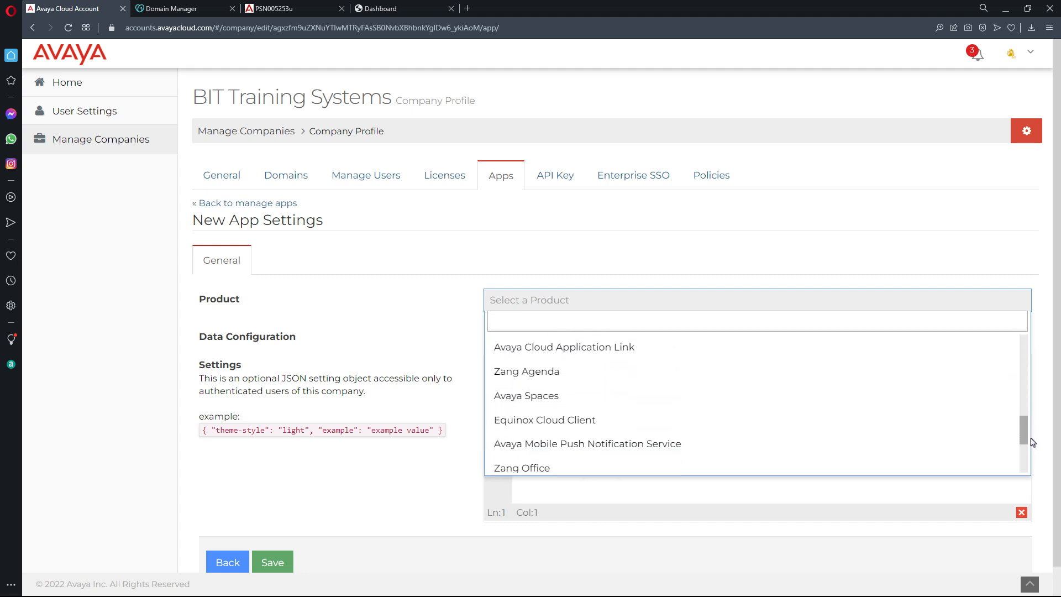
{"action": "scroll", "scroll_direction": "down", "scroll_amount": 3}
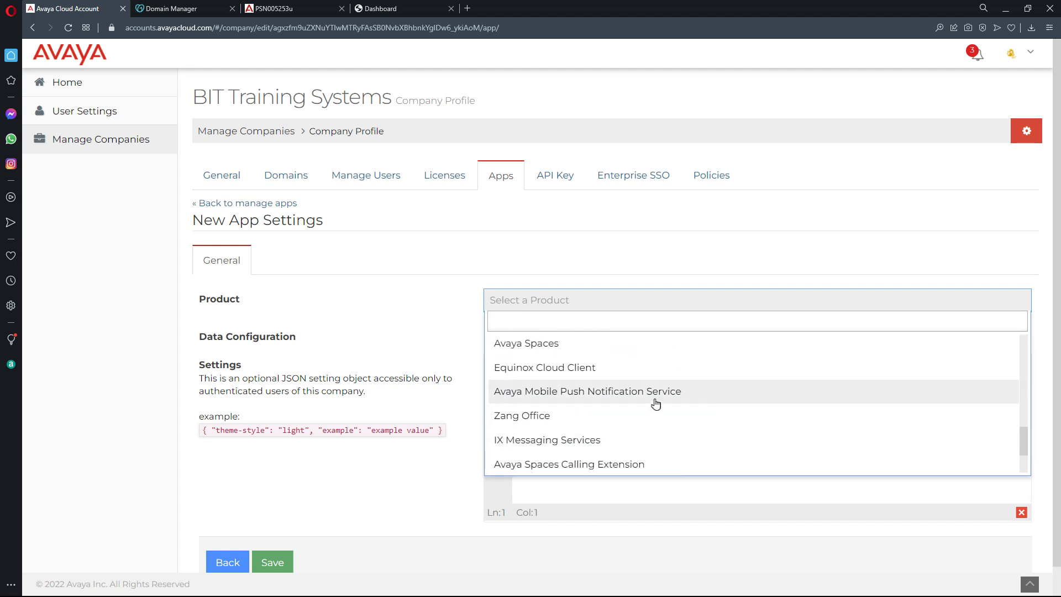
{"action": "left_click", "coordinate": [587, 392]}
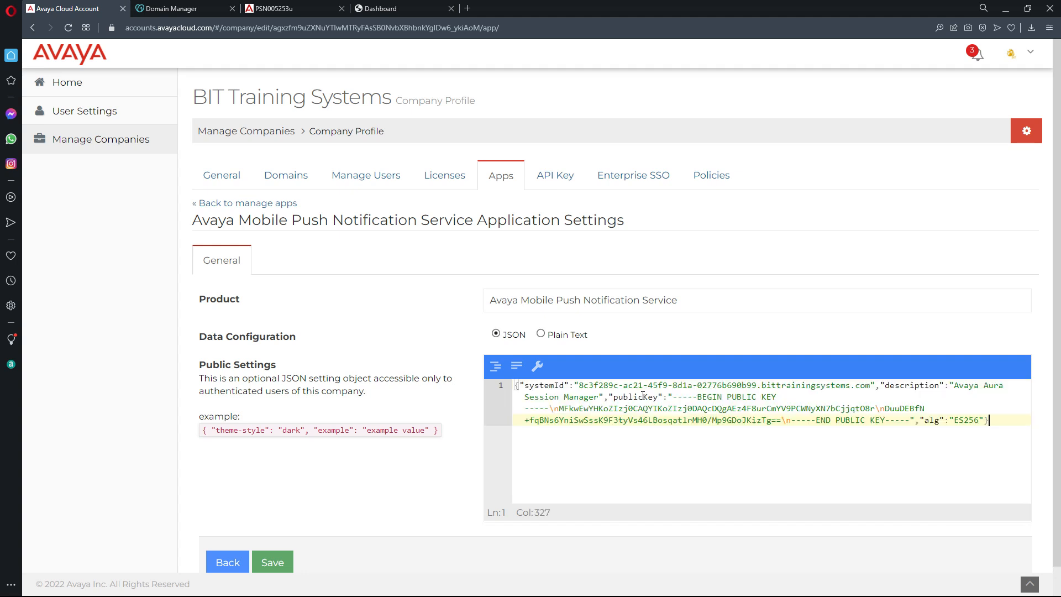
{"action": "mouse_move", "coordinate": [641, 395]}
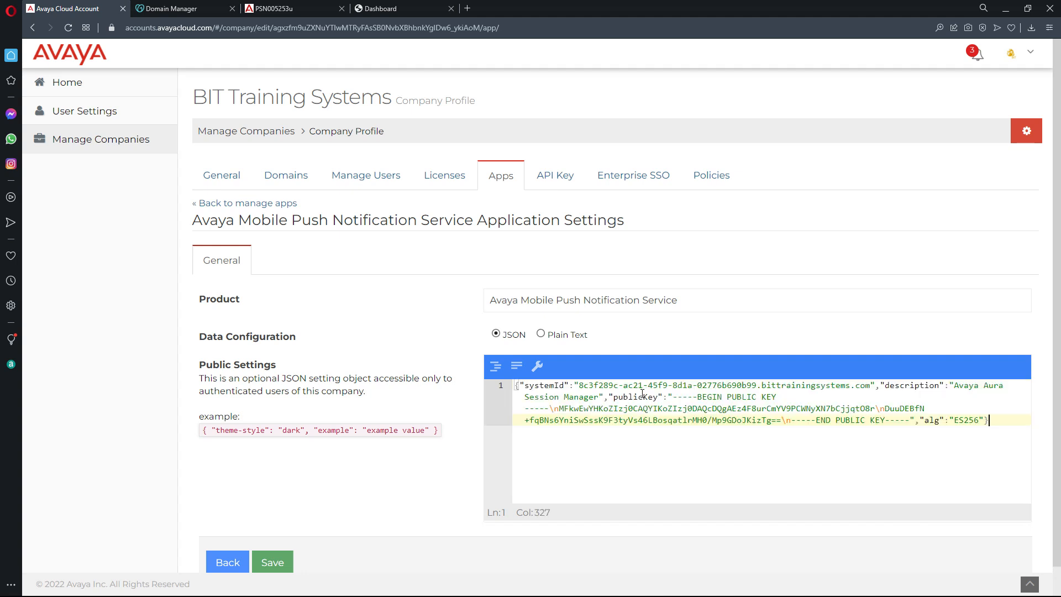
{"action": "mouse_move", "coordinate": [642, 422]}
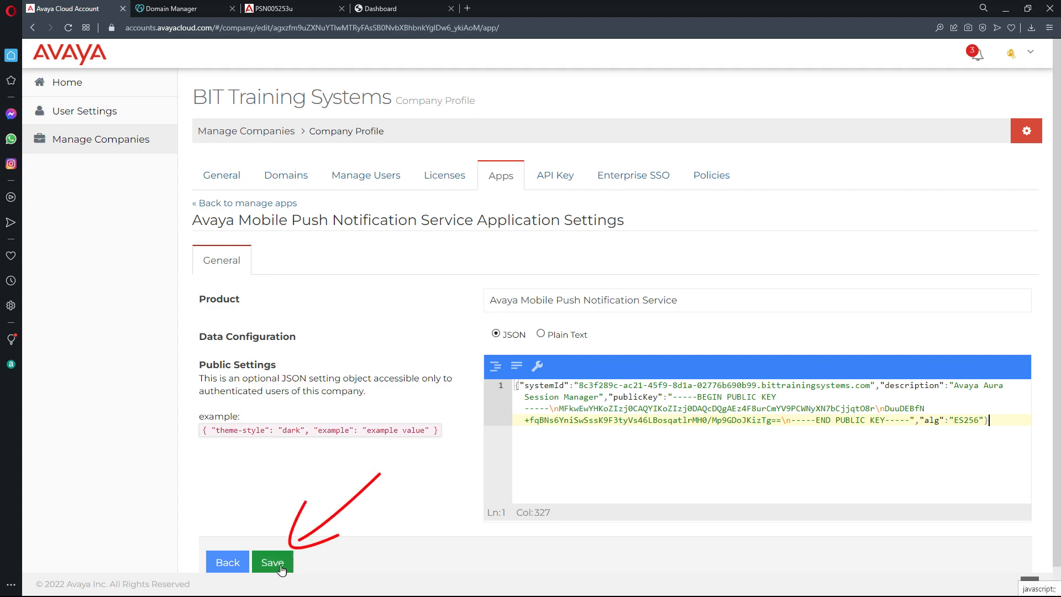
{"action": "left_click", "coordinate": [272, 562]}
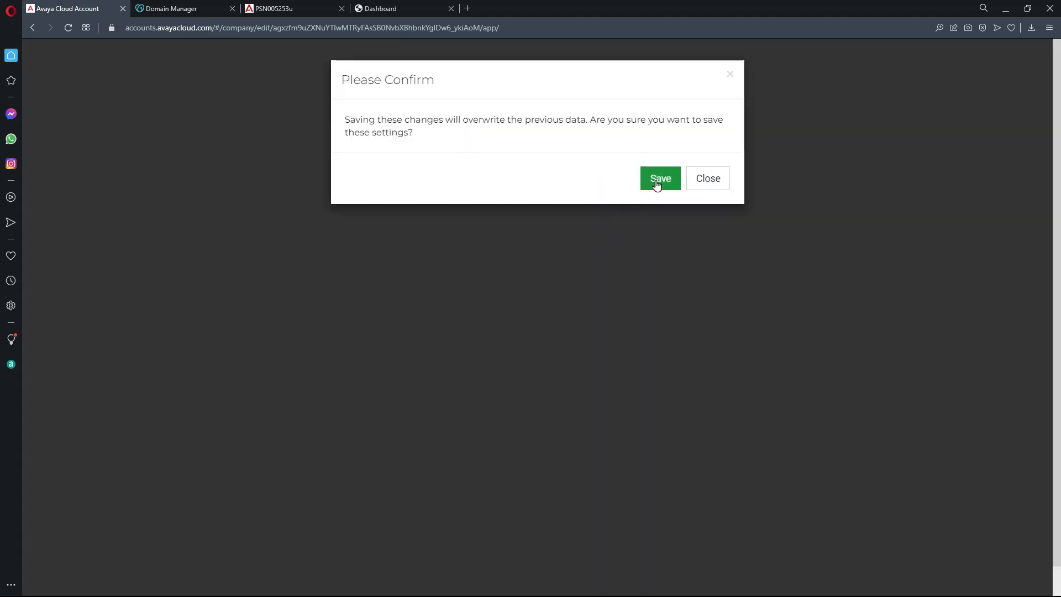
{"action": "left_click", "coordinate": [661, 178]}
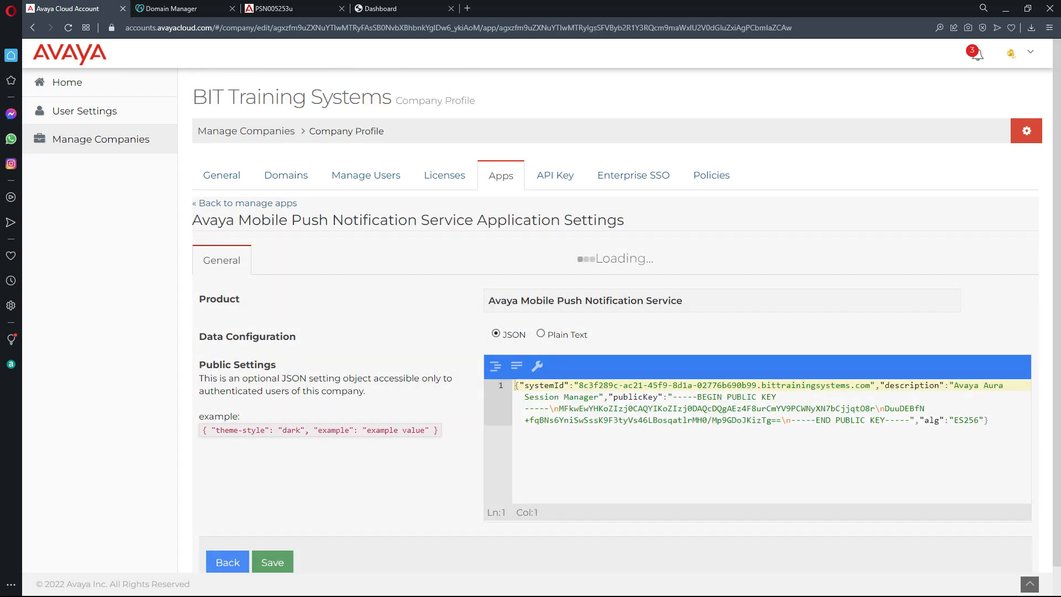
{"action": "left_click", "coordinate": [381, 8]}
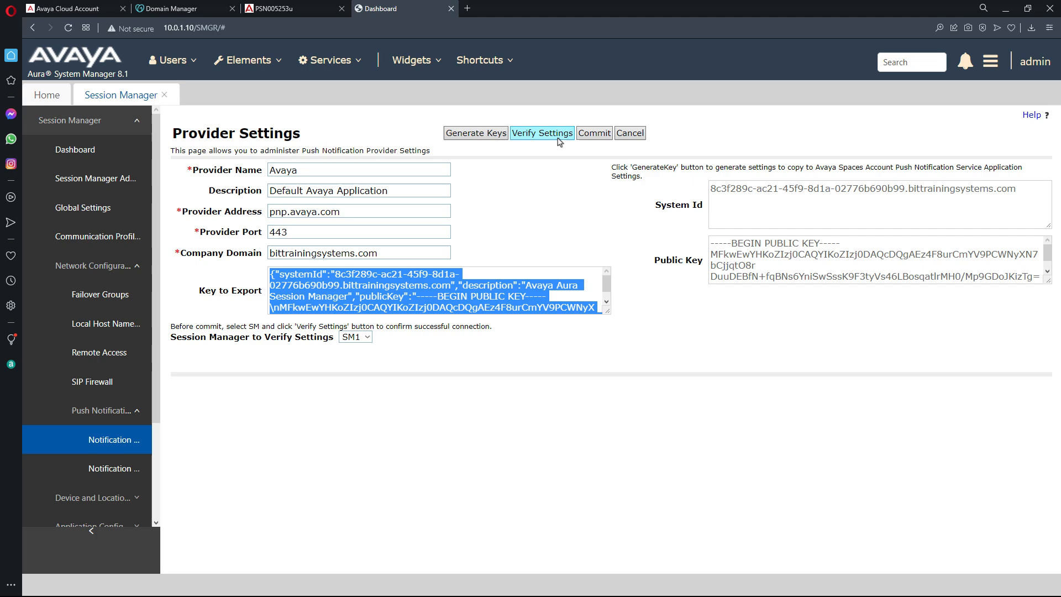
Step: Verify the Avaya provider settings successfully against SM1, then commit the provider
{"action": "left_click", "coordinate": [542, 132]}
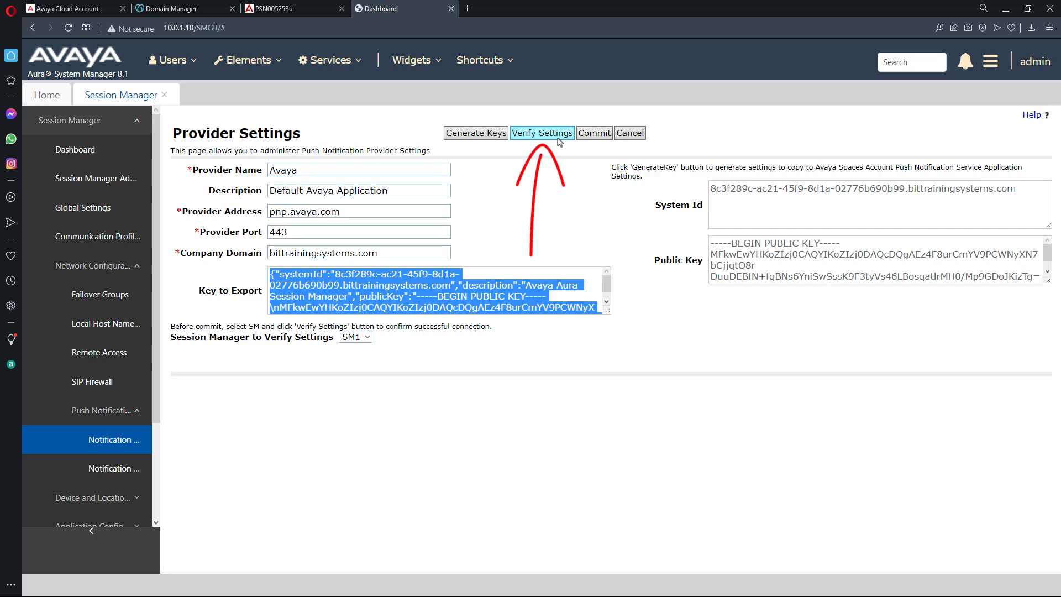
{"action": "left_click", "coordinate": [542, 132]}
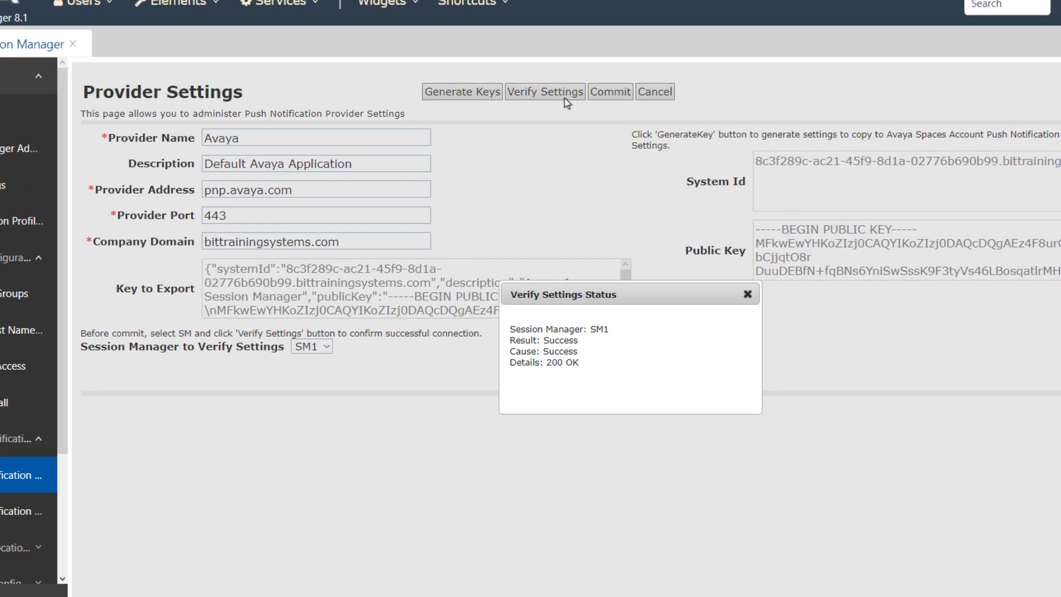
{"action": "mouse_move", "coordinate": [747, 294]}
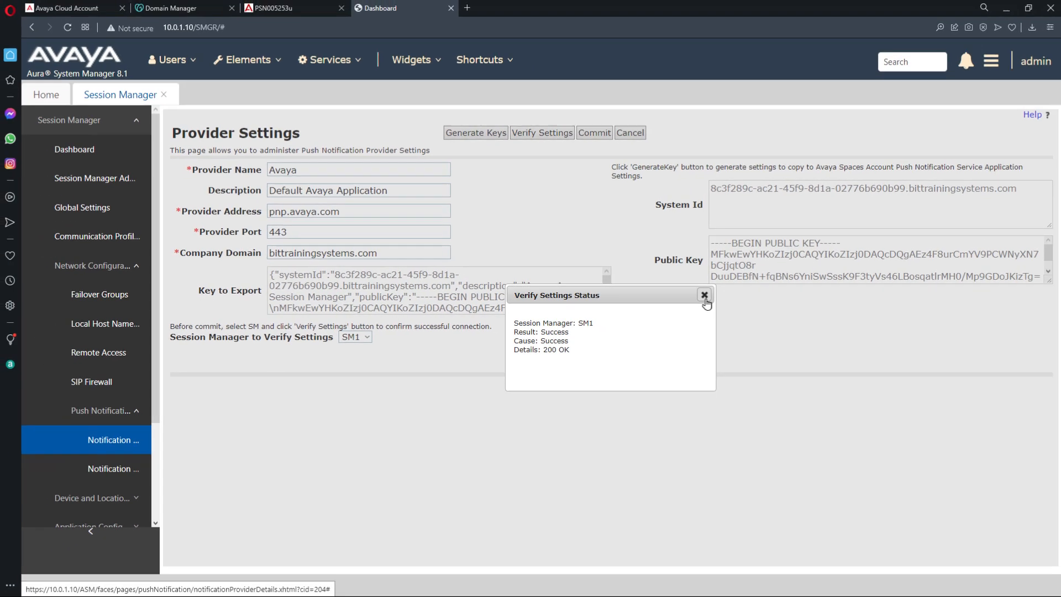
{"action": "left_click", "coordinate": [704, 295]}
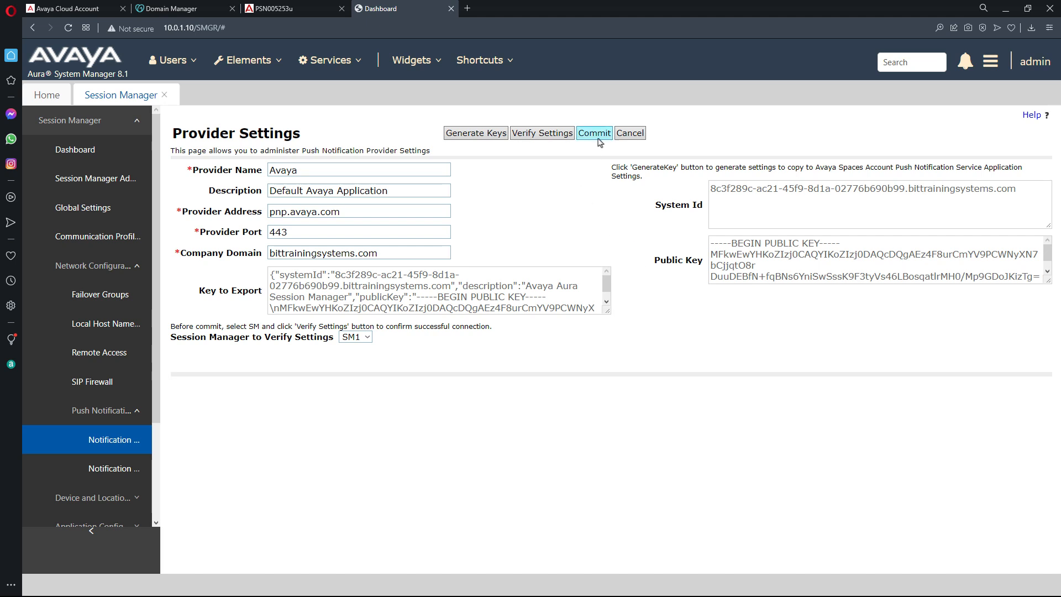
{"action": "left_click", "coordinate": [594, 133]}
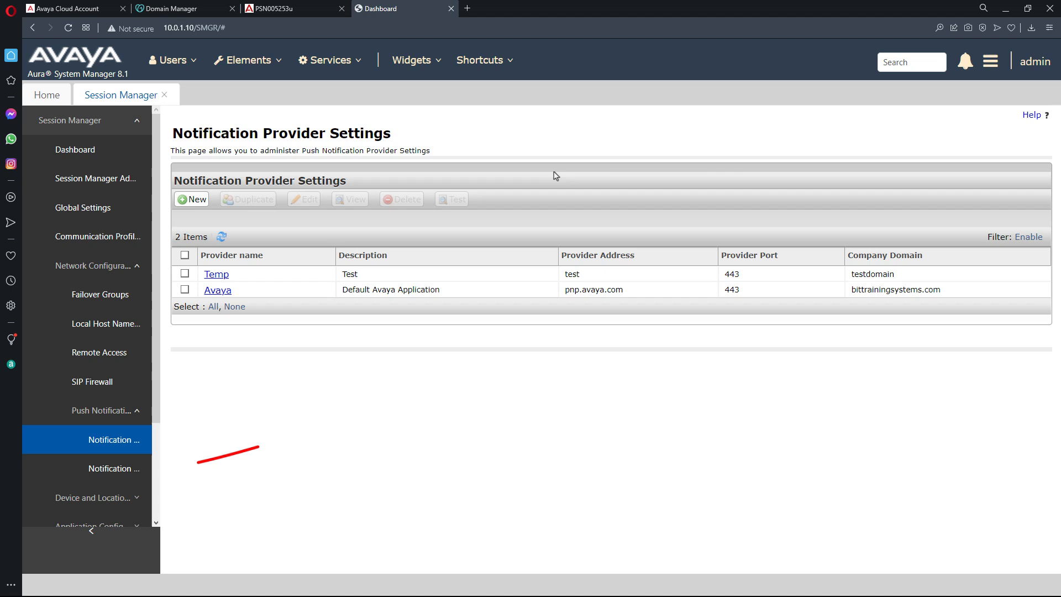
{"action": "mouse_move", "coordinate": [115, 472]}
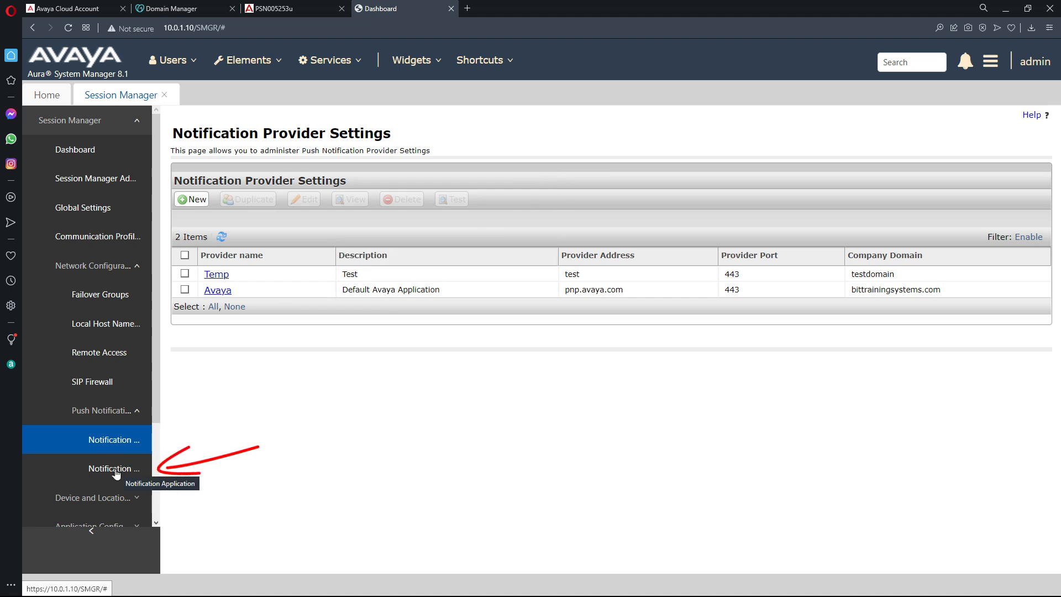
{"action": "mouse_move", "coordinate": [255, 401]}
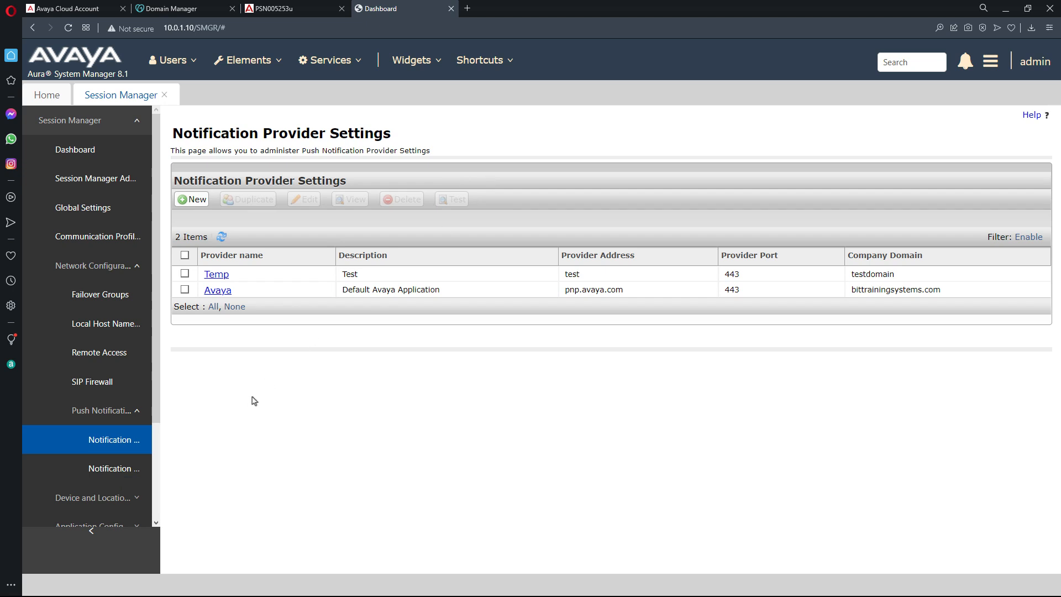
Step: Set the Avaya IX Workplace Application's Push Notification Provider to Avaya
{"action": "left_click", "coordinate": [113, 469]}
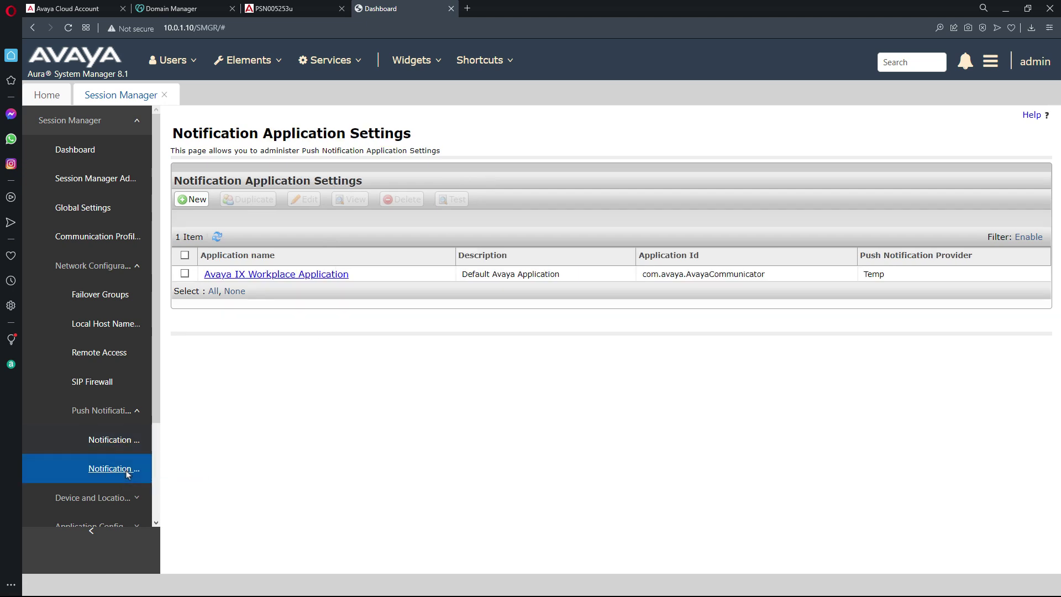
{"action": "left_click", "coordinate": [276, 274]}
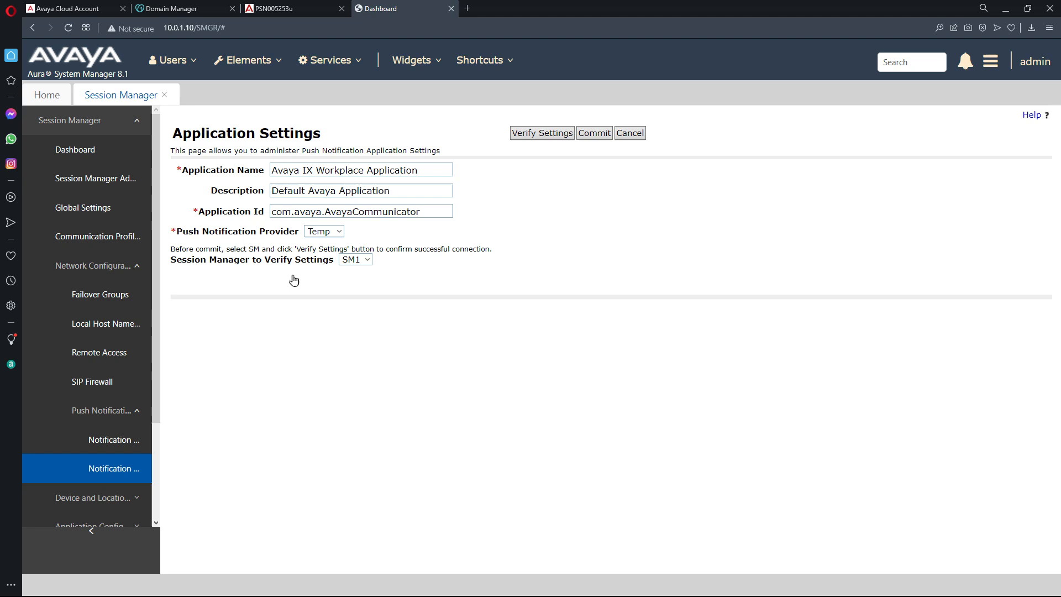
{"action": "left_click", "coordinate": [323, 231]}
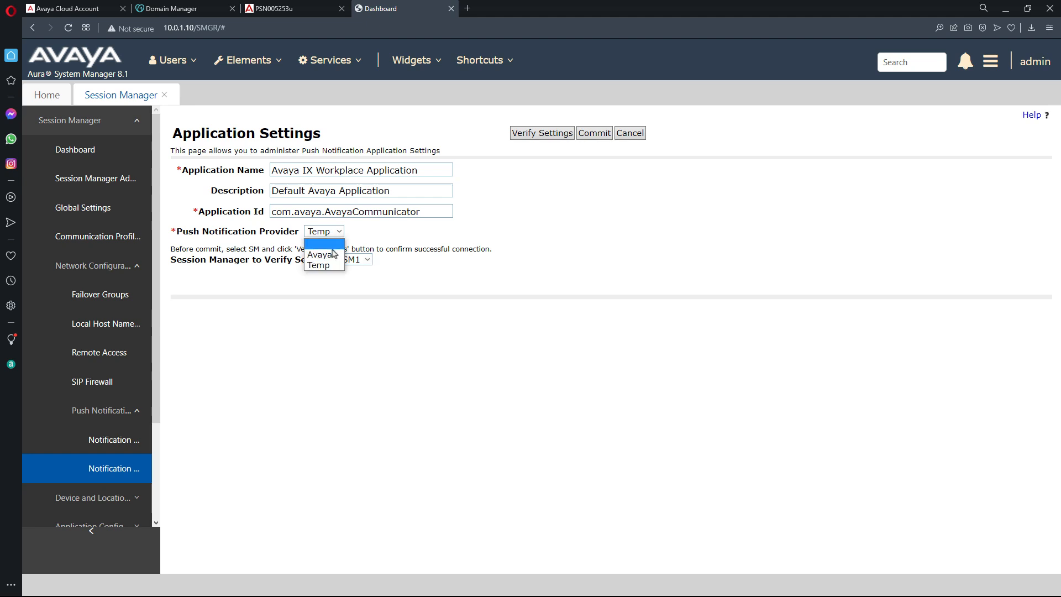
{"action": "left_click", "coordinate": [316, 254]}
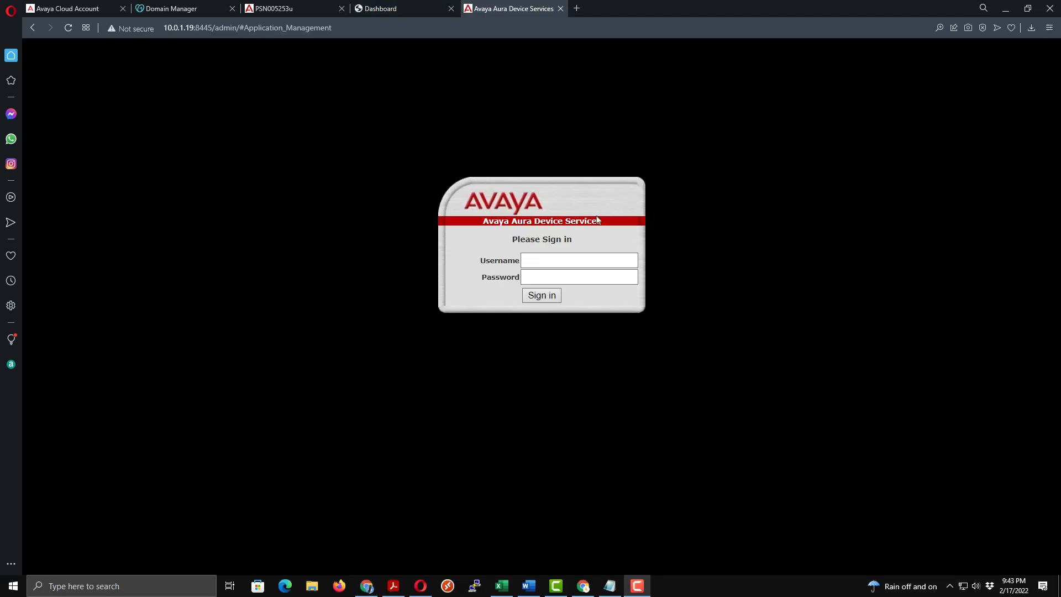
{"action": "left_click", "coordinate": [579, 260]}
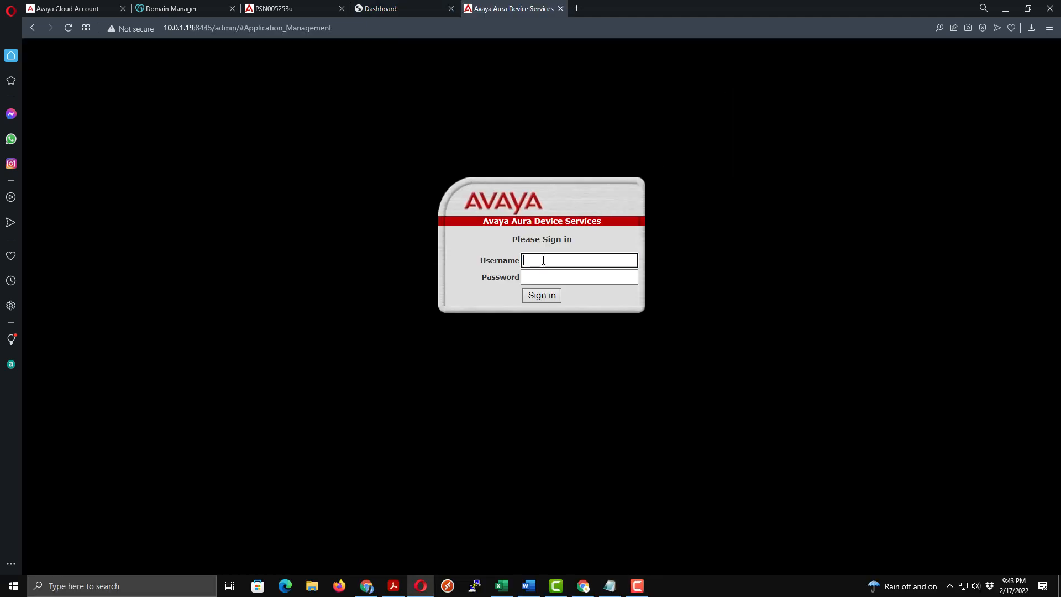
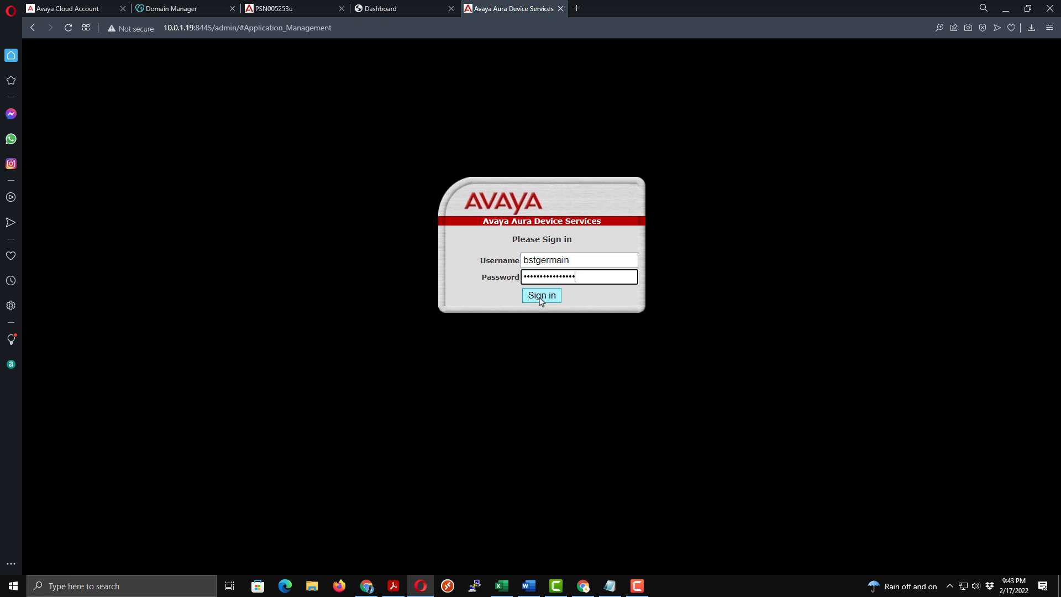
{"action": "left_click", "coordinate": [542, 295]}
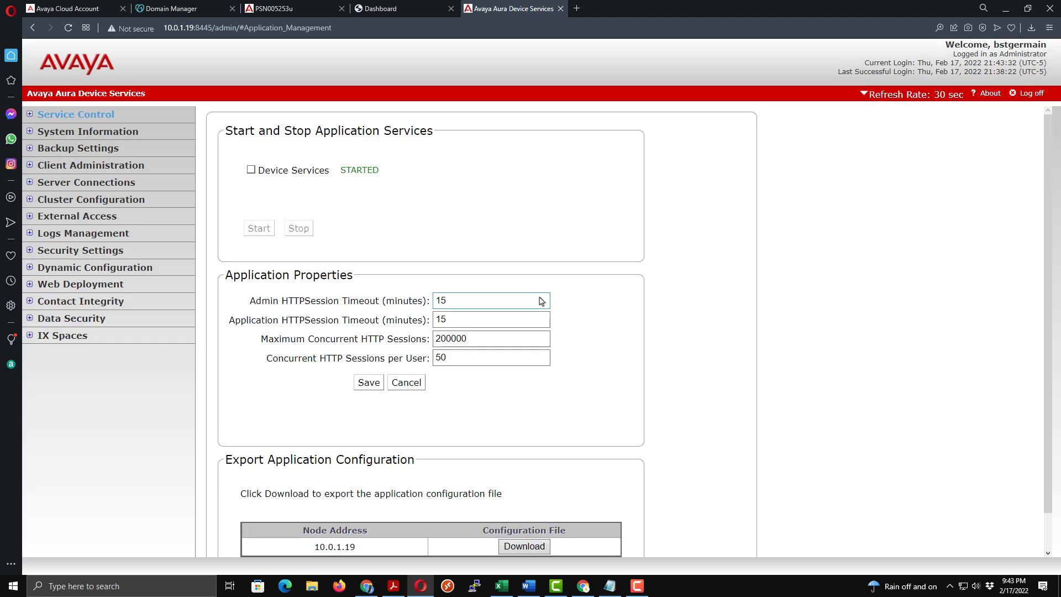
{"action": "mouse_move", "coordinate": [114, 273]}
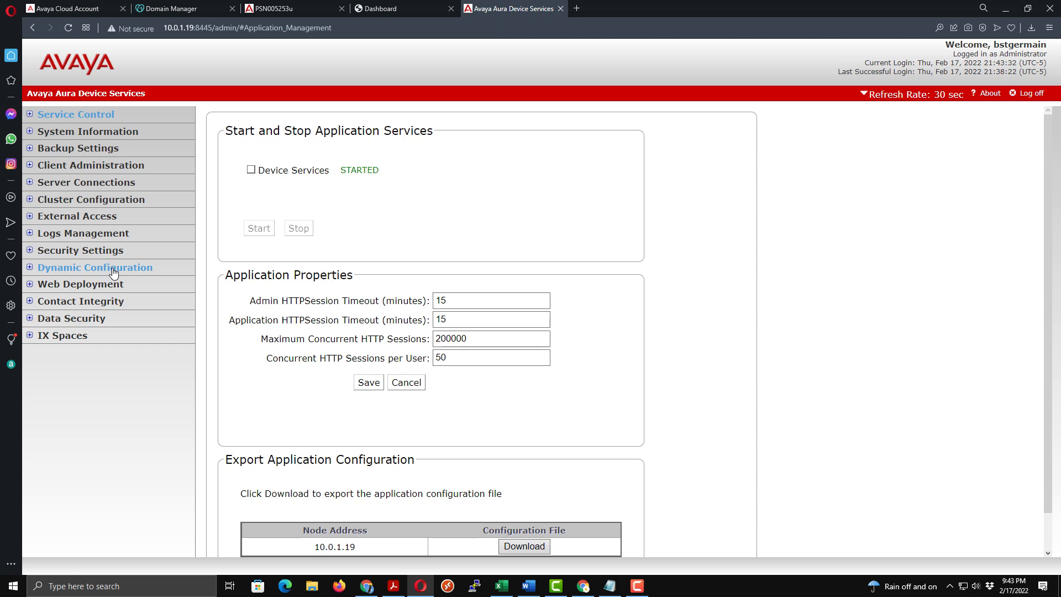
{"action": "left_click", "coordinate": [95, 268]}
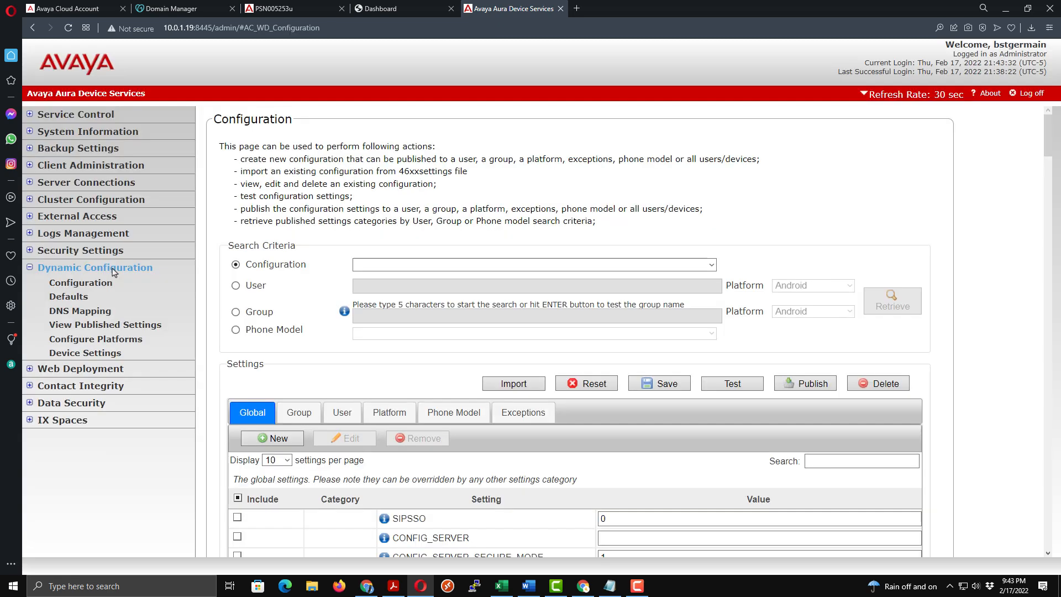
{"action": "mouse_move", "coordinate": [233, 306]}
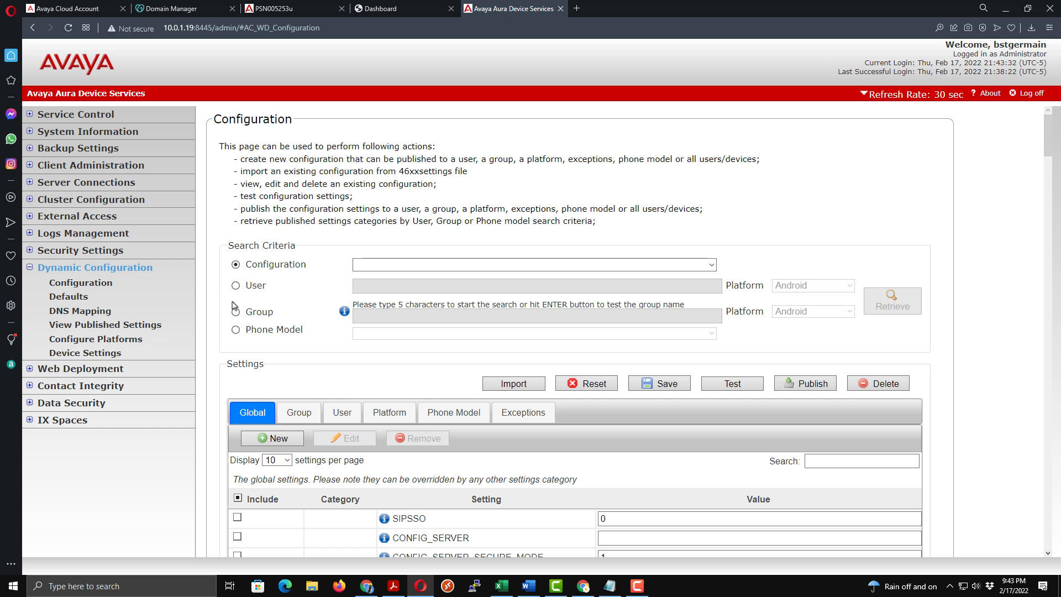
Step: Search configurations by group and select the AADSUsers group
{"action": "left_click", "coordinate": [235, 313]}
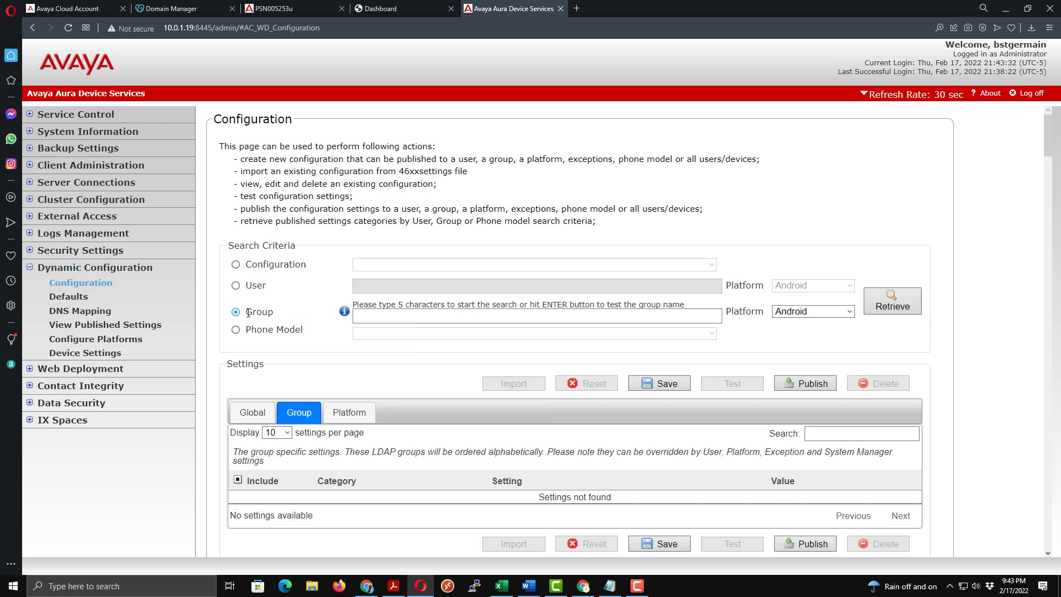
{"action": "type", "text": "AADSU"}
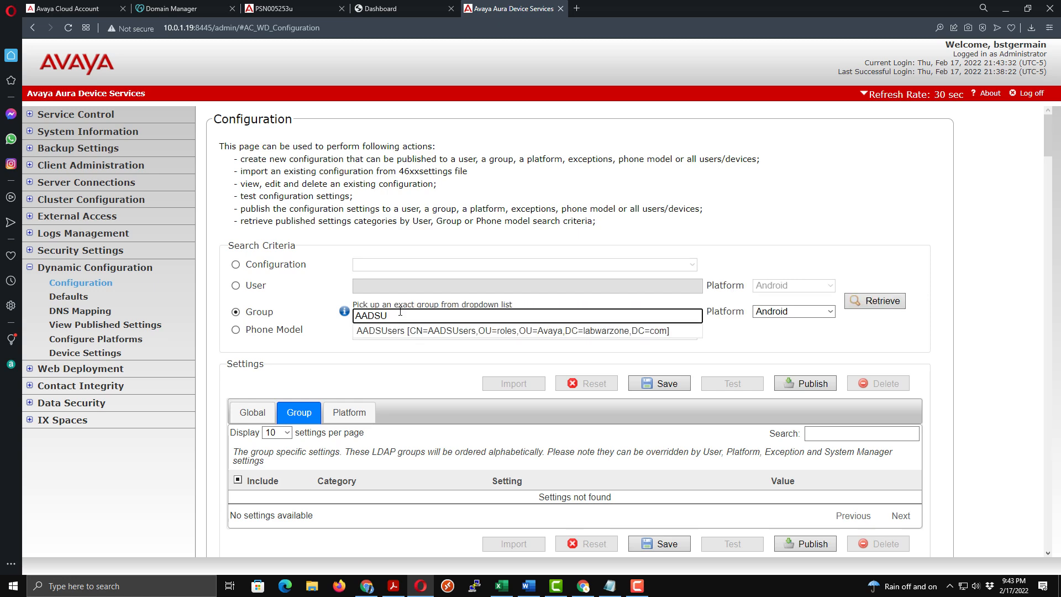
{"action": "left_click", "coordinate": [511, 331]}
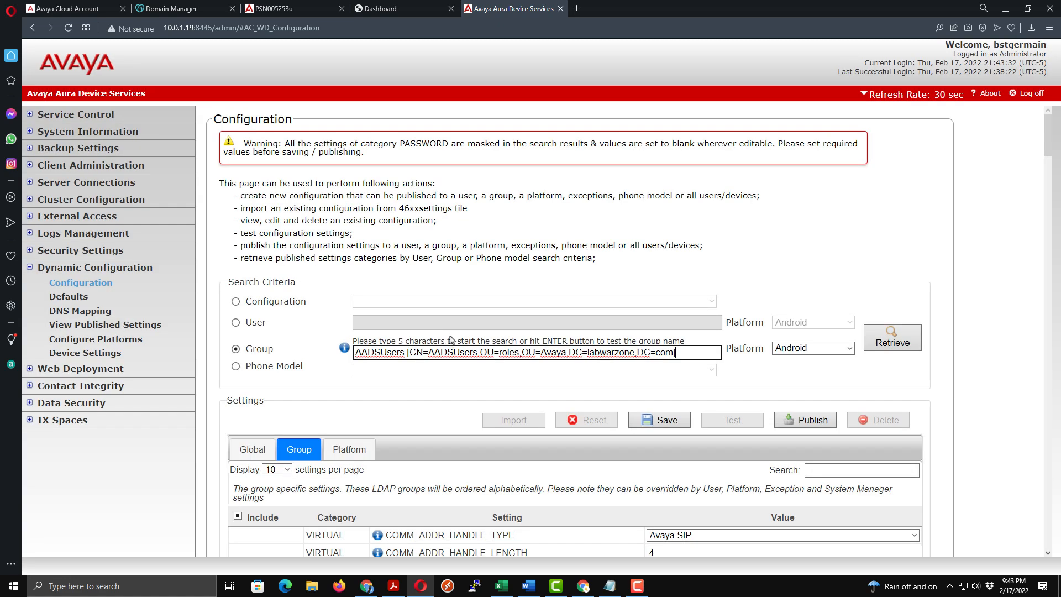
Step: Filter settings for 'push', include TELEPHONY_PUSH_NOTIFICATION_ENABLED and set it to 2
{"action": "scroll", "scroll_direction": "down", "scroll_amount": 3}
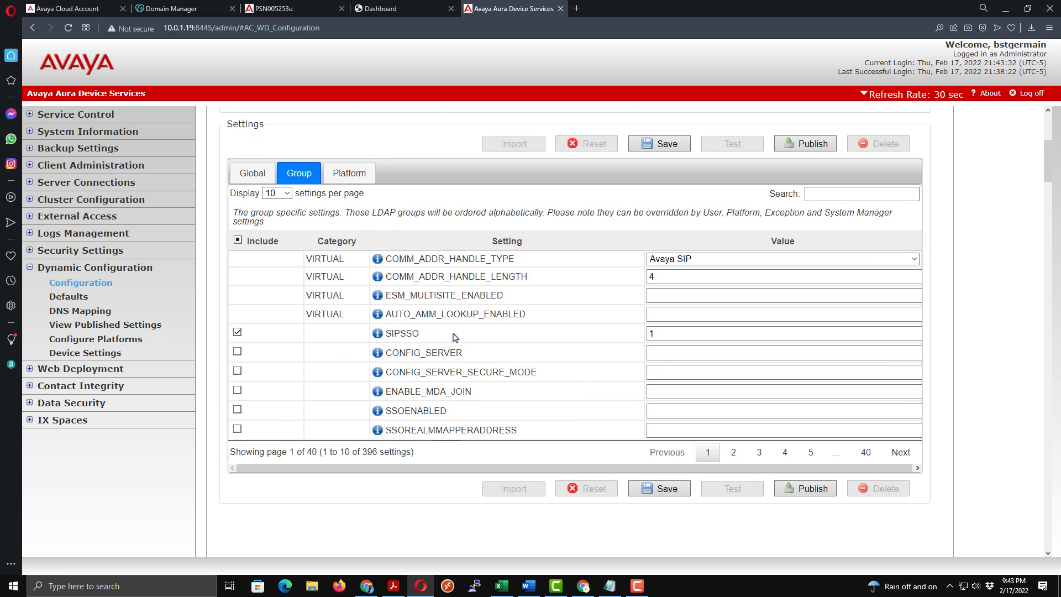
{"action": "left_click", "coordinate": [862, 194]}
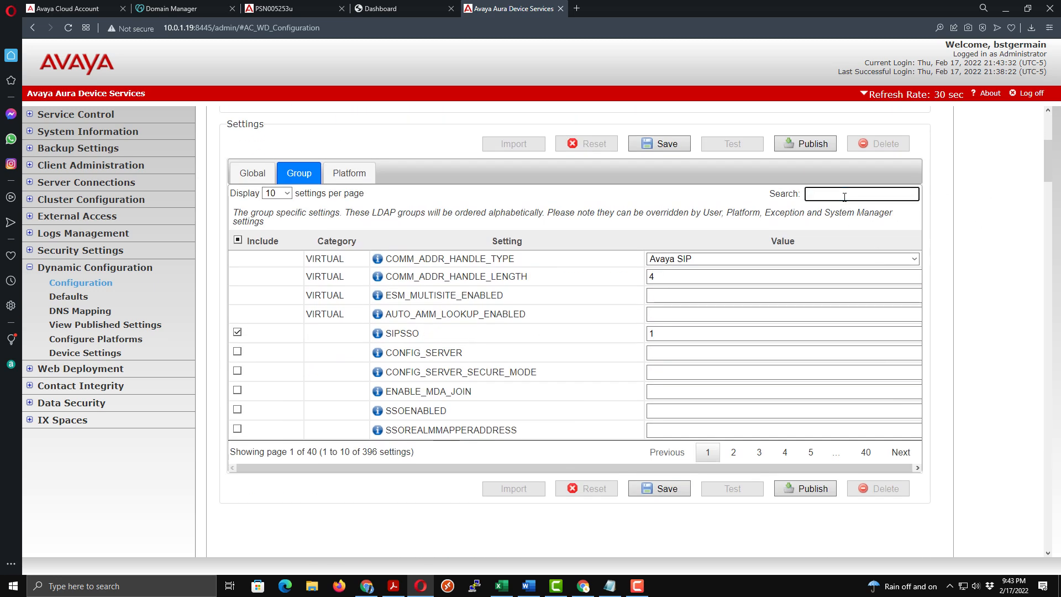
{"action": "type", "text": "push"}
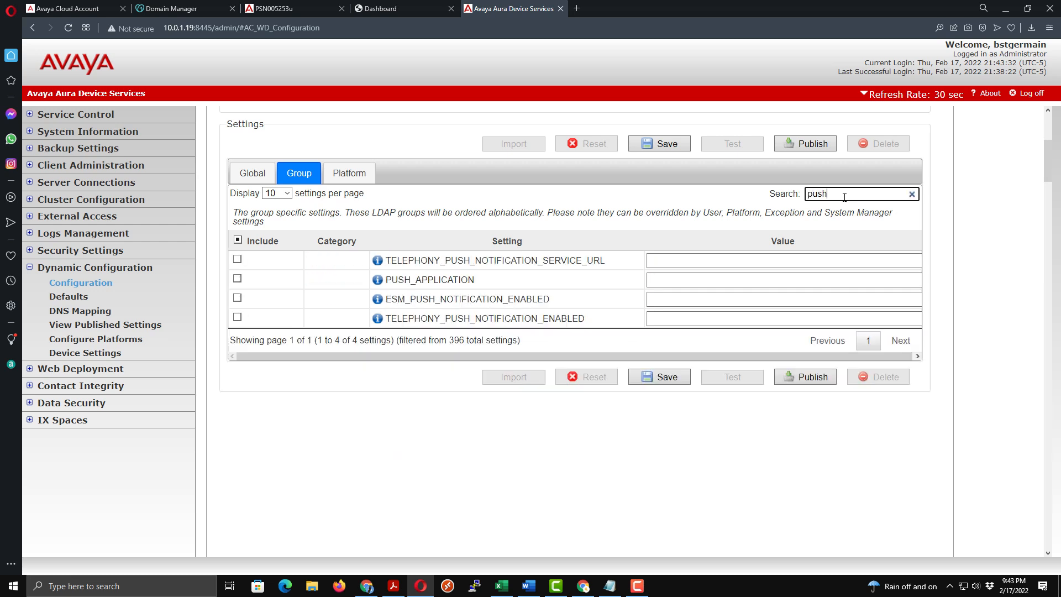
{"action": "mouse_move", "coordinate": [817, 207]}
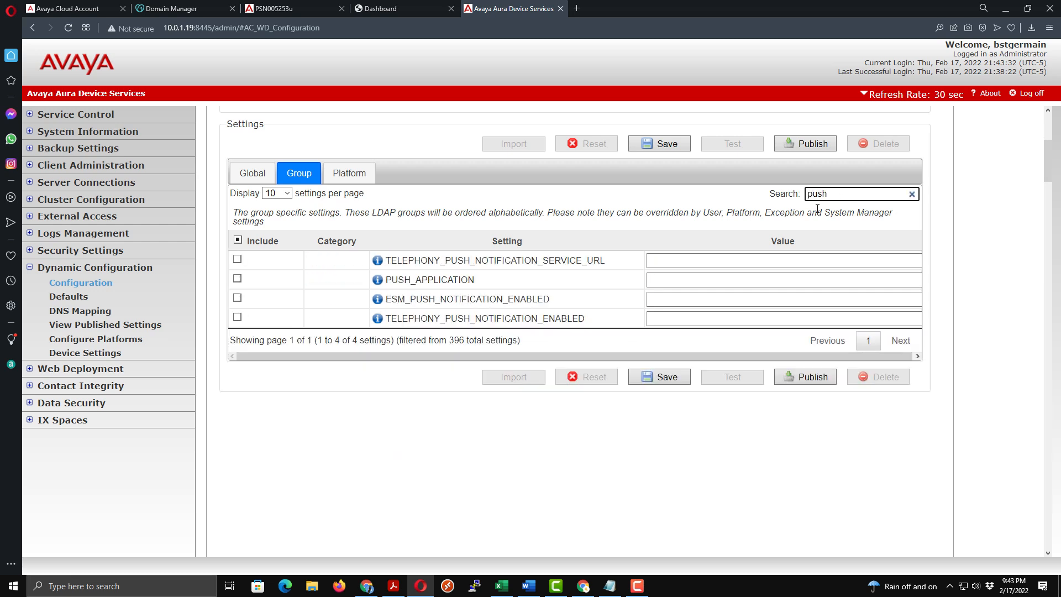
{"action": "left_click", "coordinate": [485, 318]}
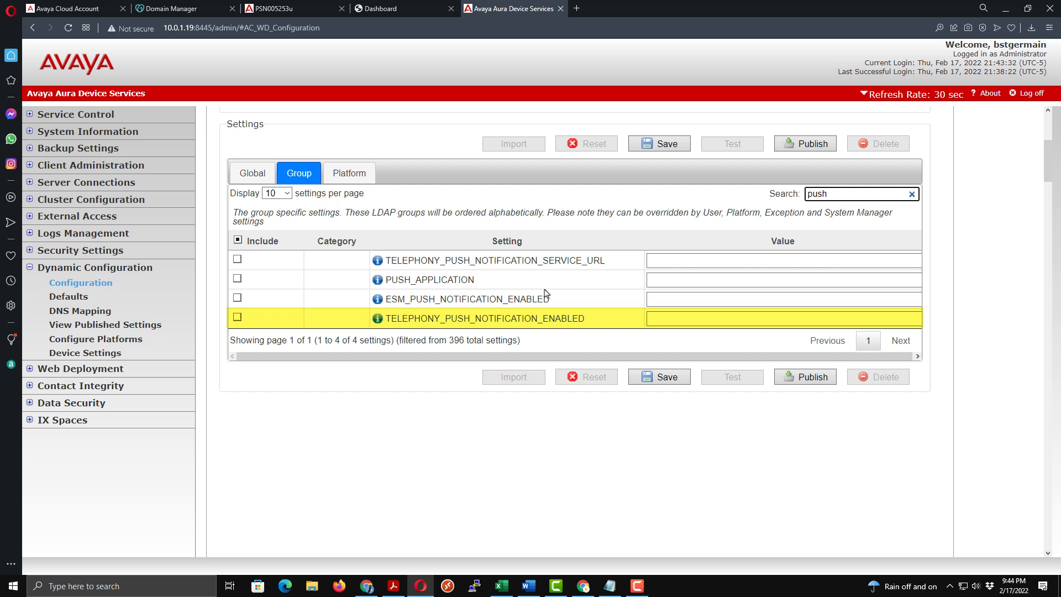
{"action": "left_click", "coordinate": [237, 317]}
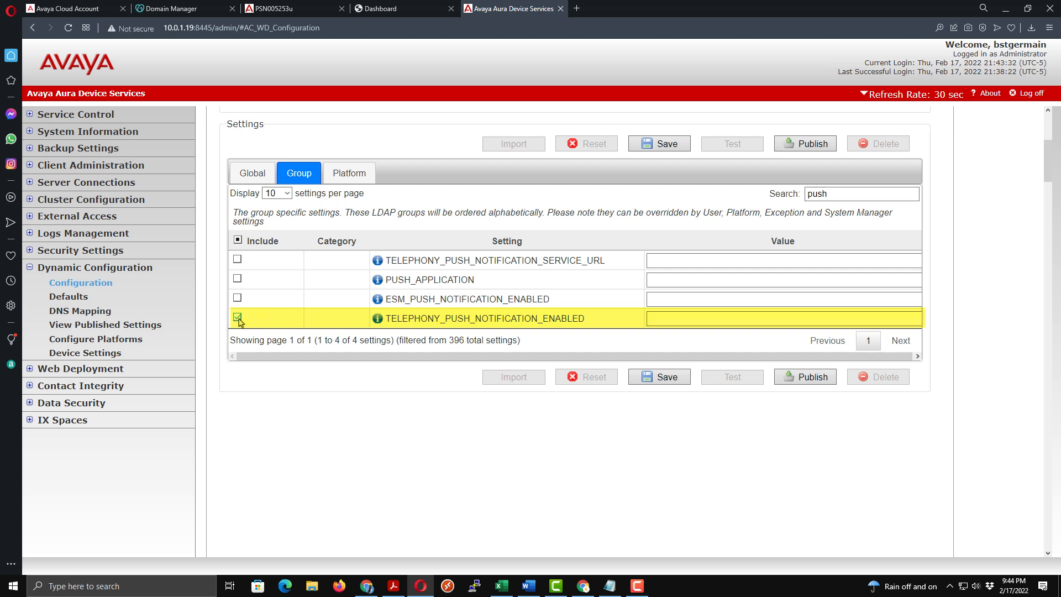
{"action": "left_click", "coordinate": [783, 318]}
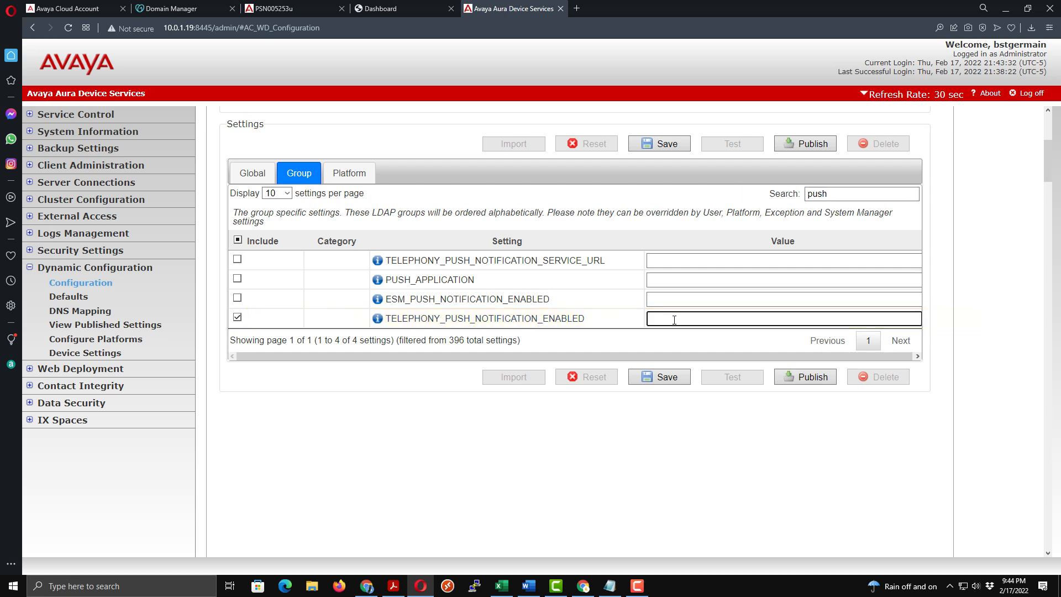
{"action": "type", "text": "2"}
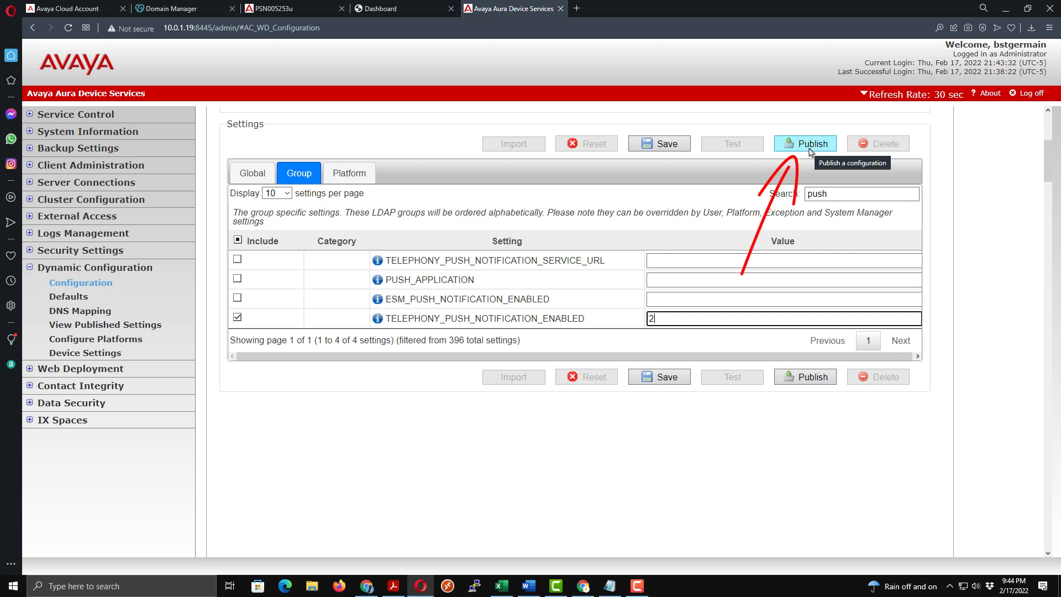
Step: Publish the group settings to the AADSUsers group
{"action": "left_click", "coordinate": [805, 144]}
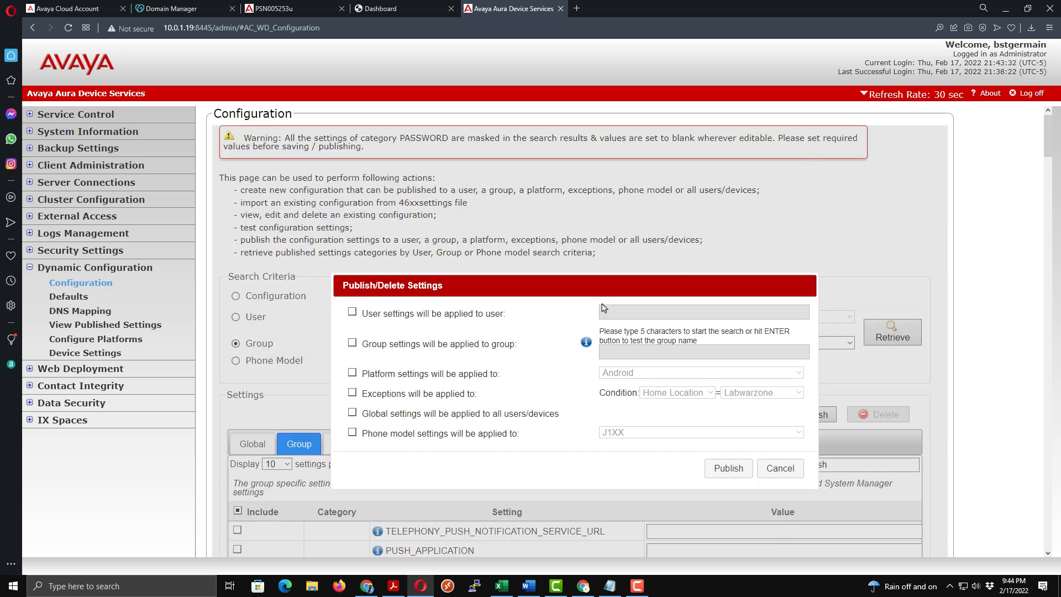
{"action": "left_click", "coordinate": [352, 344]}
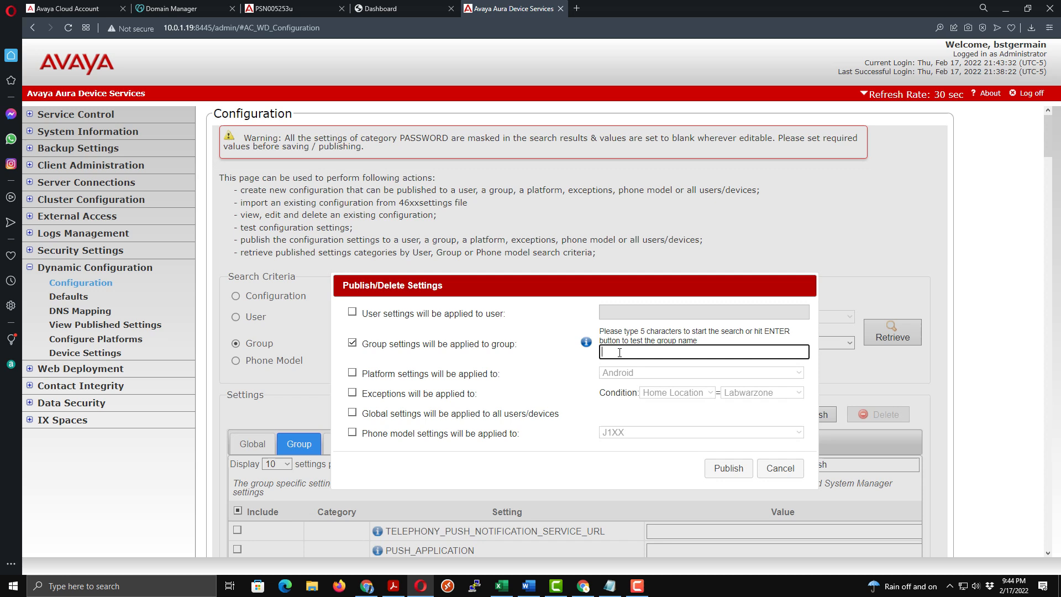
{"action": "type", "text": "AADSUsers [CN=AADSUsers,OU=roles,OU=Avaya"}
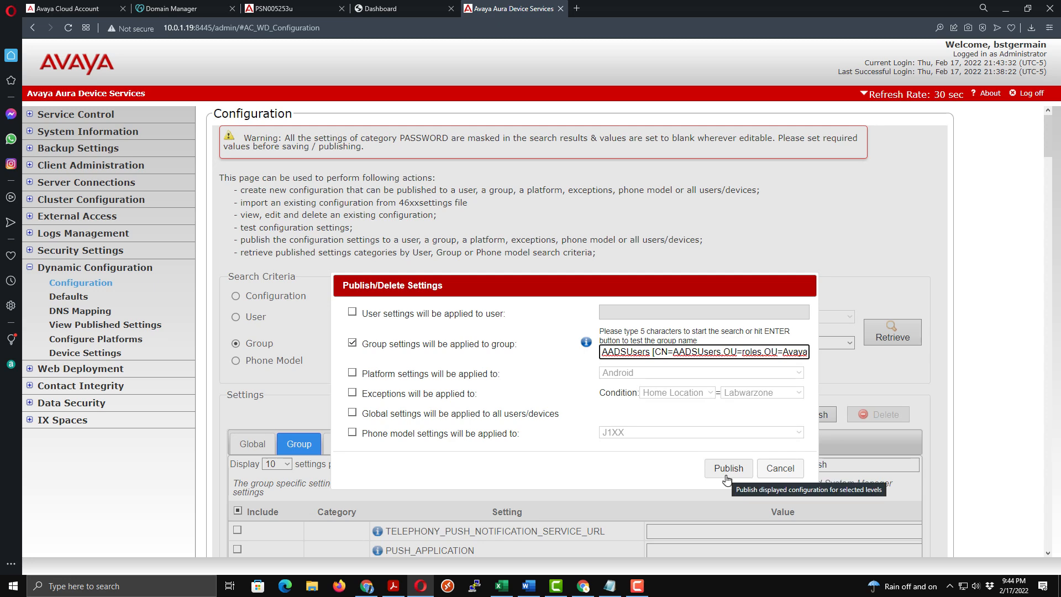
{"action": "left_click", "coordinate": [728, 468]}
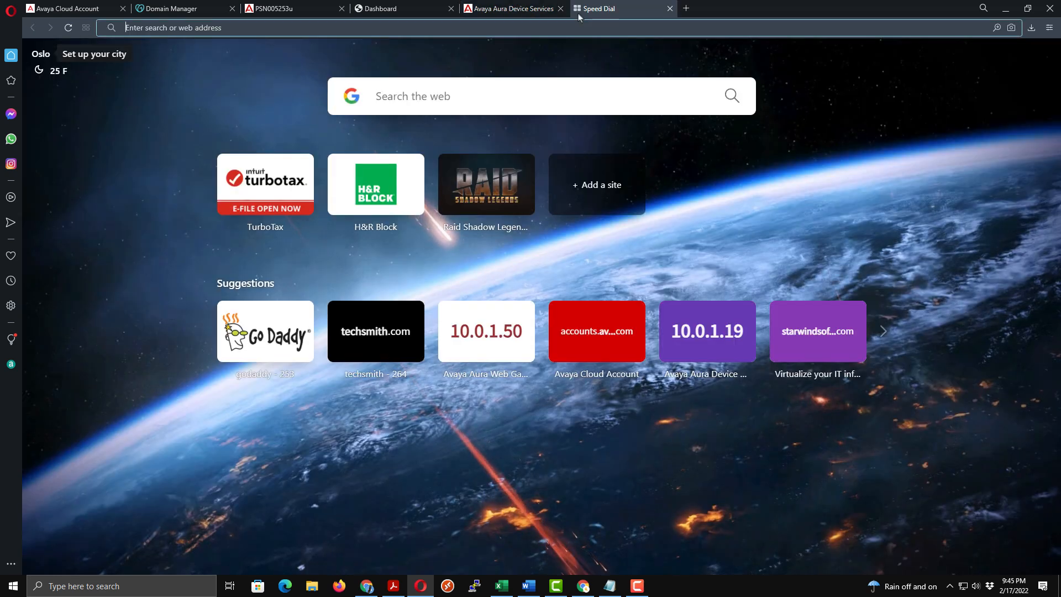
{"action": "type", "text": "/acs/resources/configurations"}
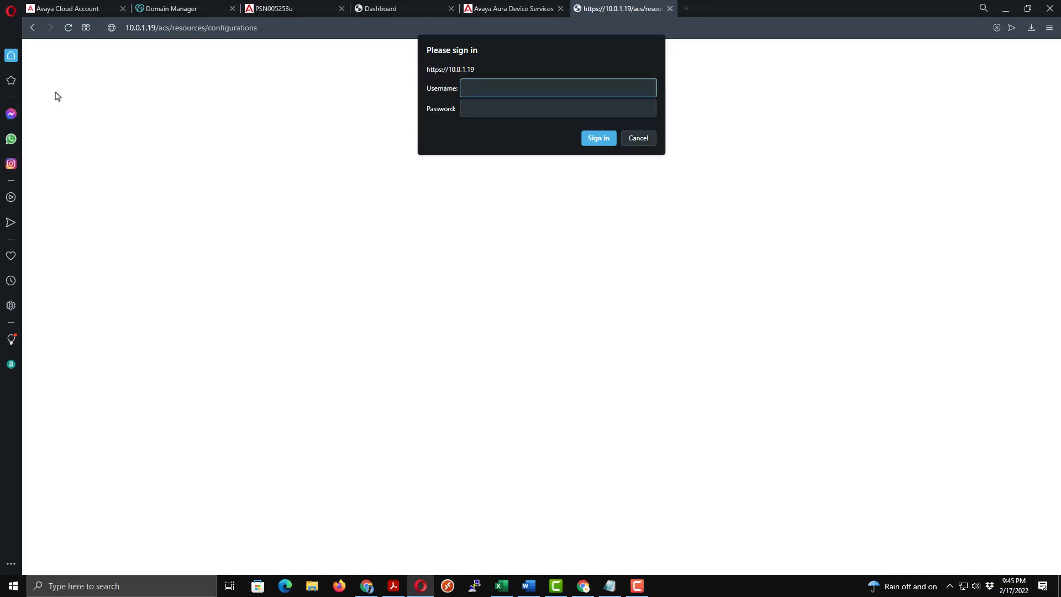
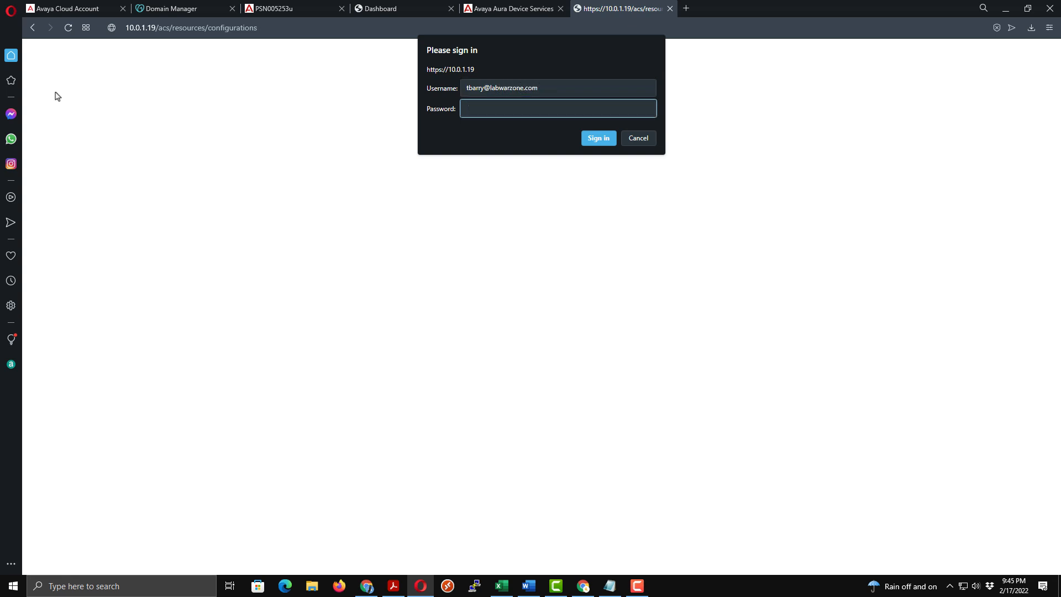
{"action": "type", "text": "password"}
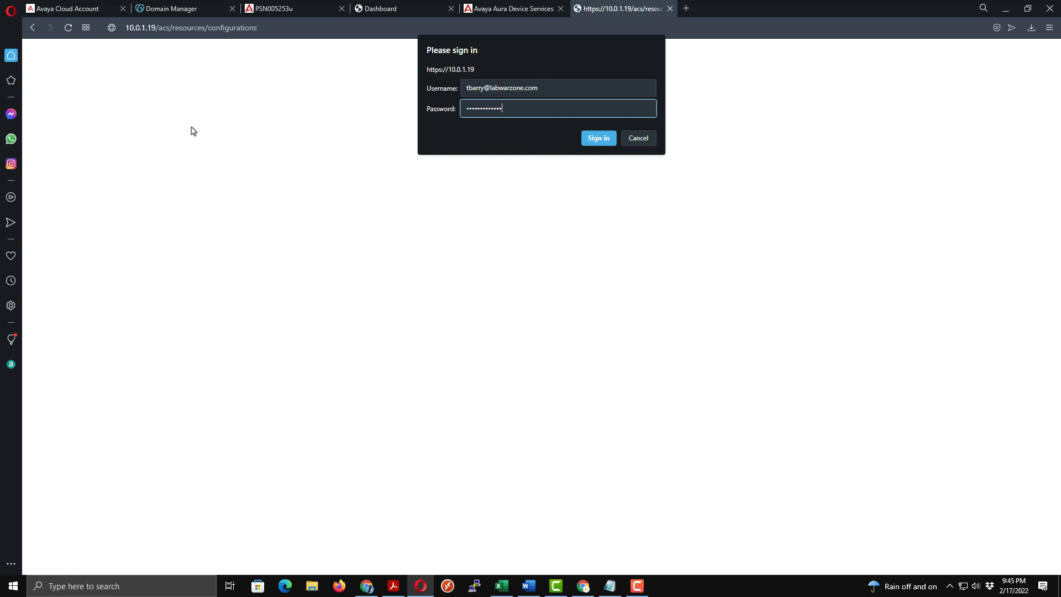
{"action": "left_click", "coordinate": [599, 138]}
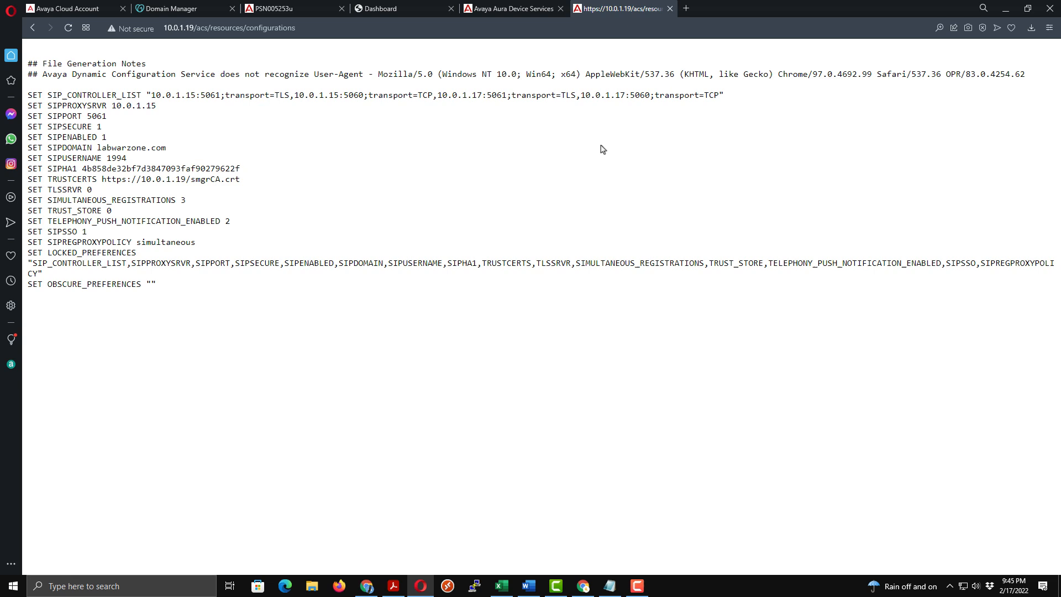
{"action": "mouse_move", "coordinate": [565, 166]}
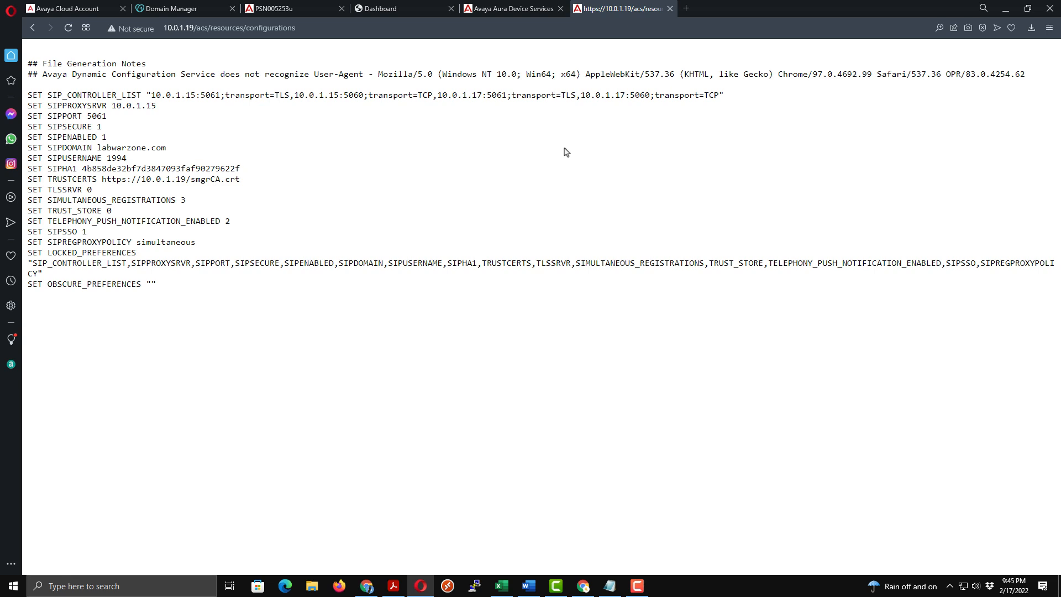
{"action": "mouse_move", "coordinate": [342, 178]}
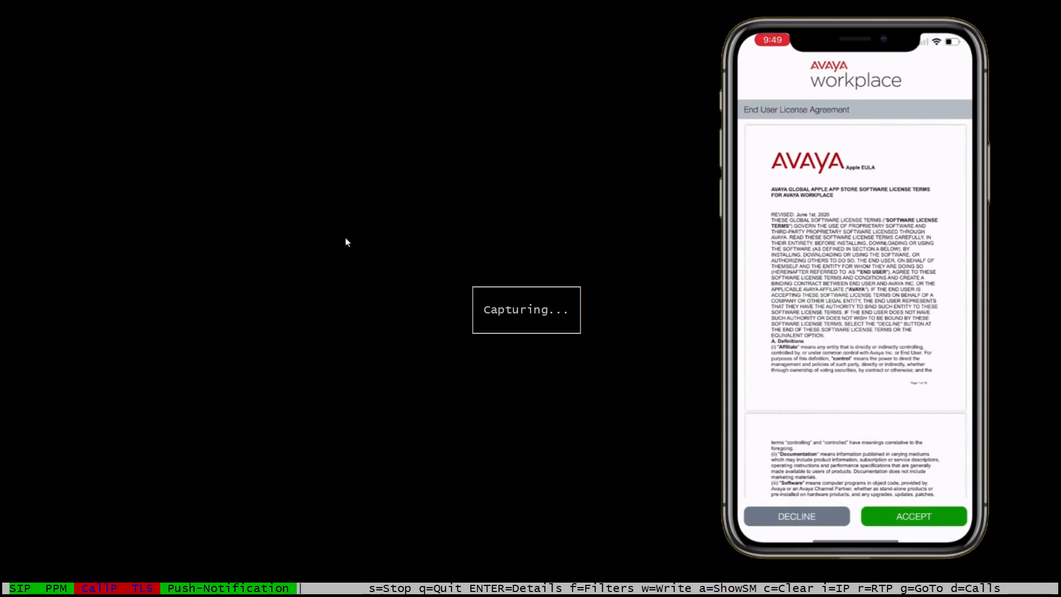
{"action": "left_click", "coordinate": [913, 516]}
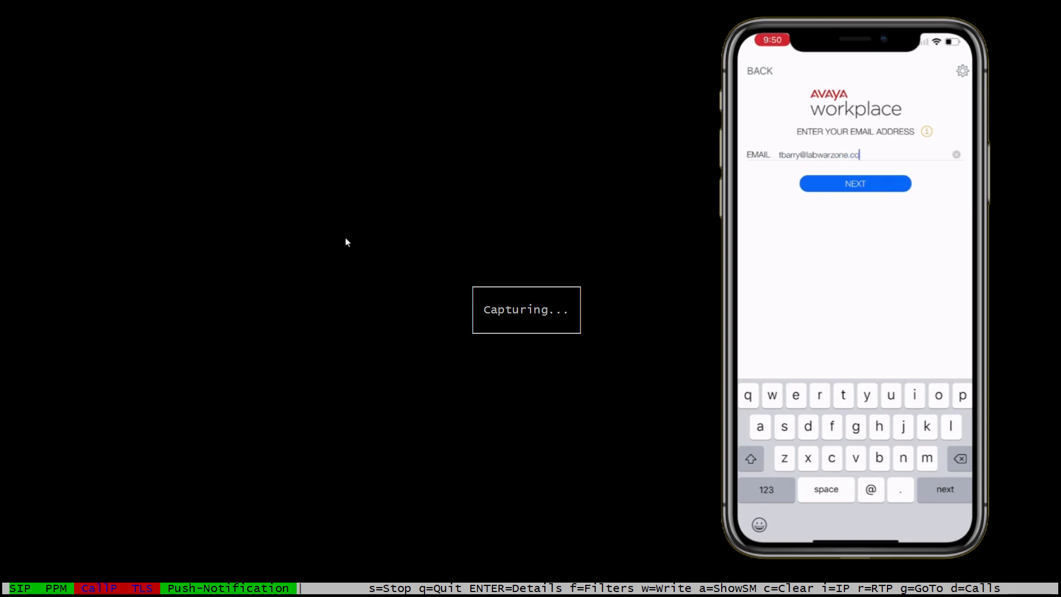
{"action": "left_click", "coordinate": [856, 183]}
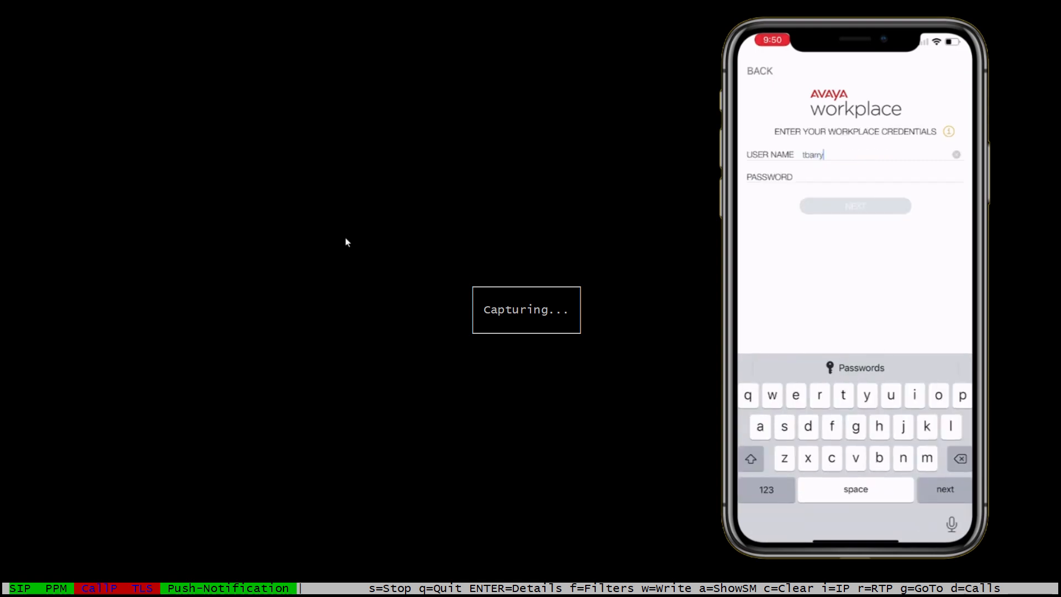
{"action": "type", "text": "@labwarzone.com"}
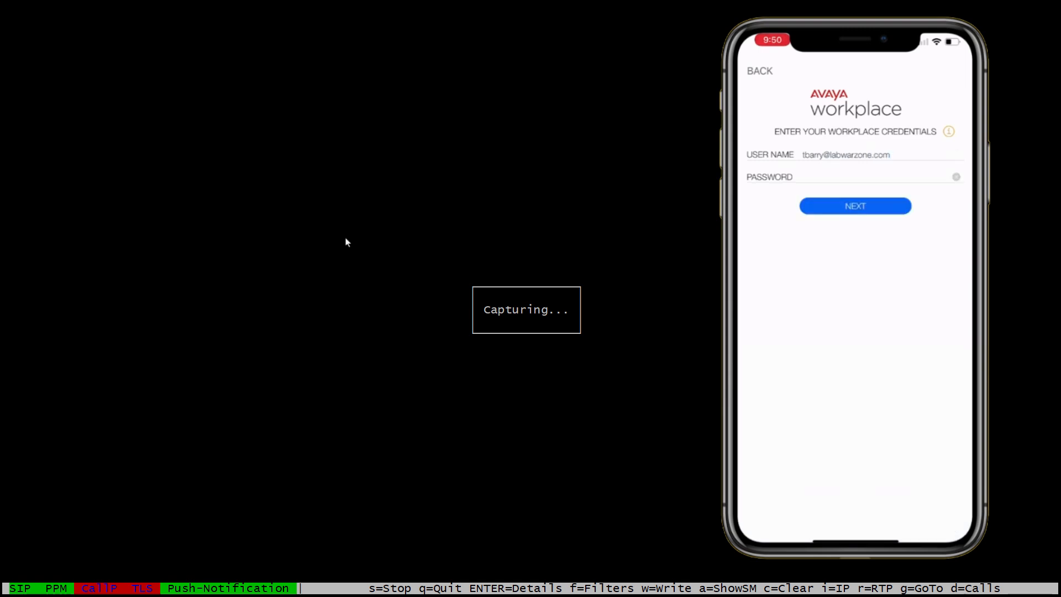
{"action": "left_click", "coordinate": [856, 206]}
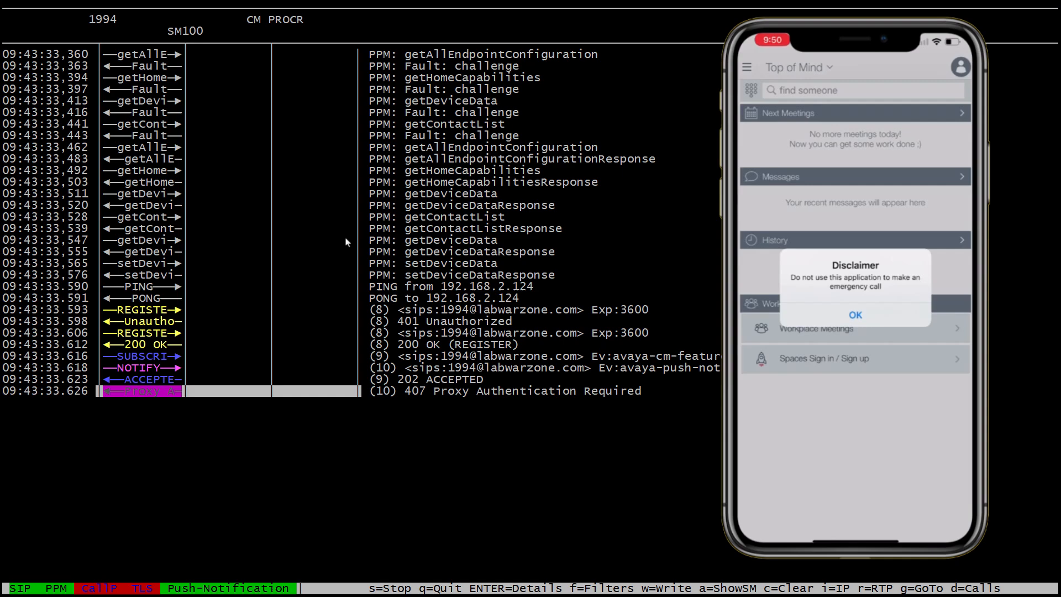
{"action": "left_click", "coordinate": [855, 315]}
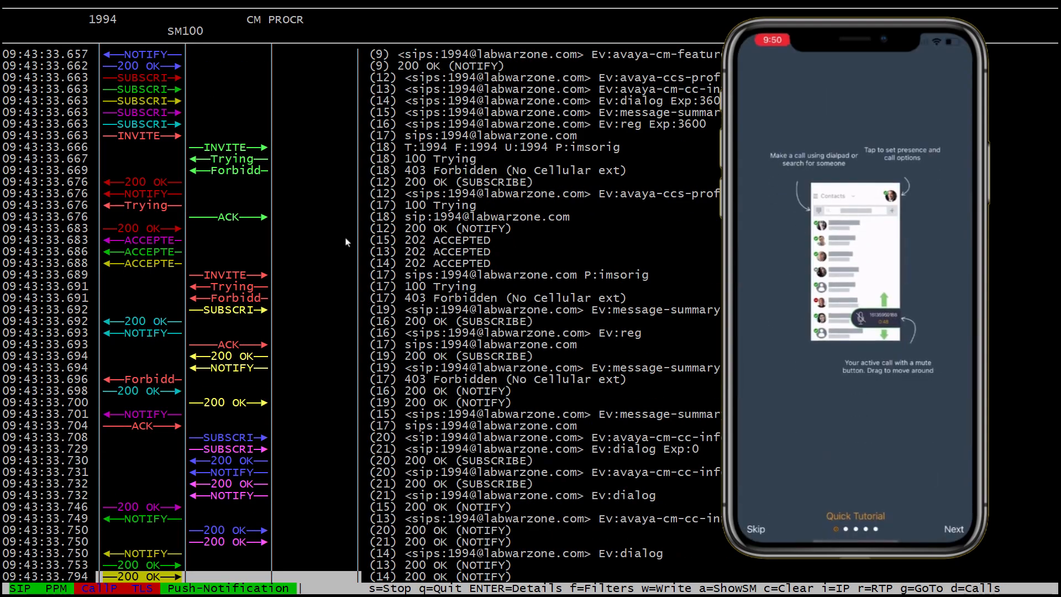